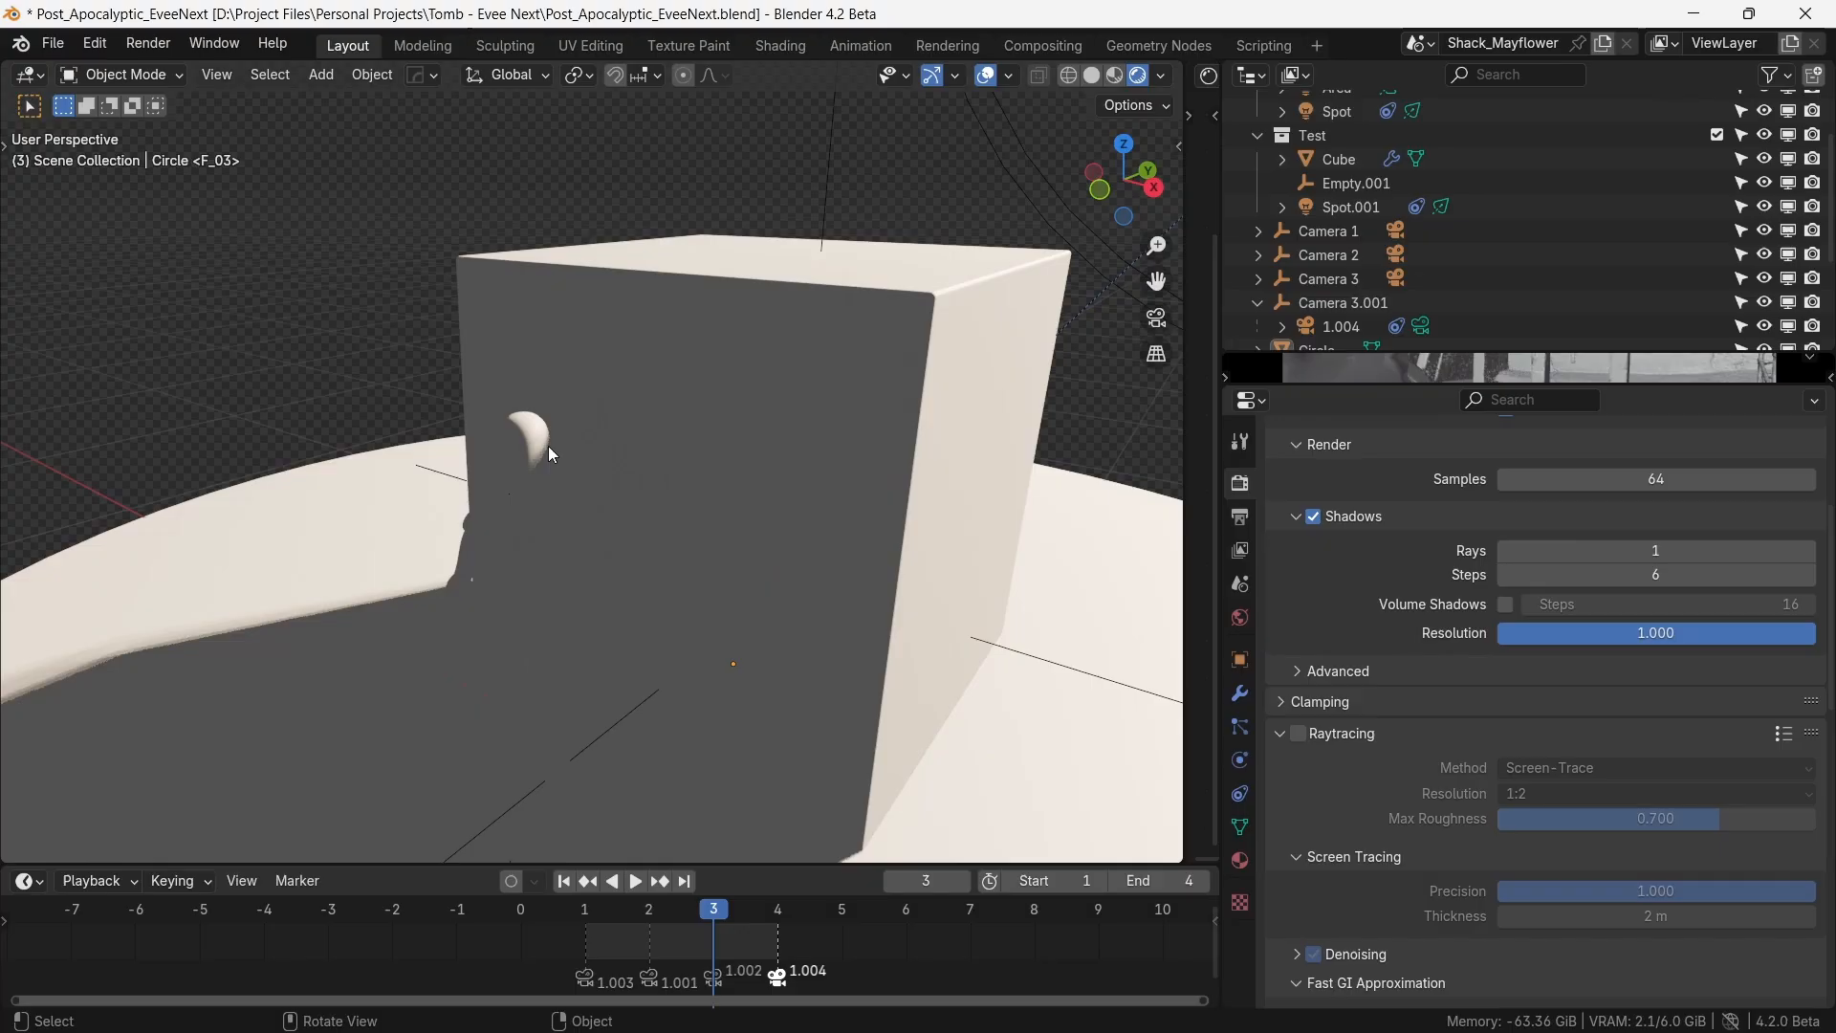
# - Enable Raytracing (Screen-Trace) in Render Properties and check the bounced light on the figure
pyautogui.click(530, 451)
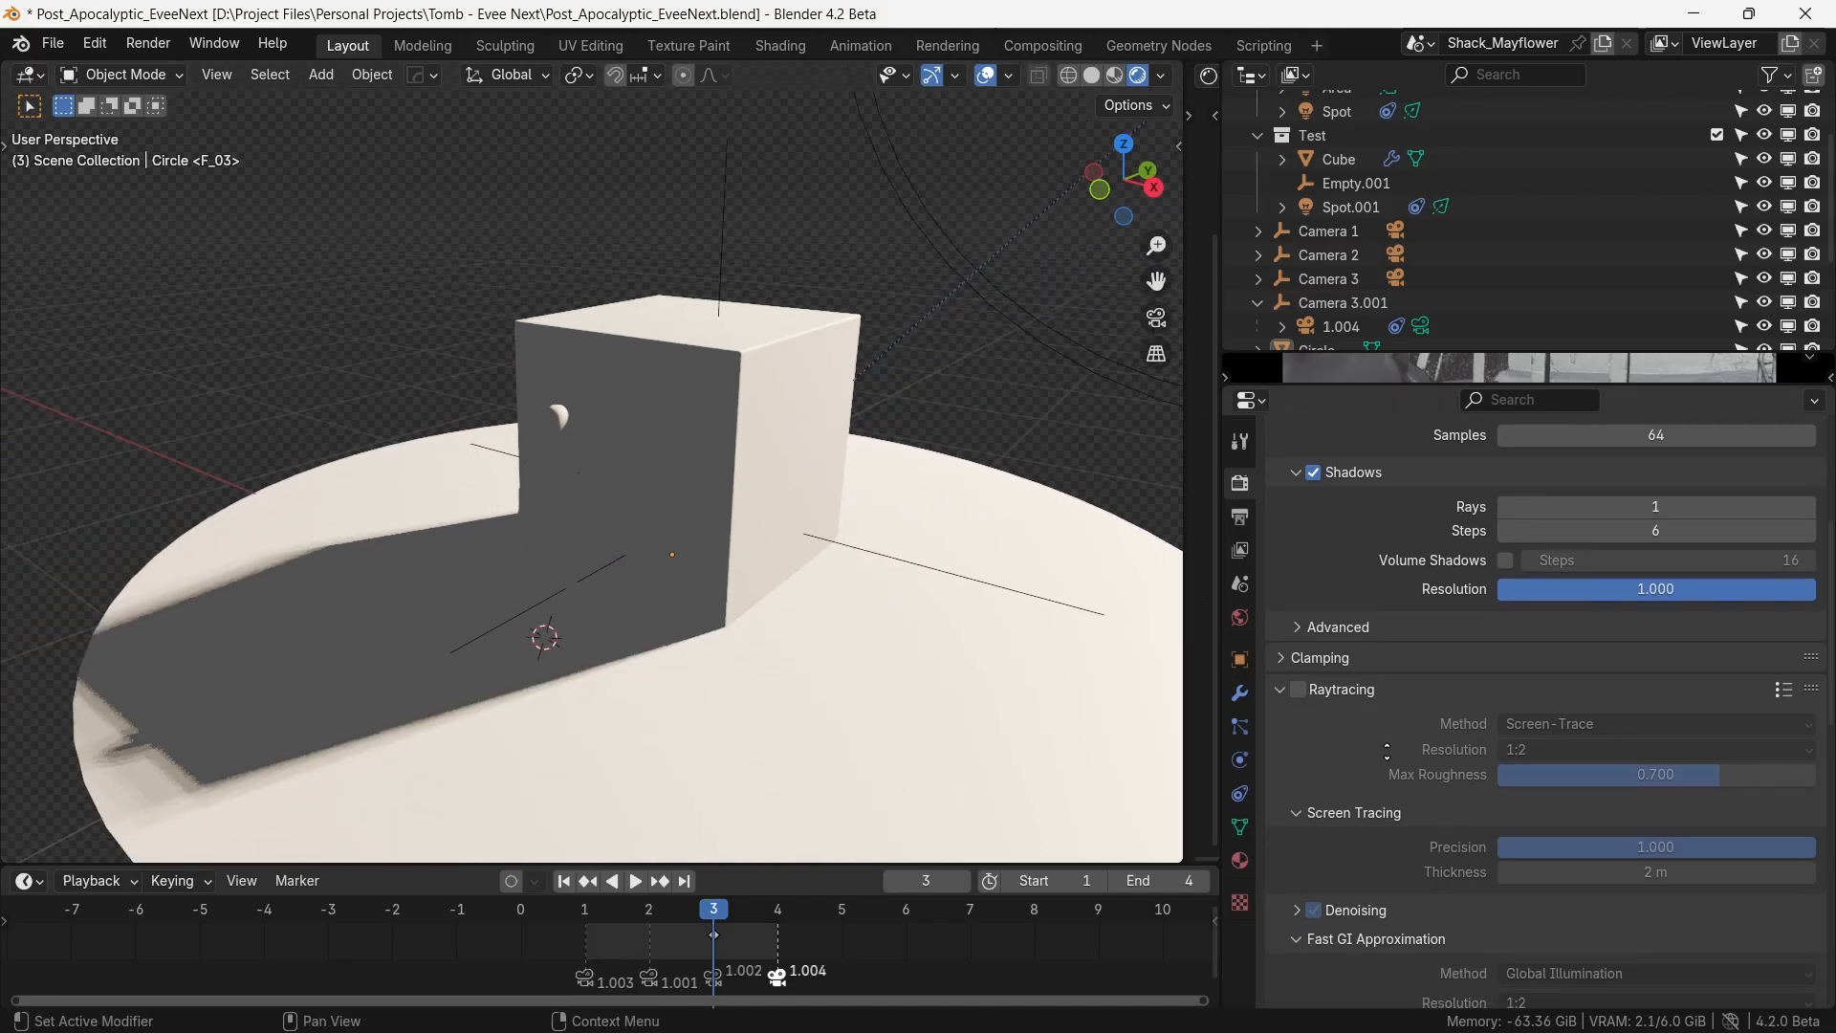
pyautogui.scroll(-3)
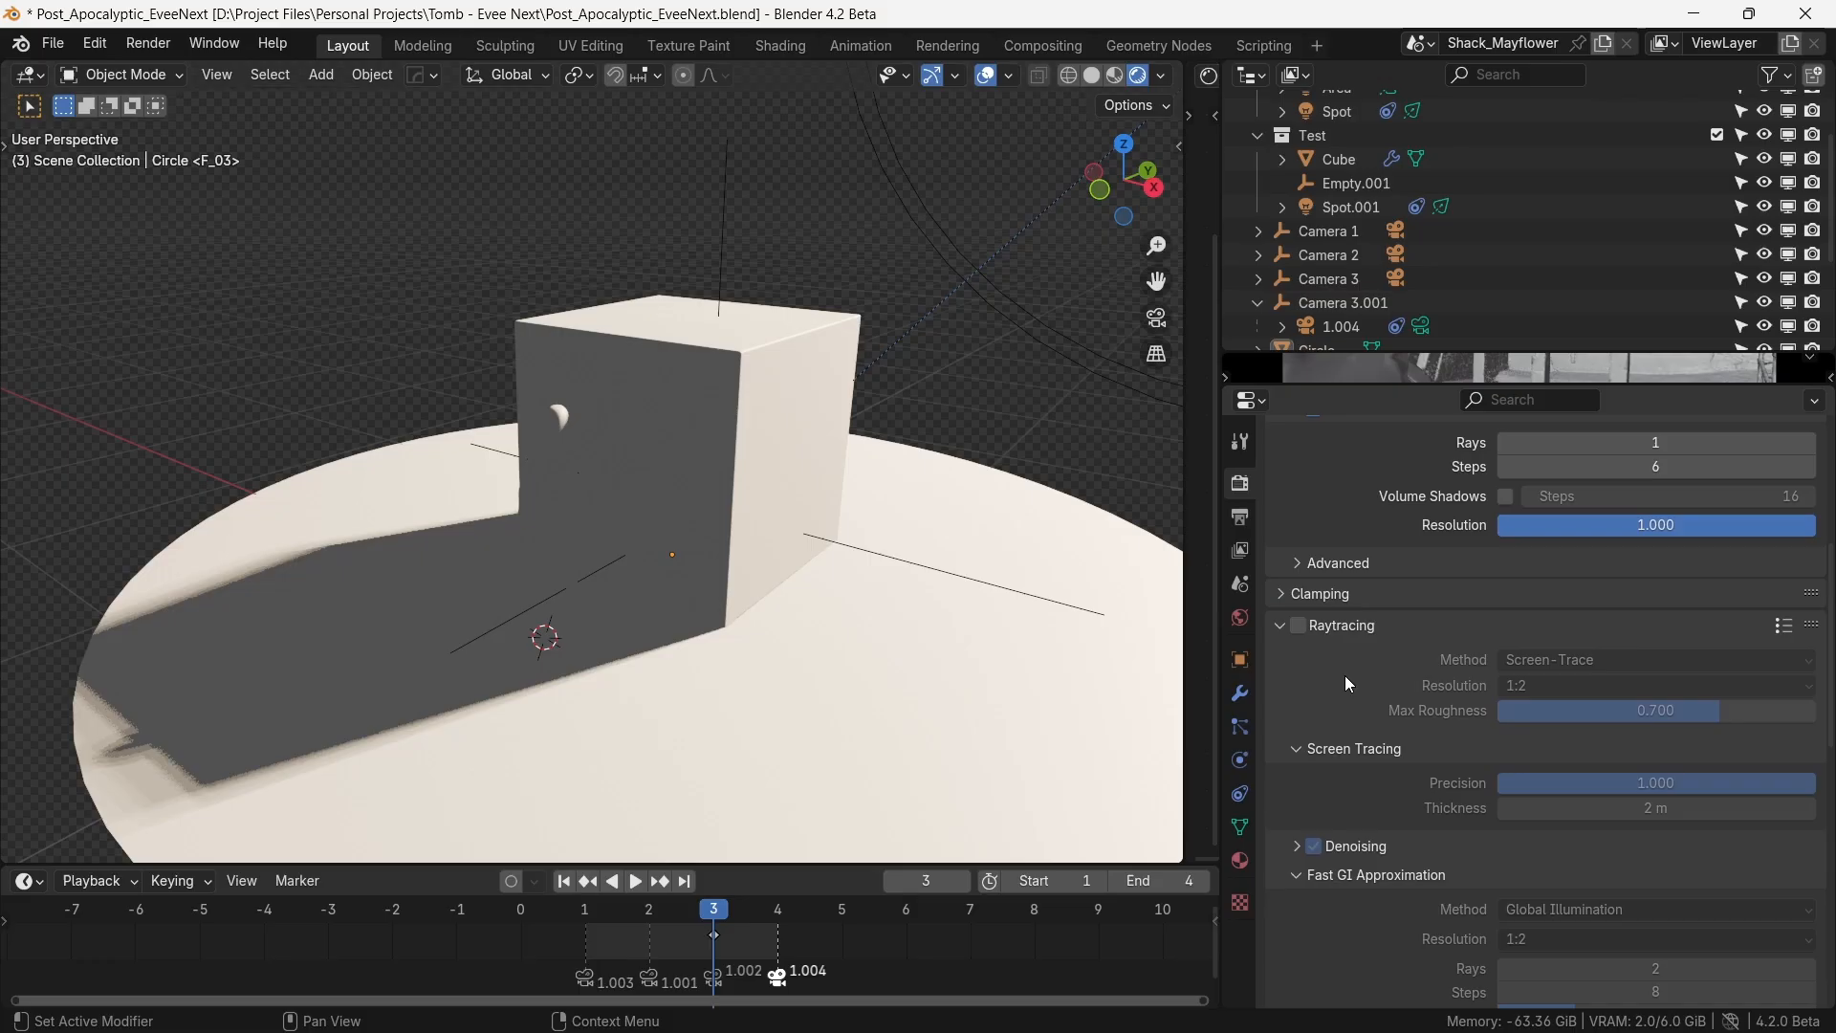
pyautogui.click(1296, 623)
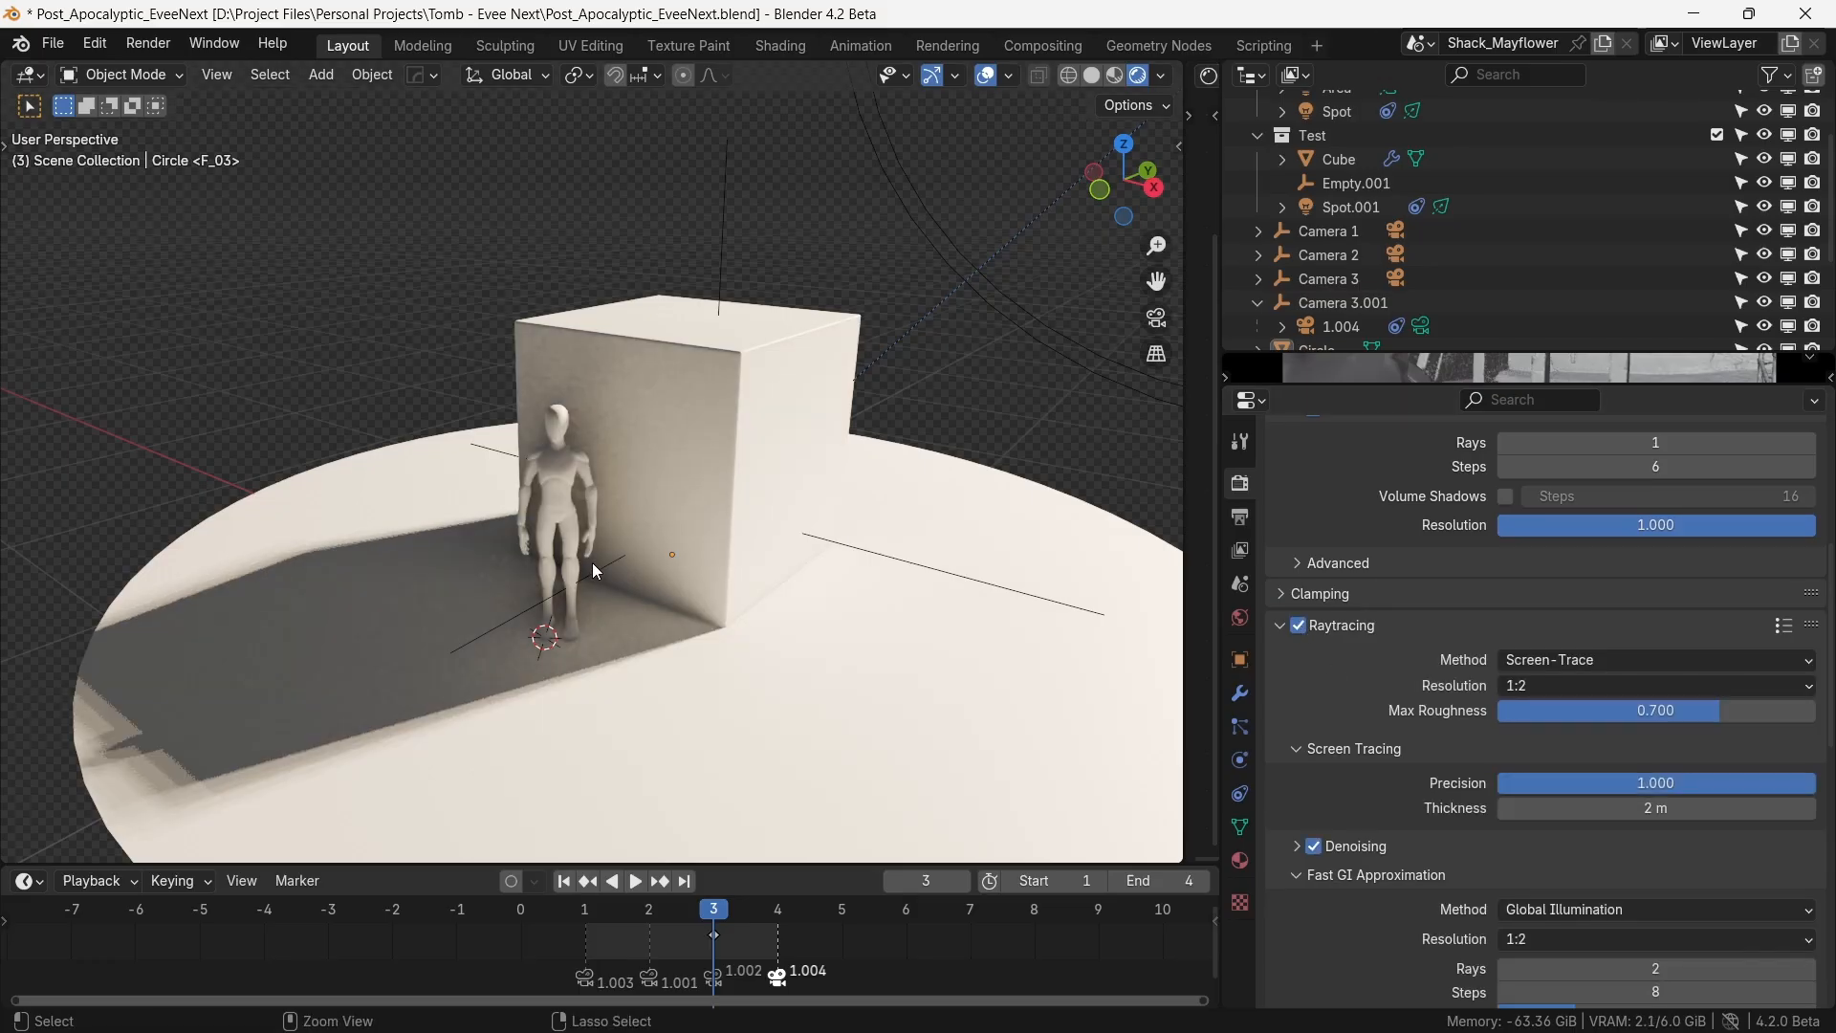
pyautogui.moveTo(591, 570); pyautogui.dragTo(533, 514)
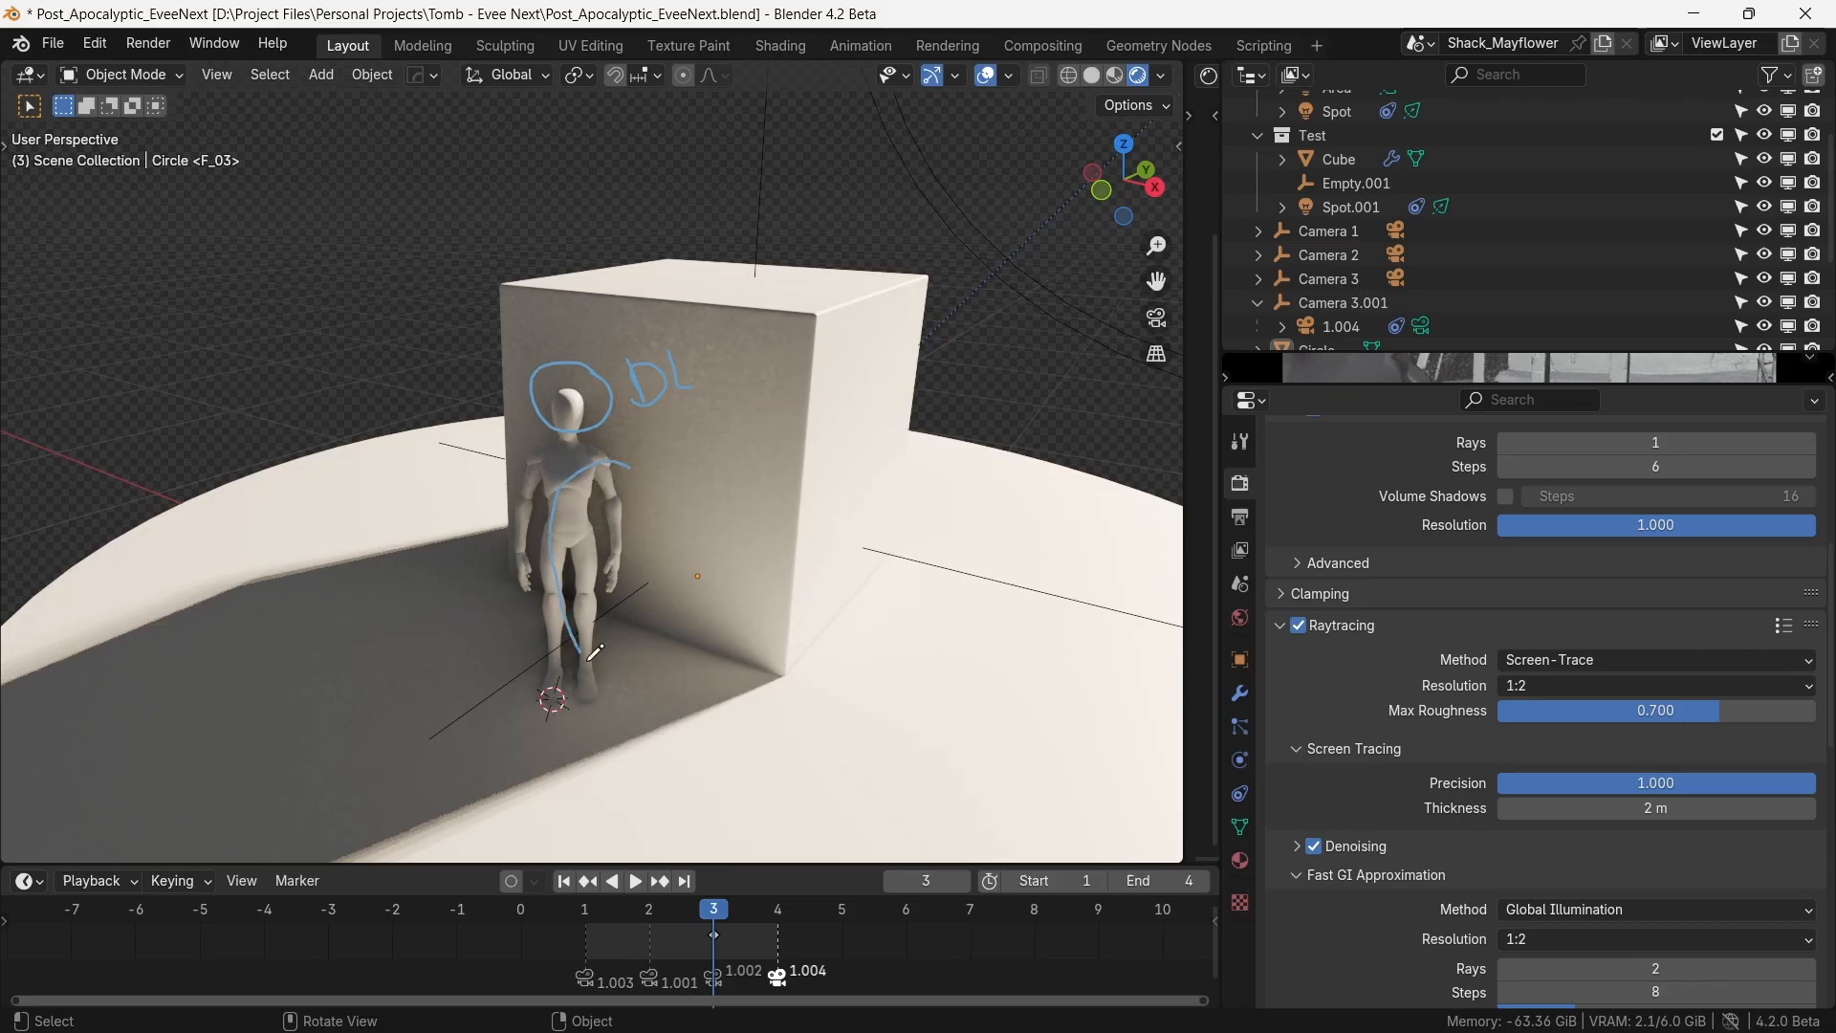
# - Orbit the view around the crypt scene with world strength 3.290 shown
pyautogui.moveTo(591, 653); pyautogui.dragTo(679, 539)
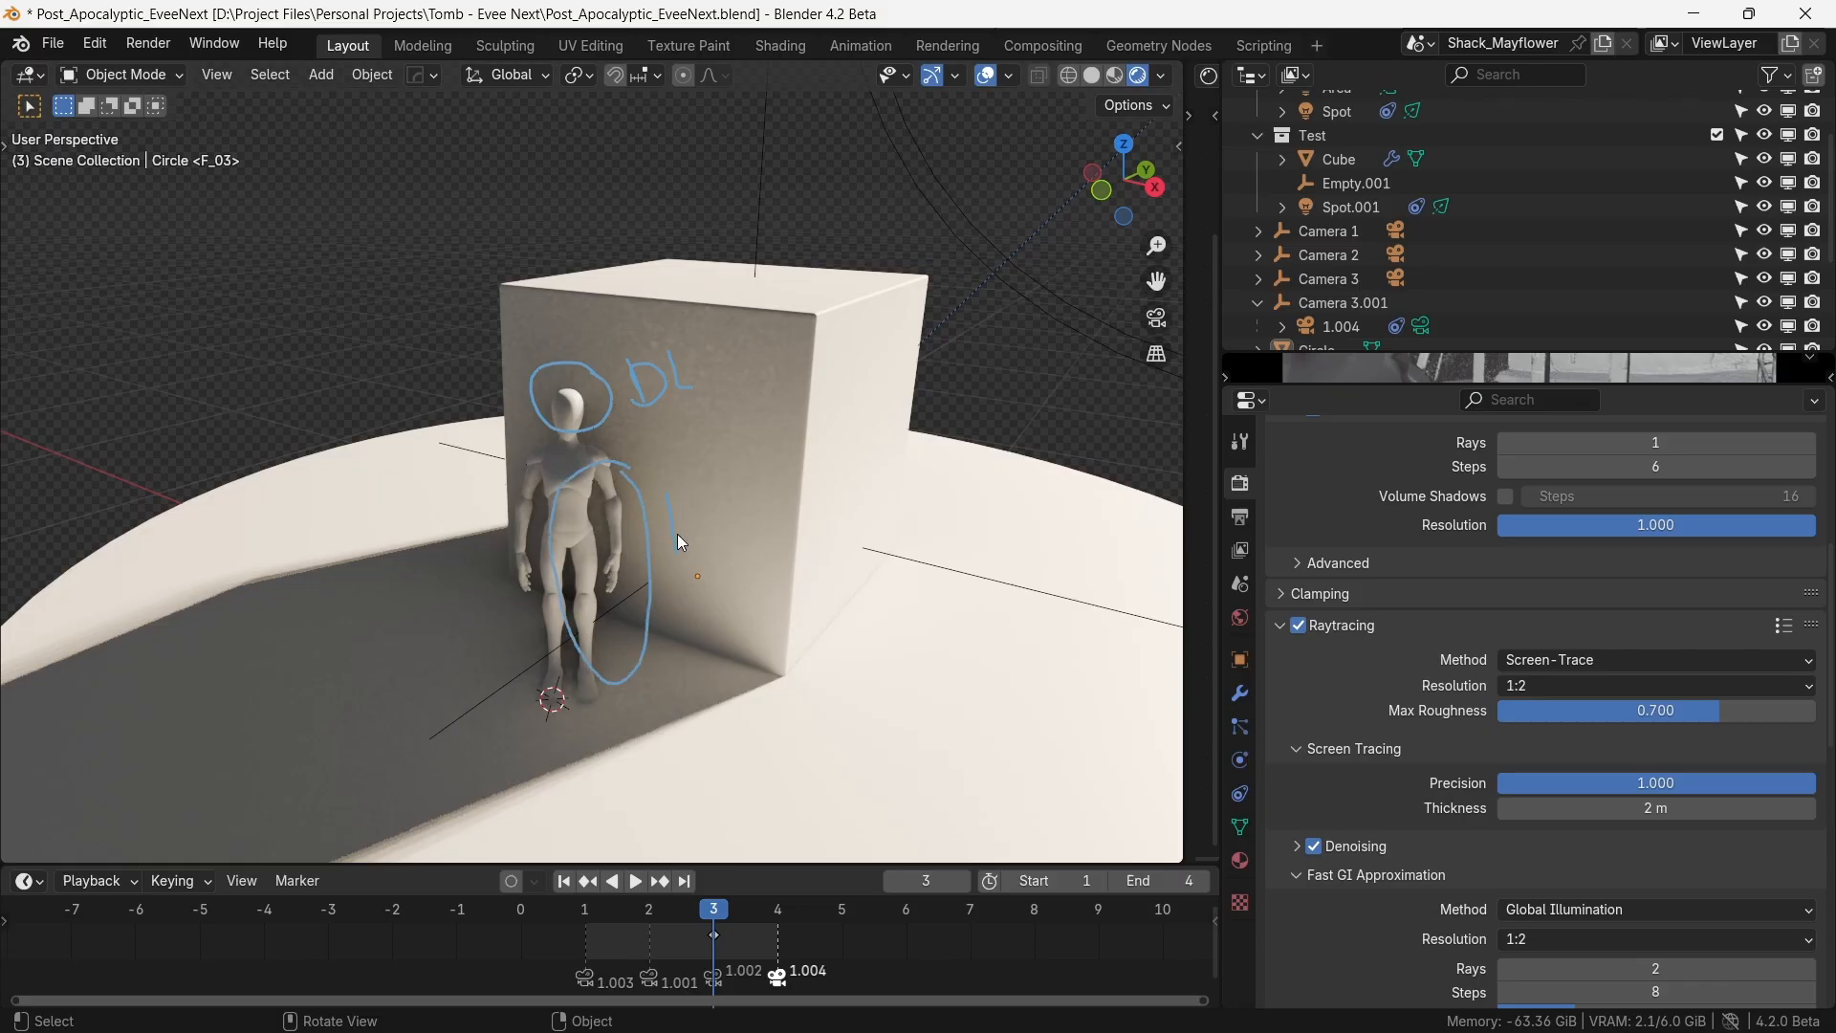
pyautogui.moveTo(679, 521); pyautogui.dragTo(744, 528)
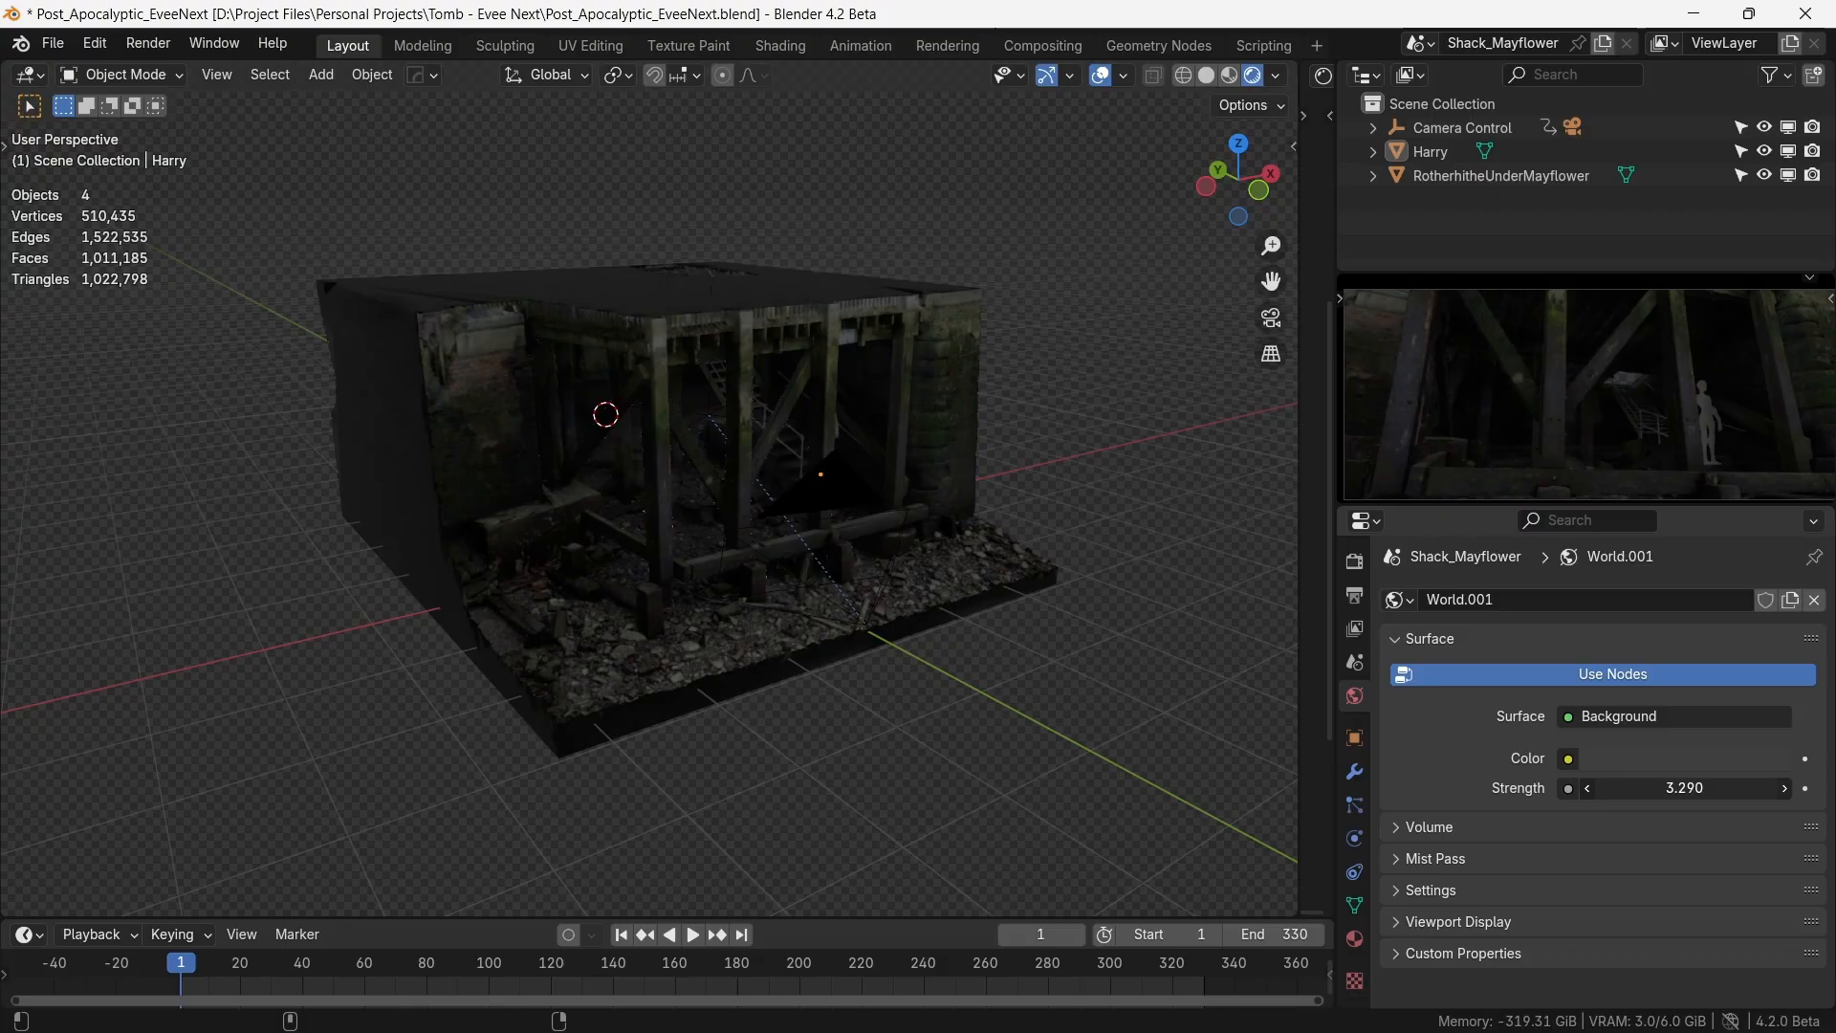
# - Bring the view to the crypt front and up close to its roof after lowering strength to 2.5
pyautogui.moveTo(1686, 786); pyautogui.dragTo(1661, 786)
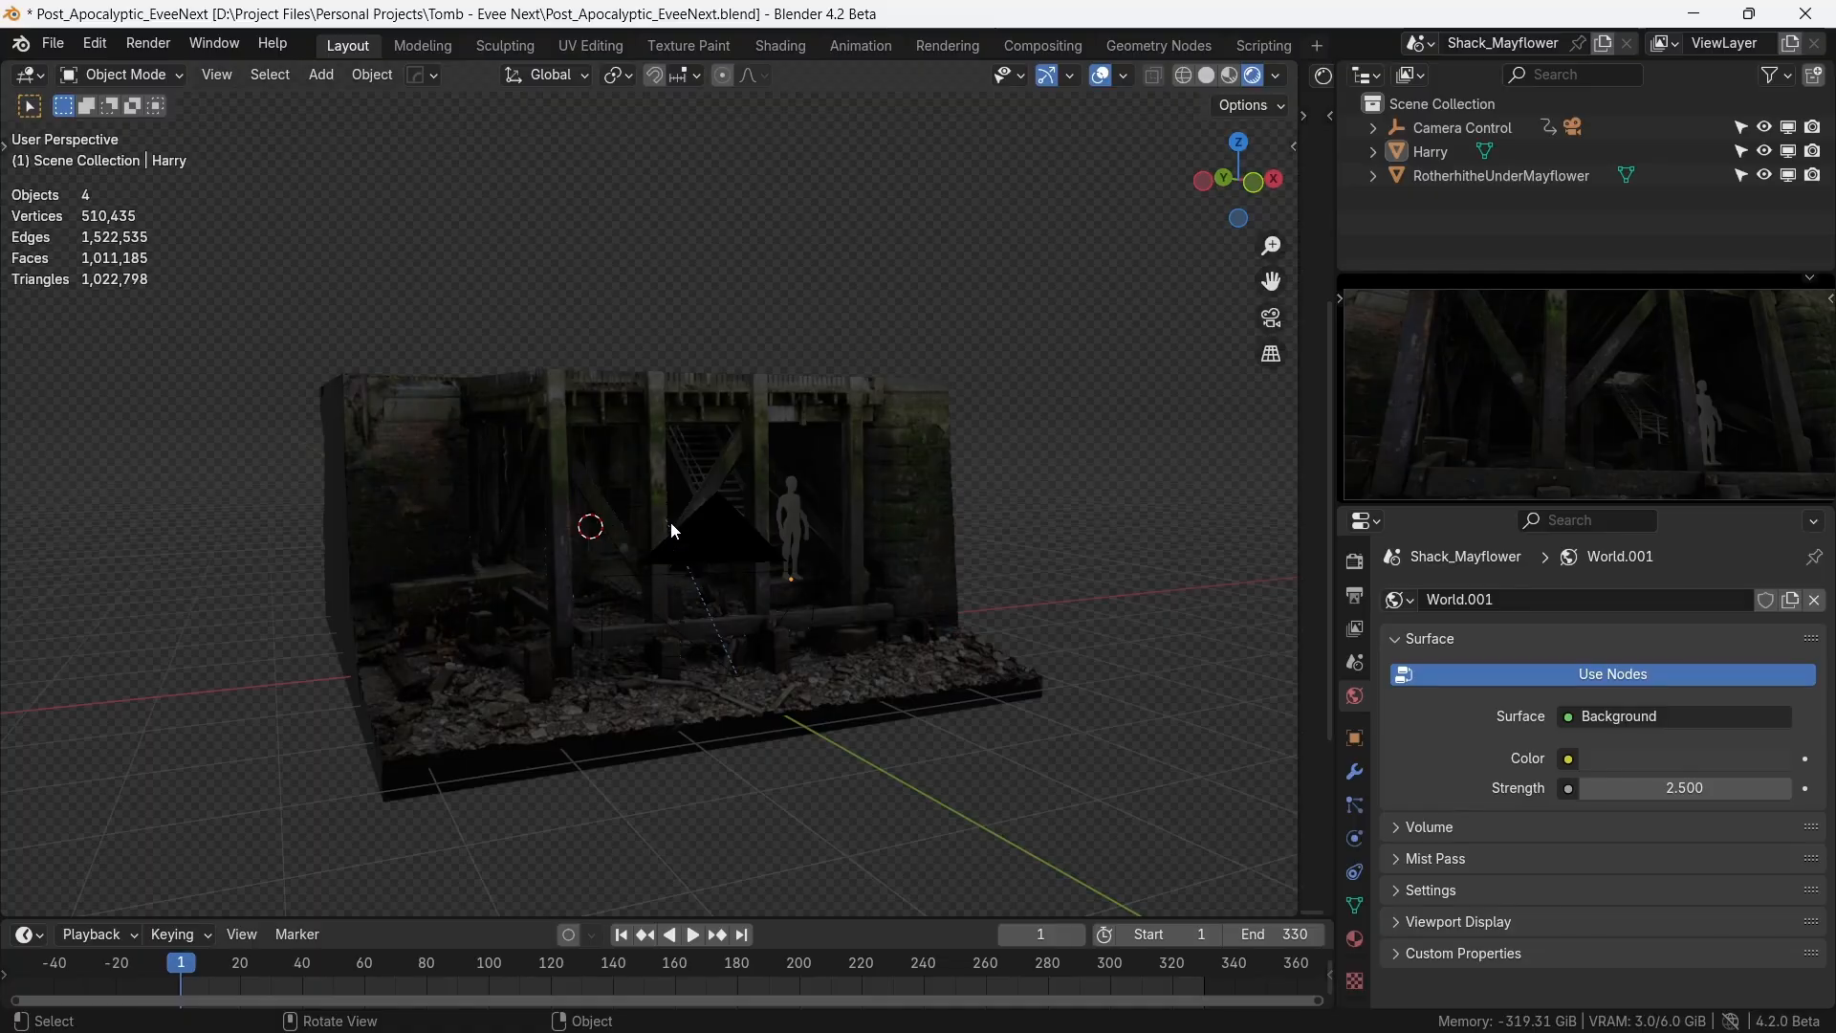
pyautogui.moveTo(673, 528); pyautogui.dragTo(638, 542)
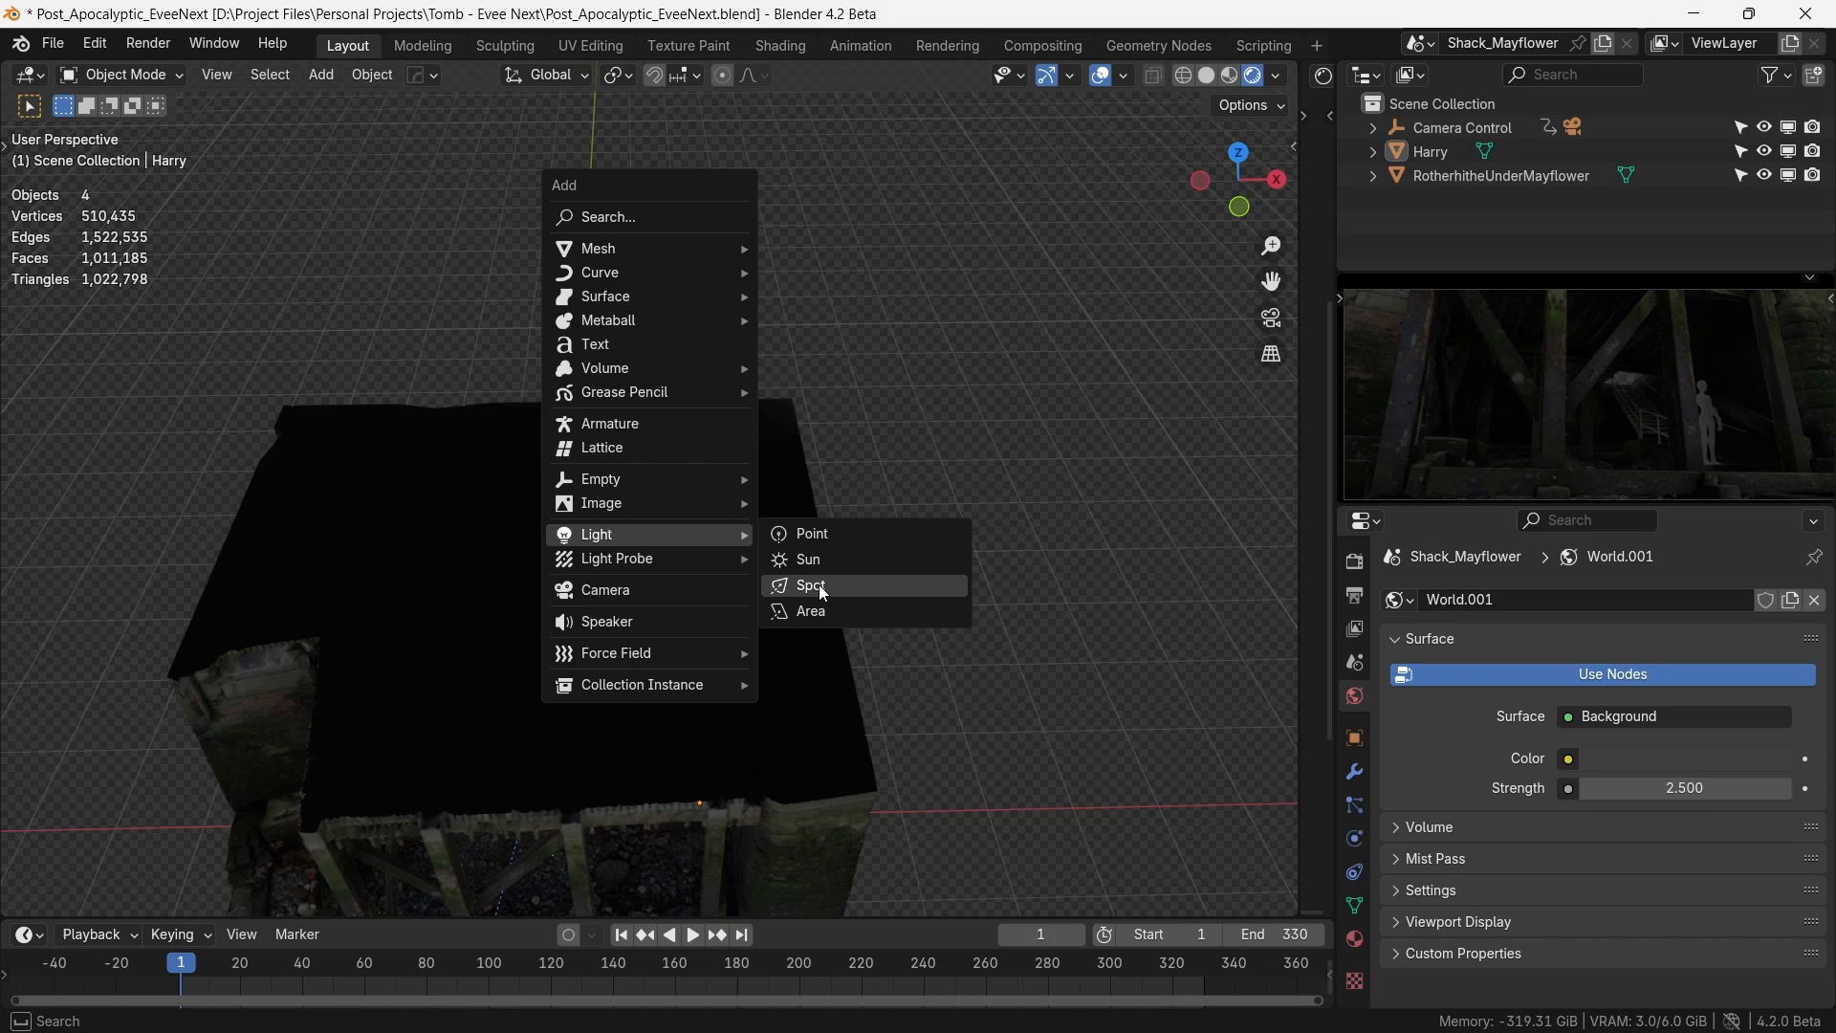
# - Add a Spot light above the opening and adjust its cone size onto the staircase
pyautogui.click(811, 585)
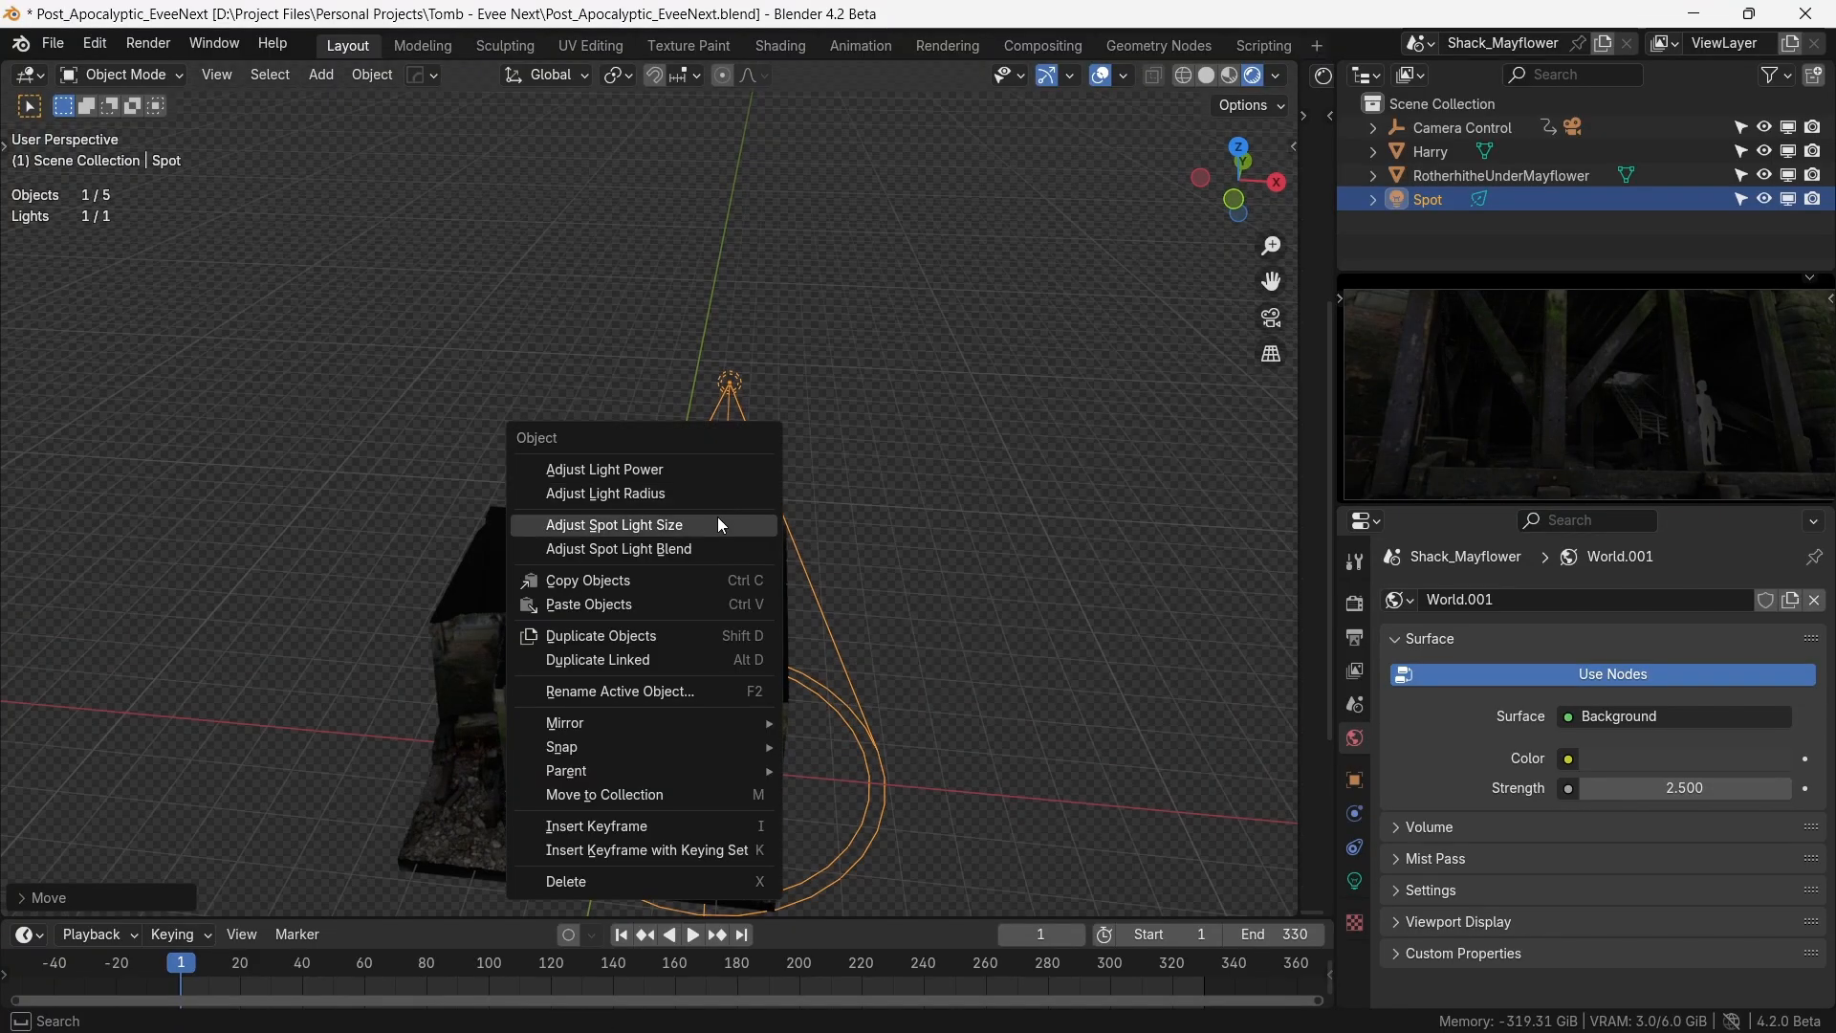
pyautogui.click(614, 524)
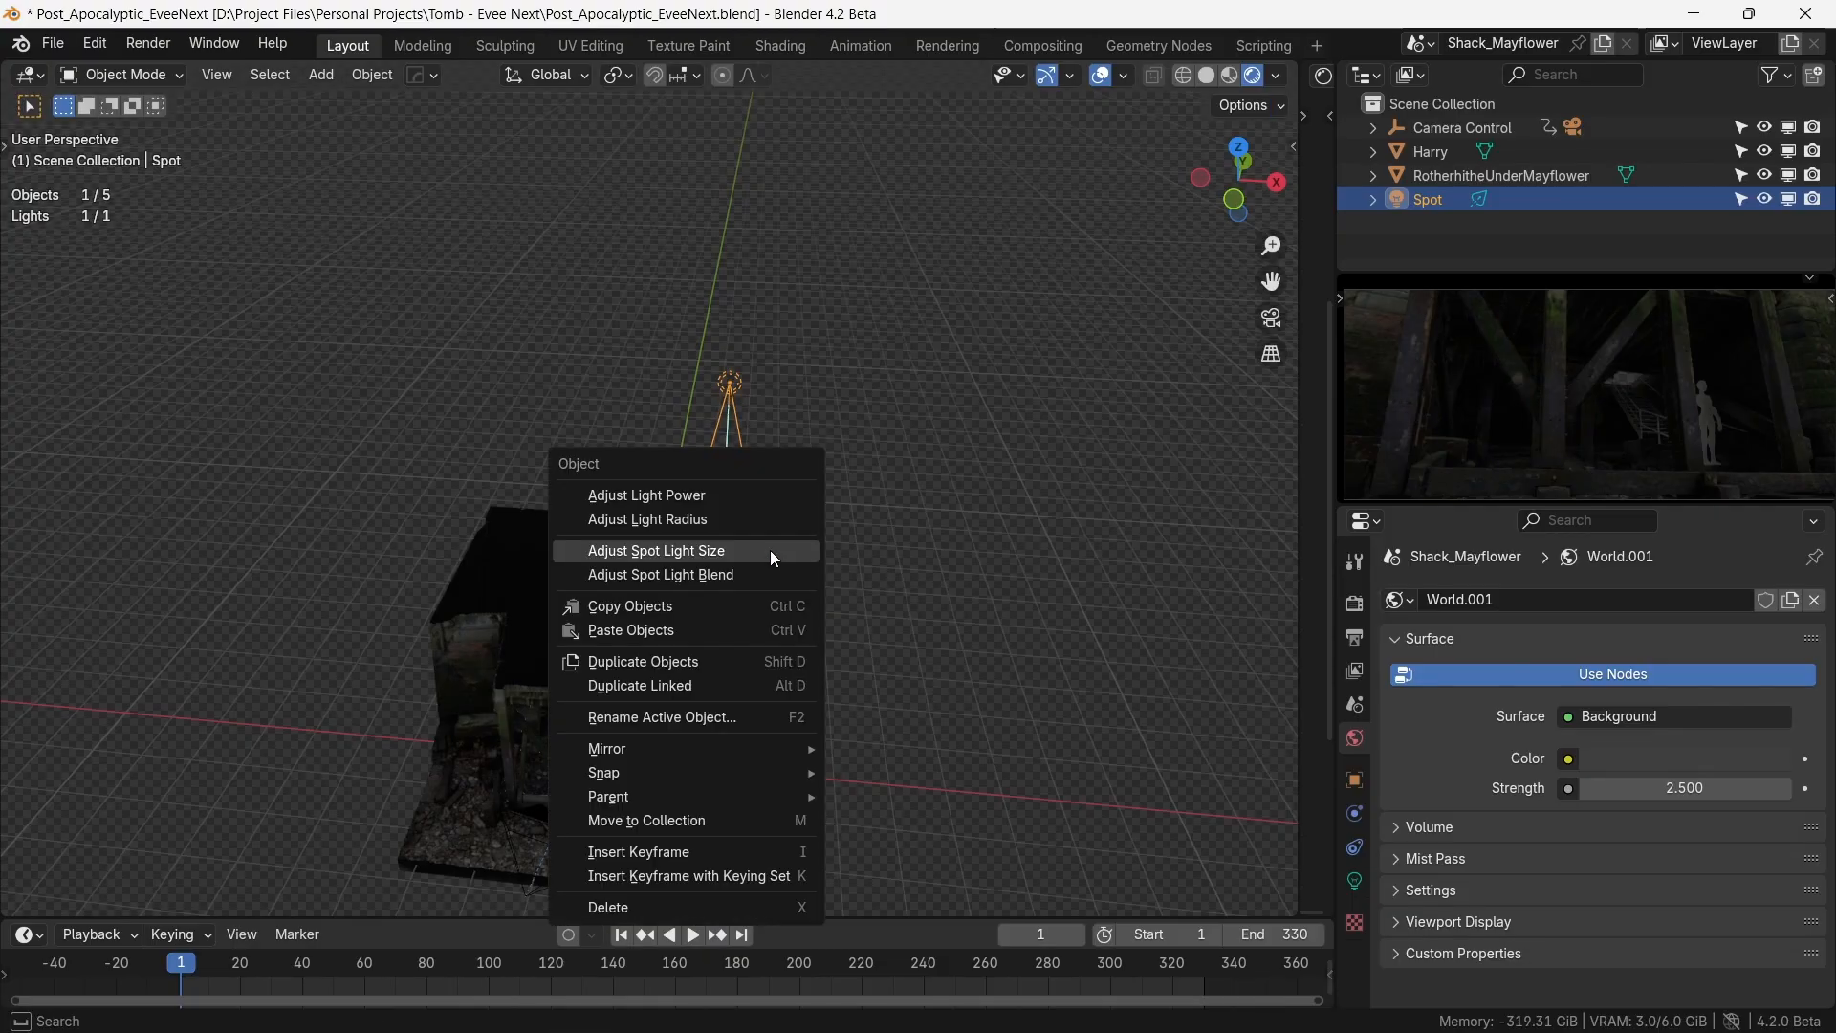
pyautogui.click(644, 493)
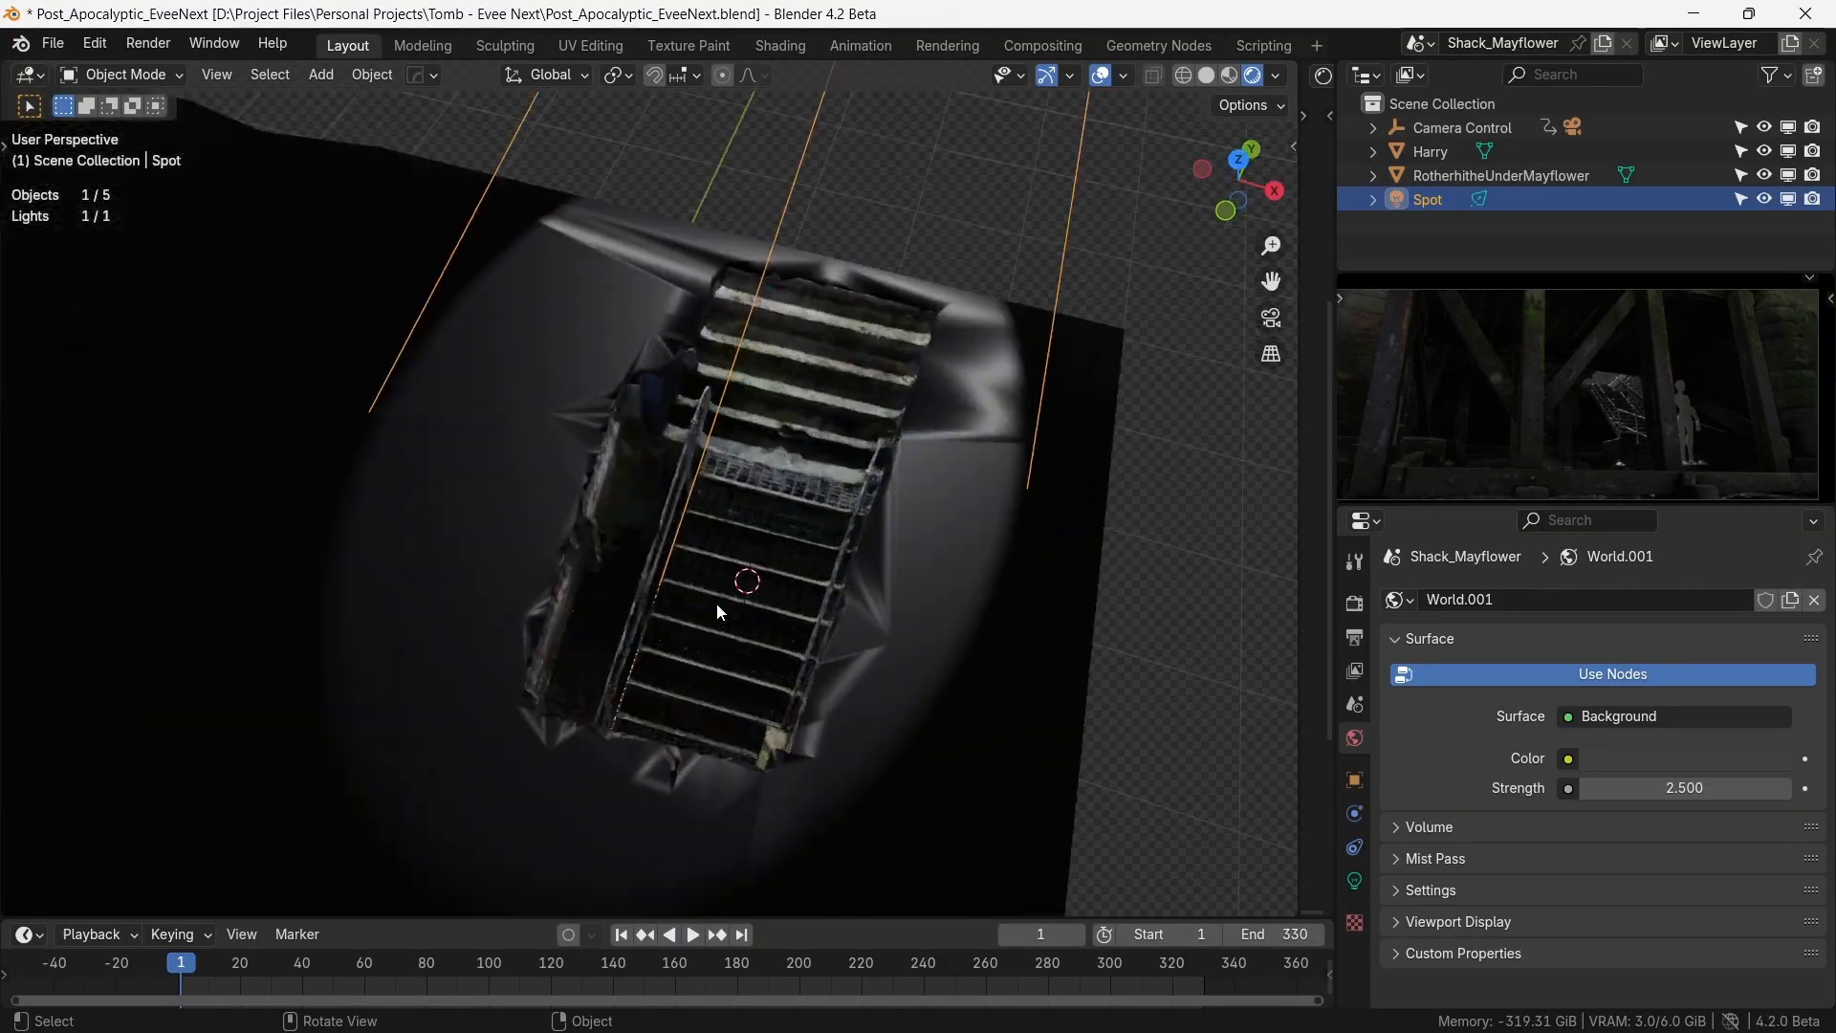
# - Add an Empty as an aiming target in the stairwell, then select the spot light
pyautogui.click(319, 75)
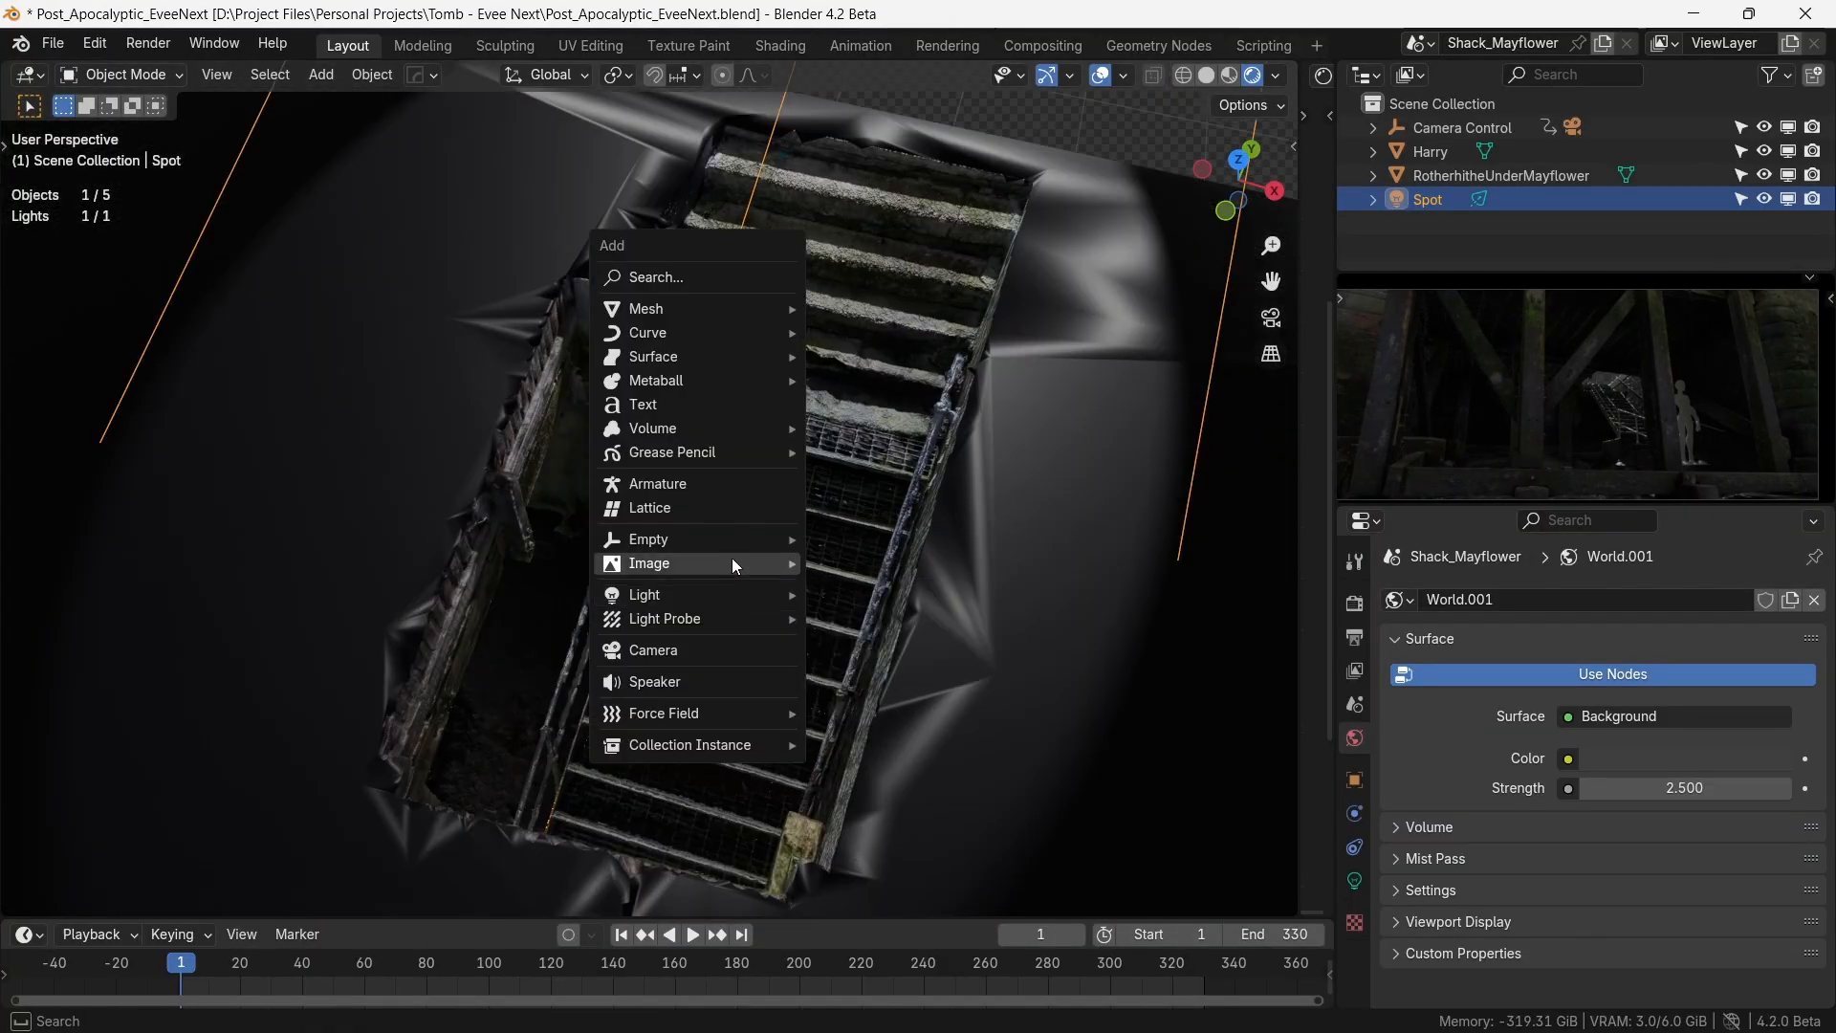
pyautogui.click(648, 539)
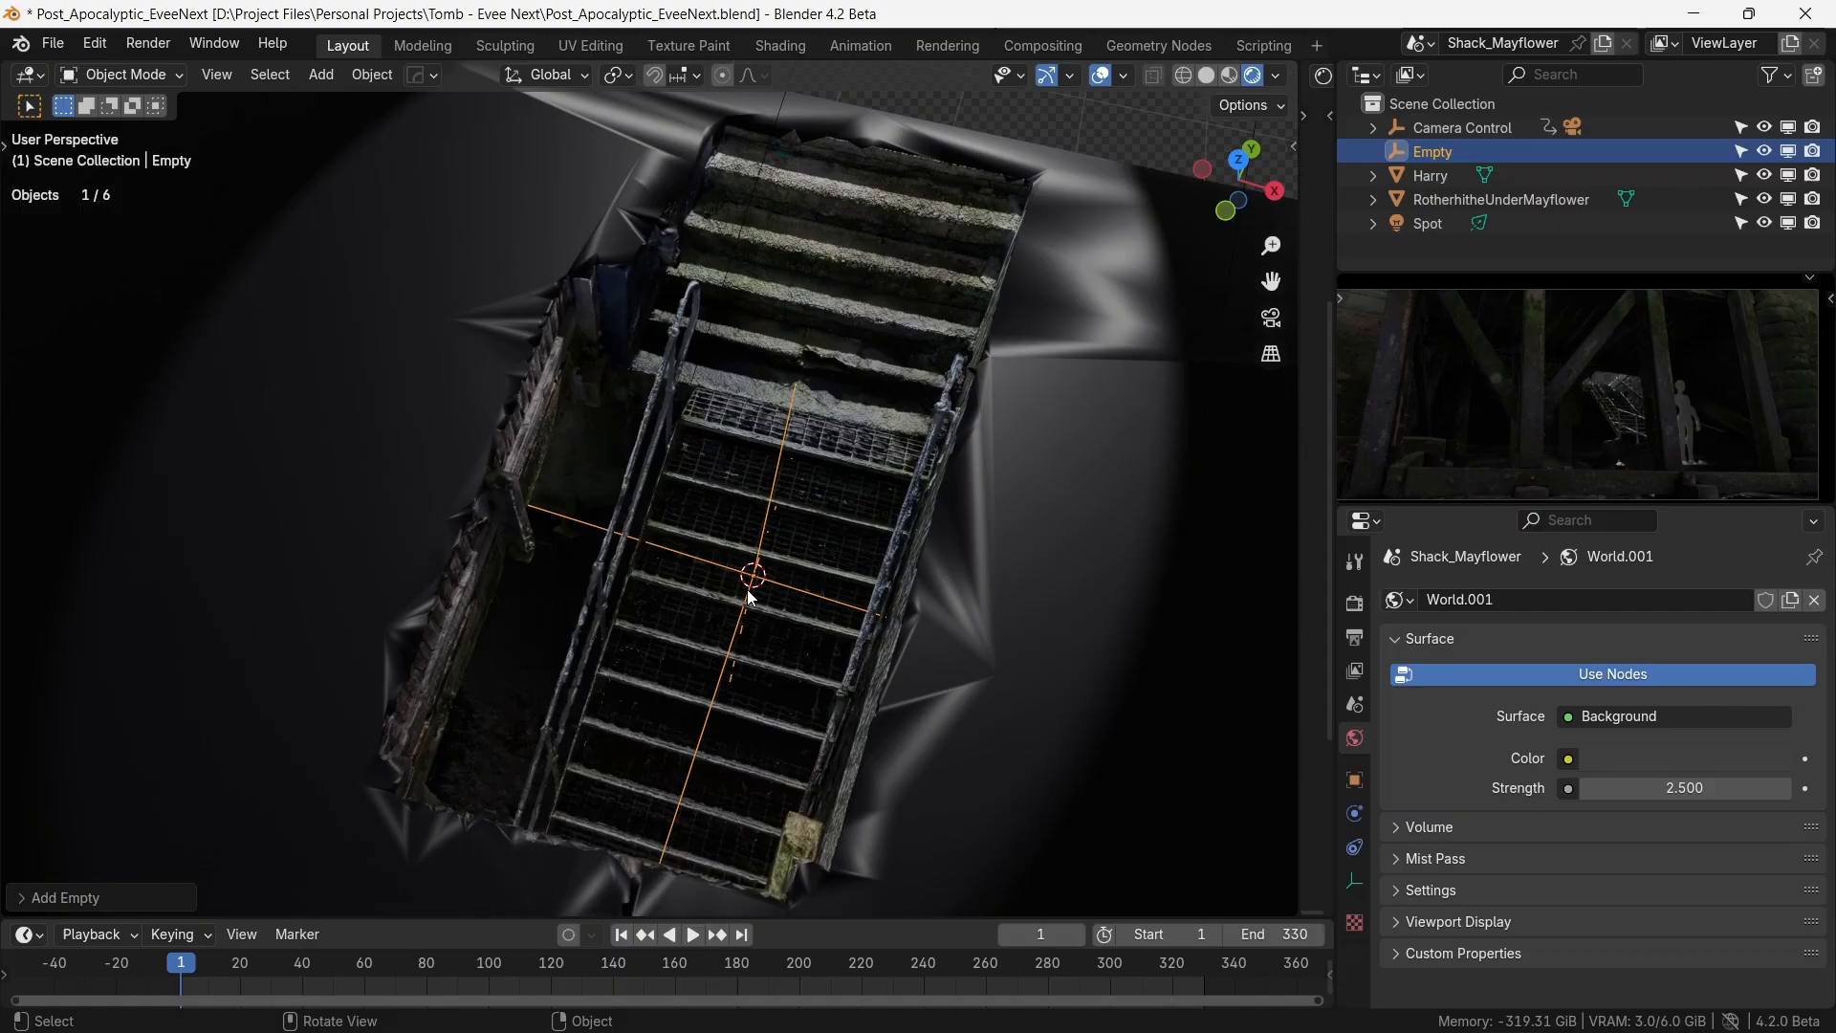
pyautogui.moveTo(750, 585); pyautogui.dragTo(738, 633)
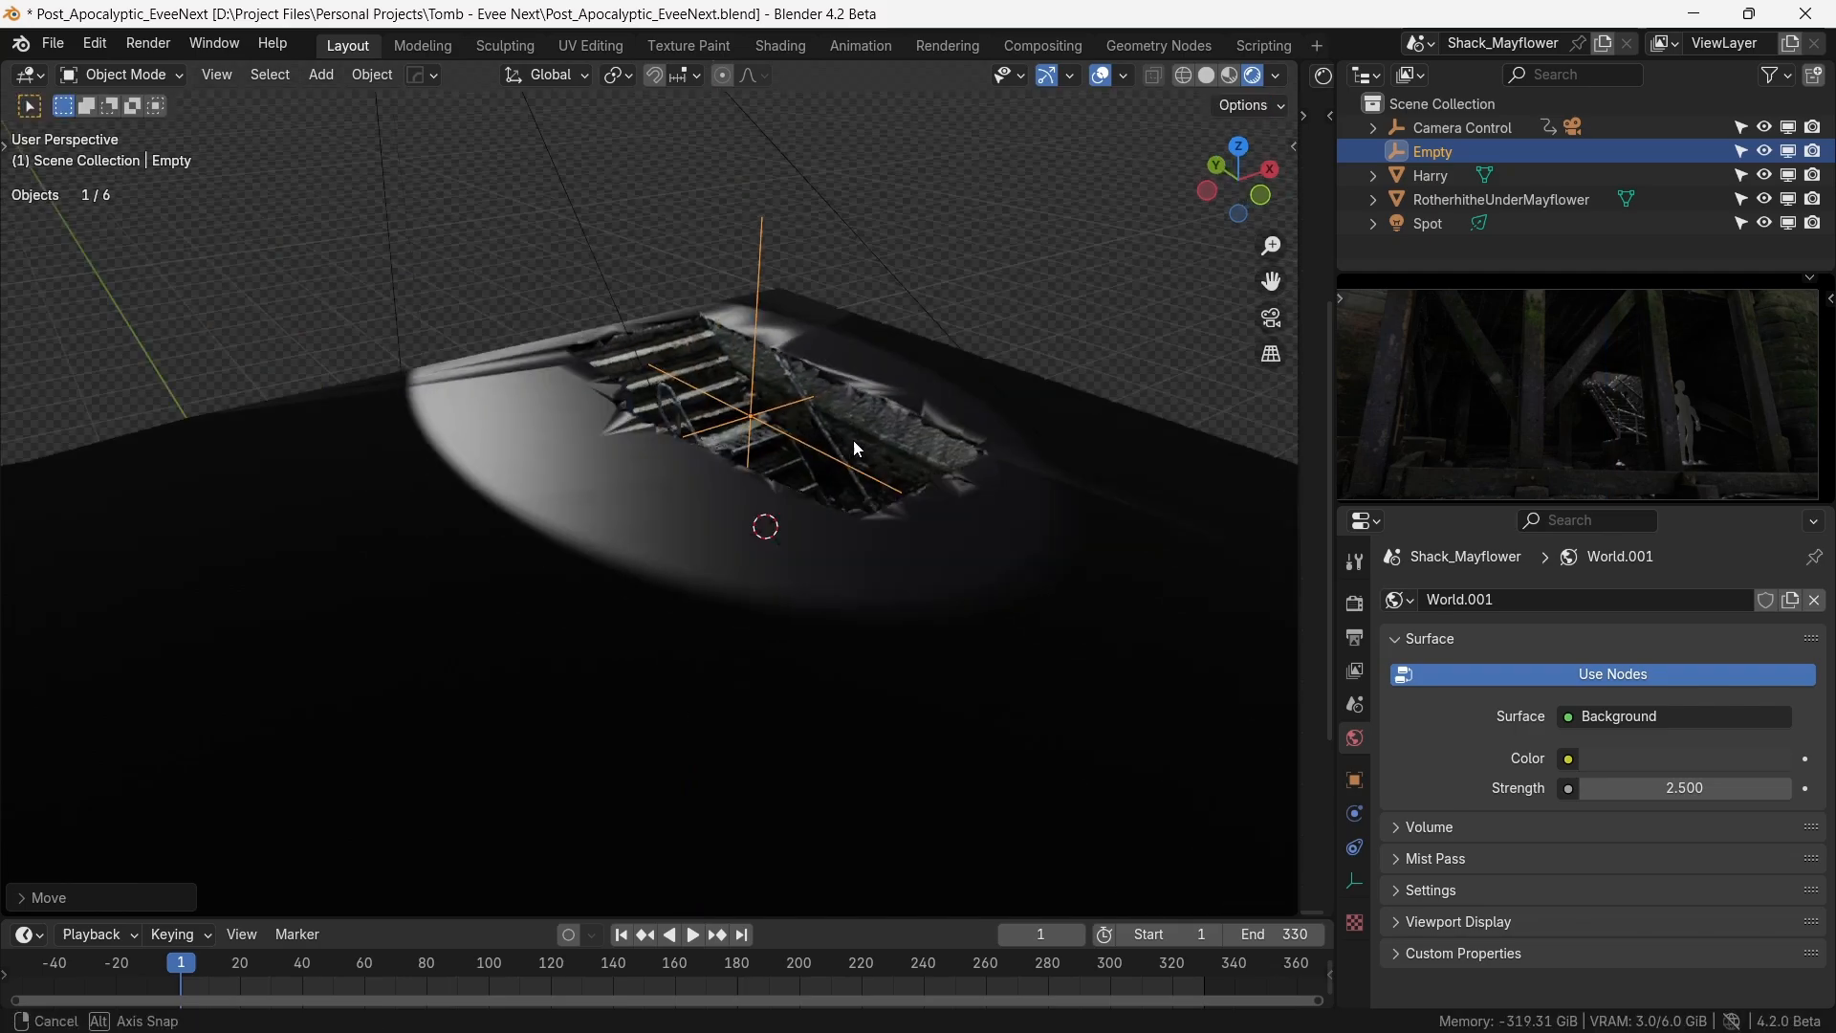
pyautogui.moveTo(855, 447); pyautogui.dragTo(656, 451)
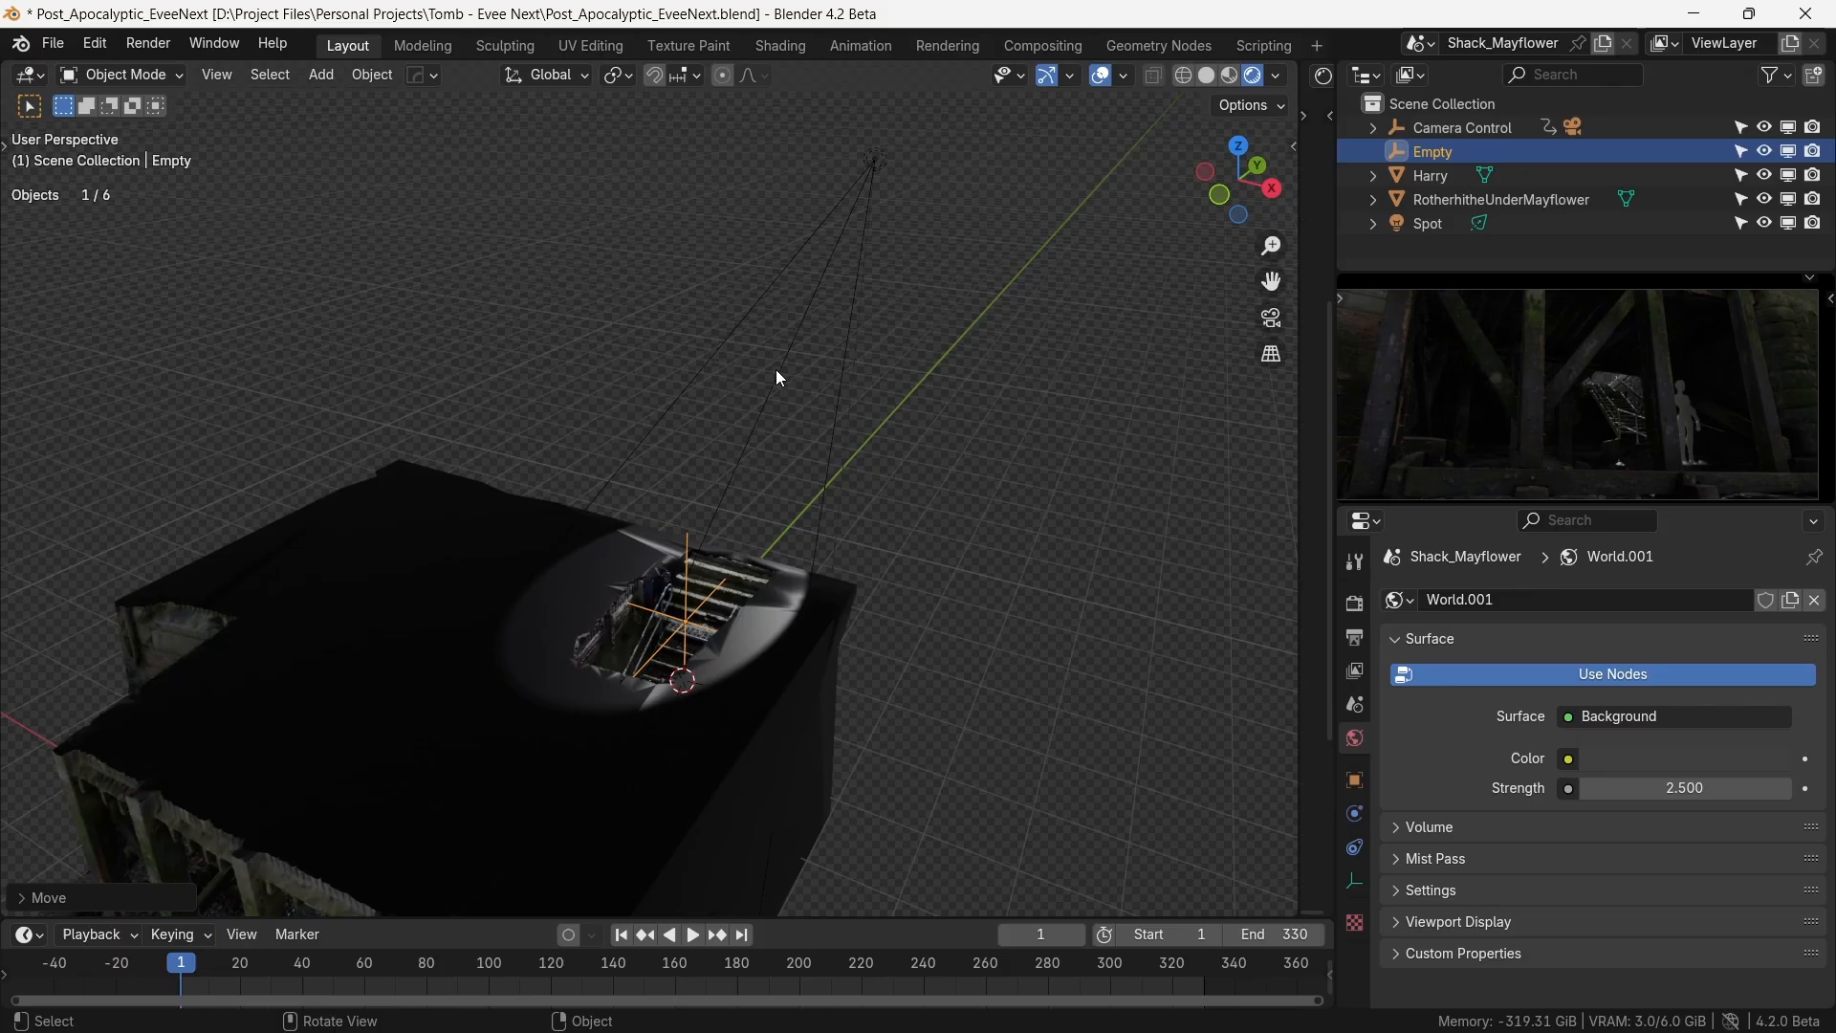
pyautogui.click(1427, 222)
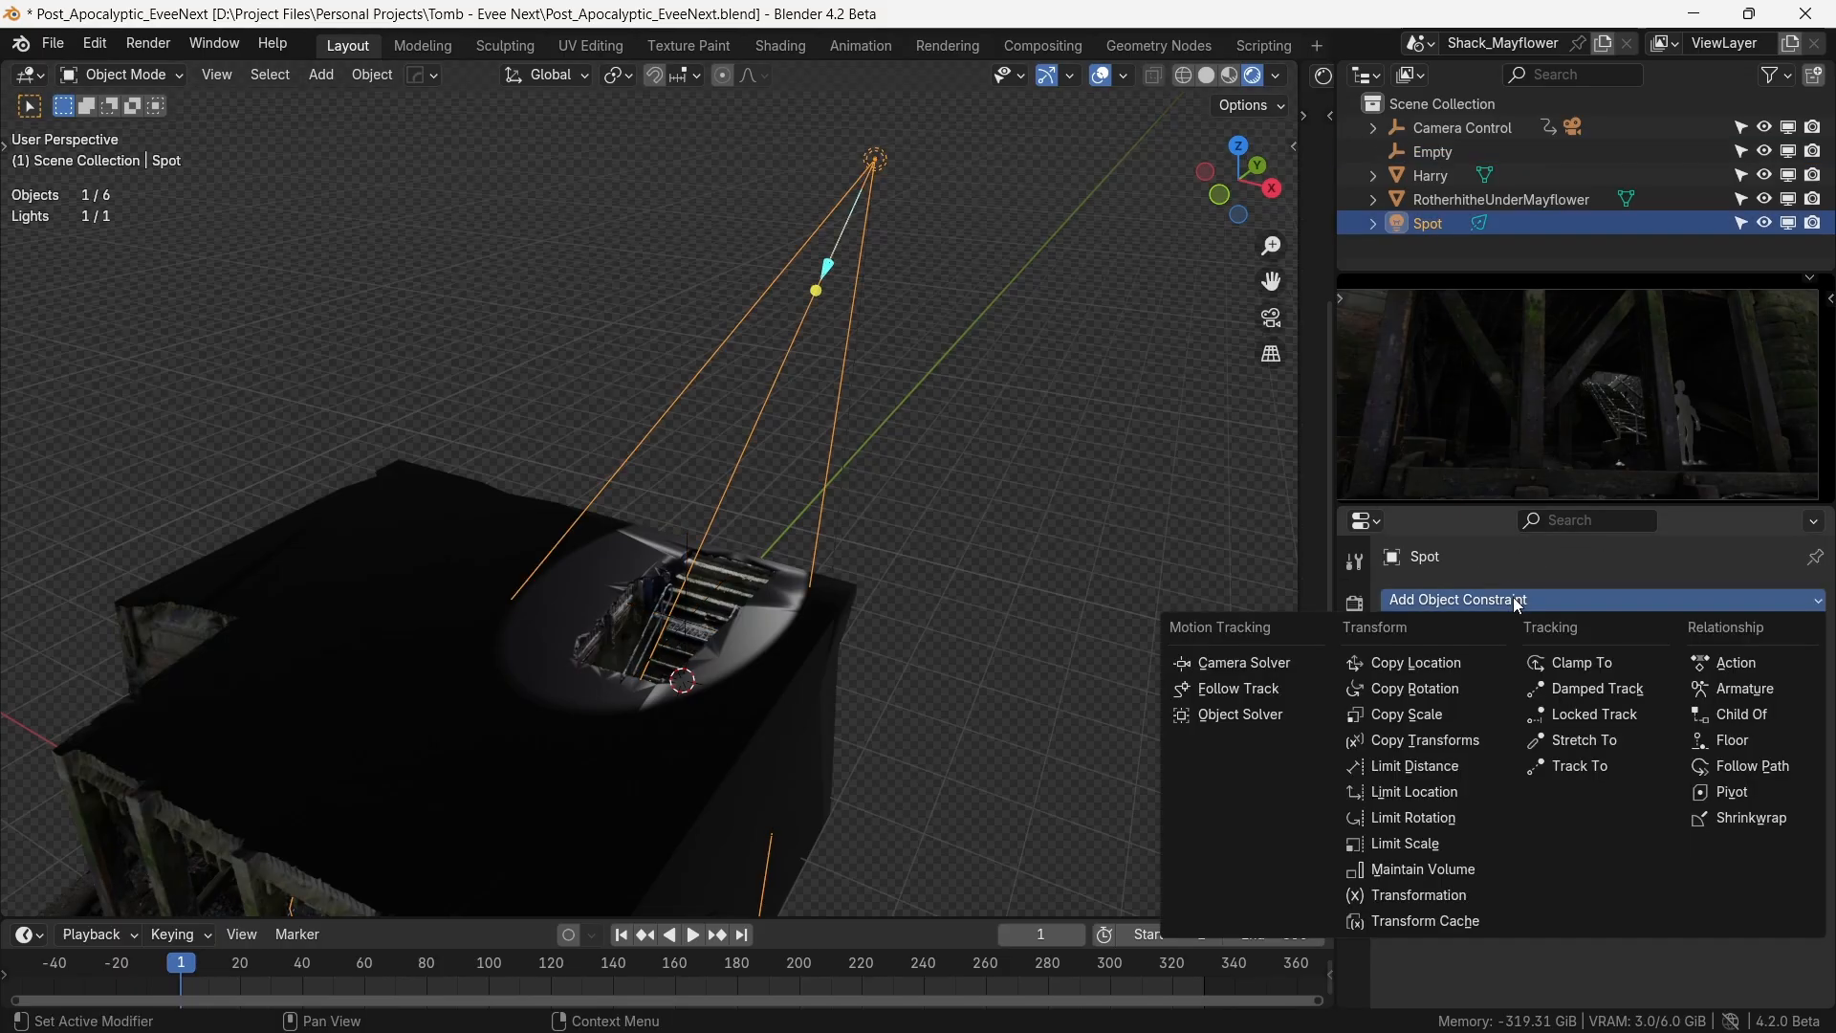
pyautogui.moveTo(1578, 765)
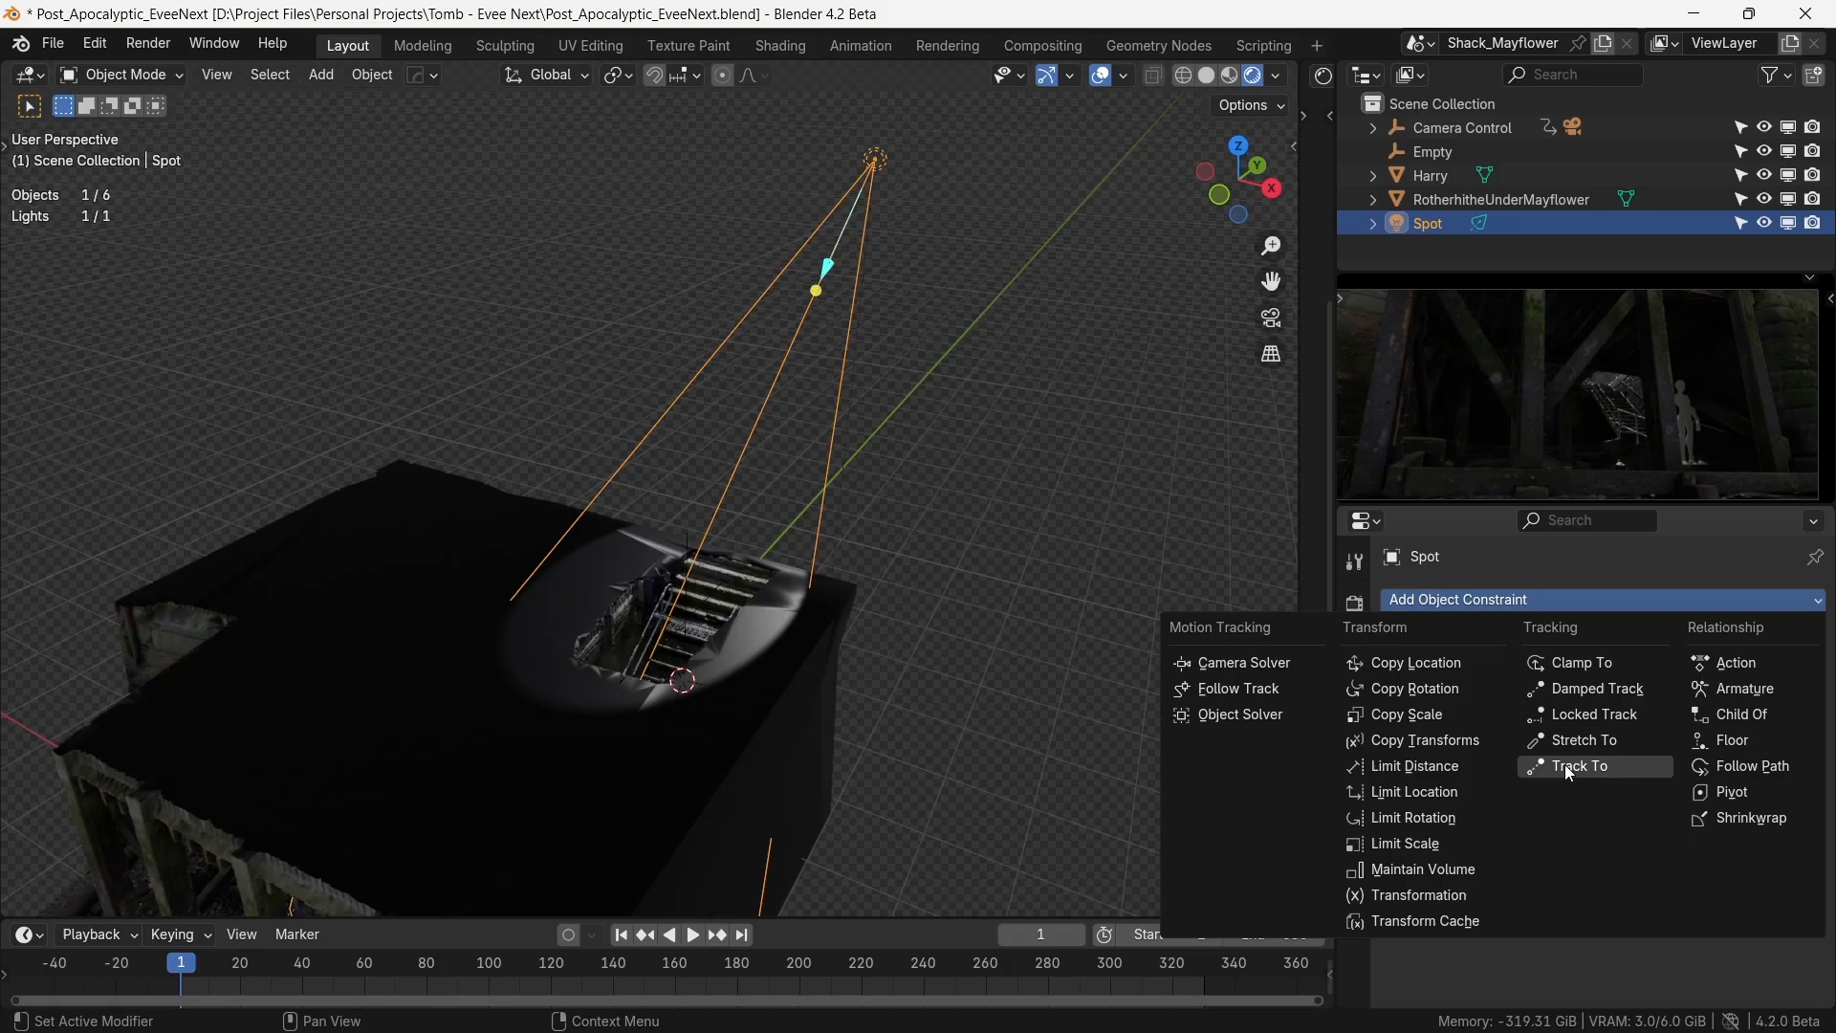
# - Give the spot light a Track To constraint targeting the Empty
pyautogui.click(1581, 765)
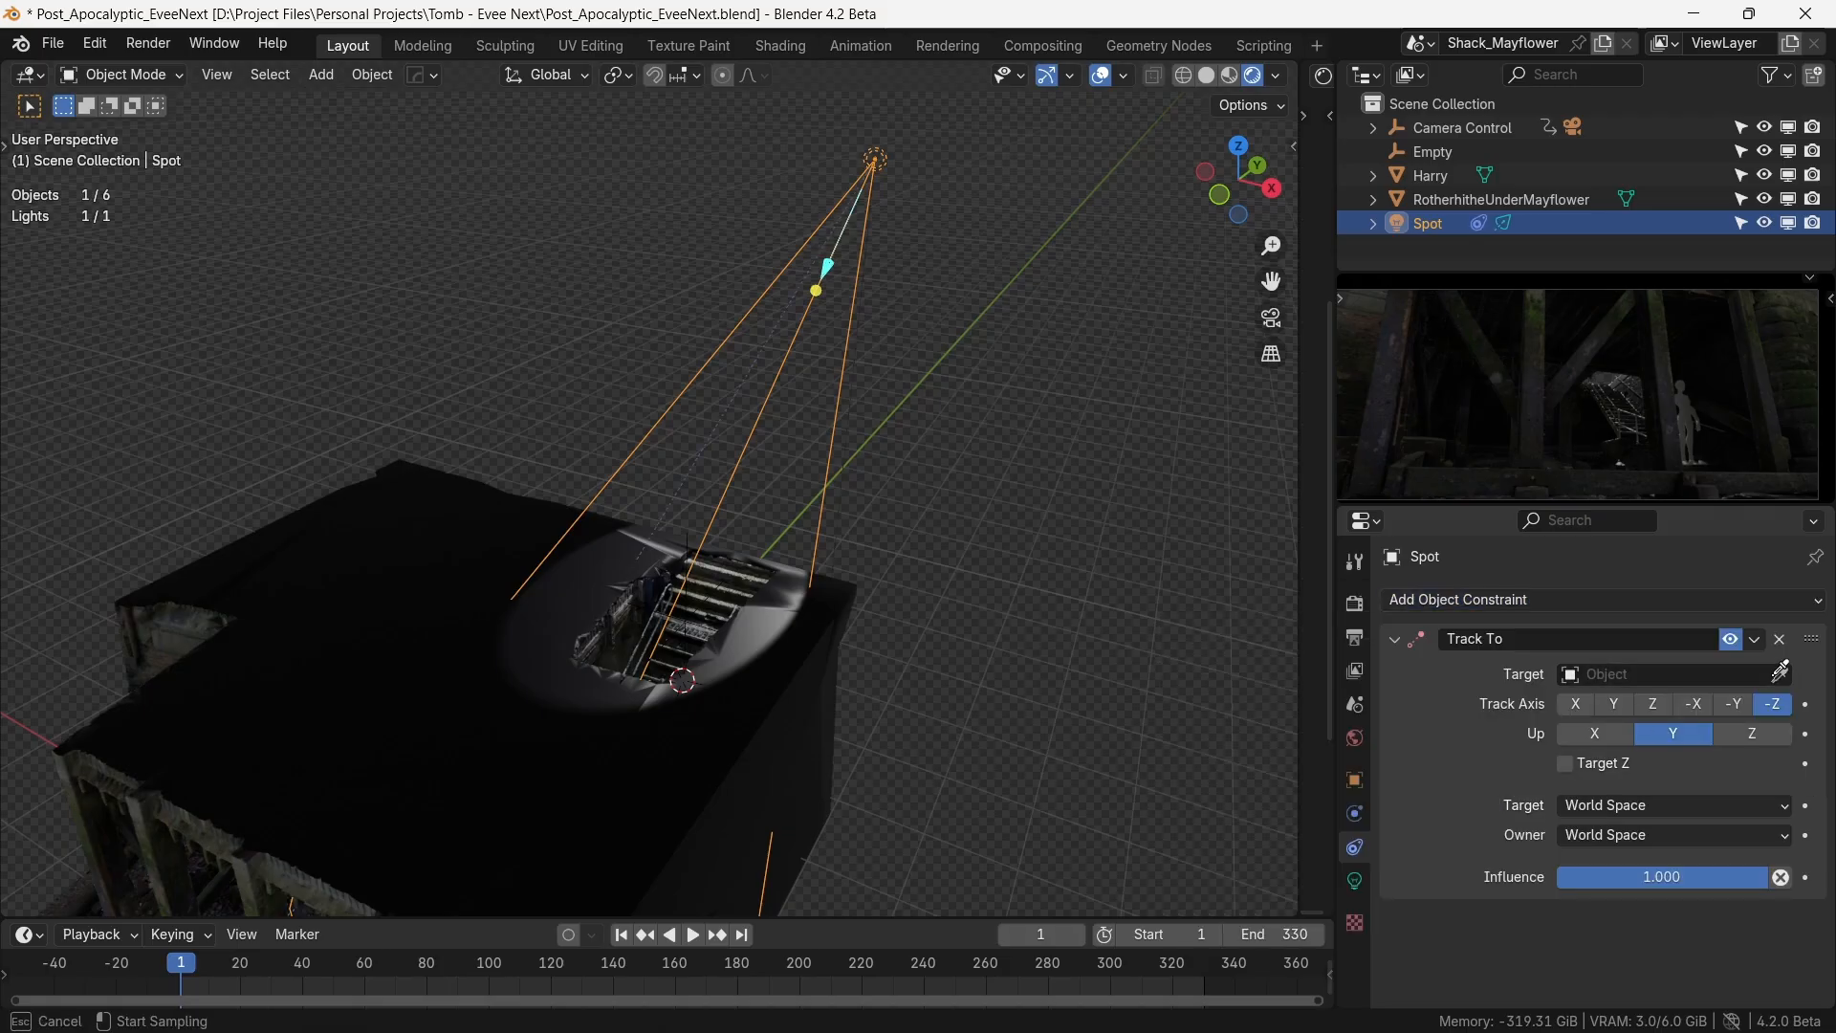
pyautogui.click(1662, 673)
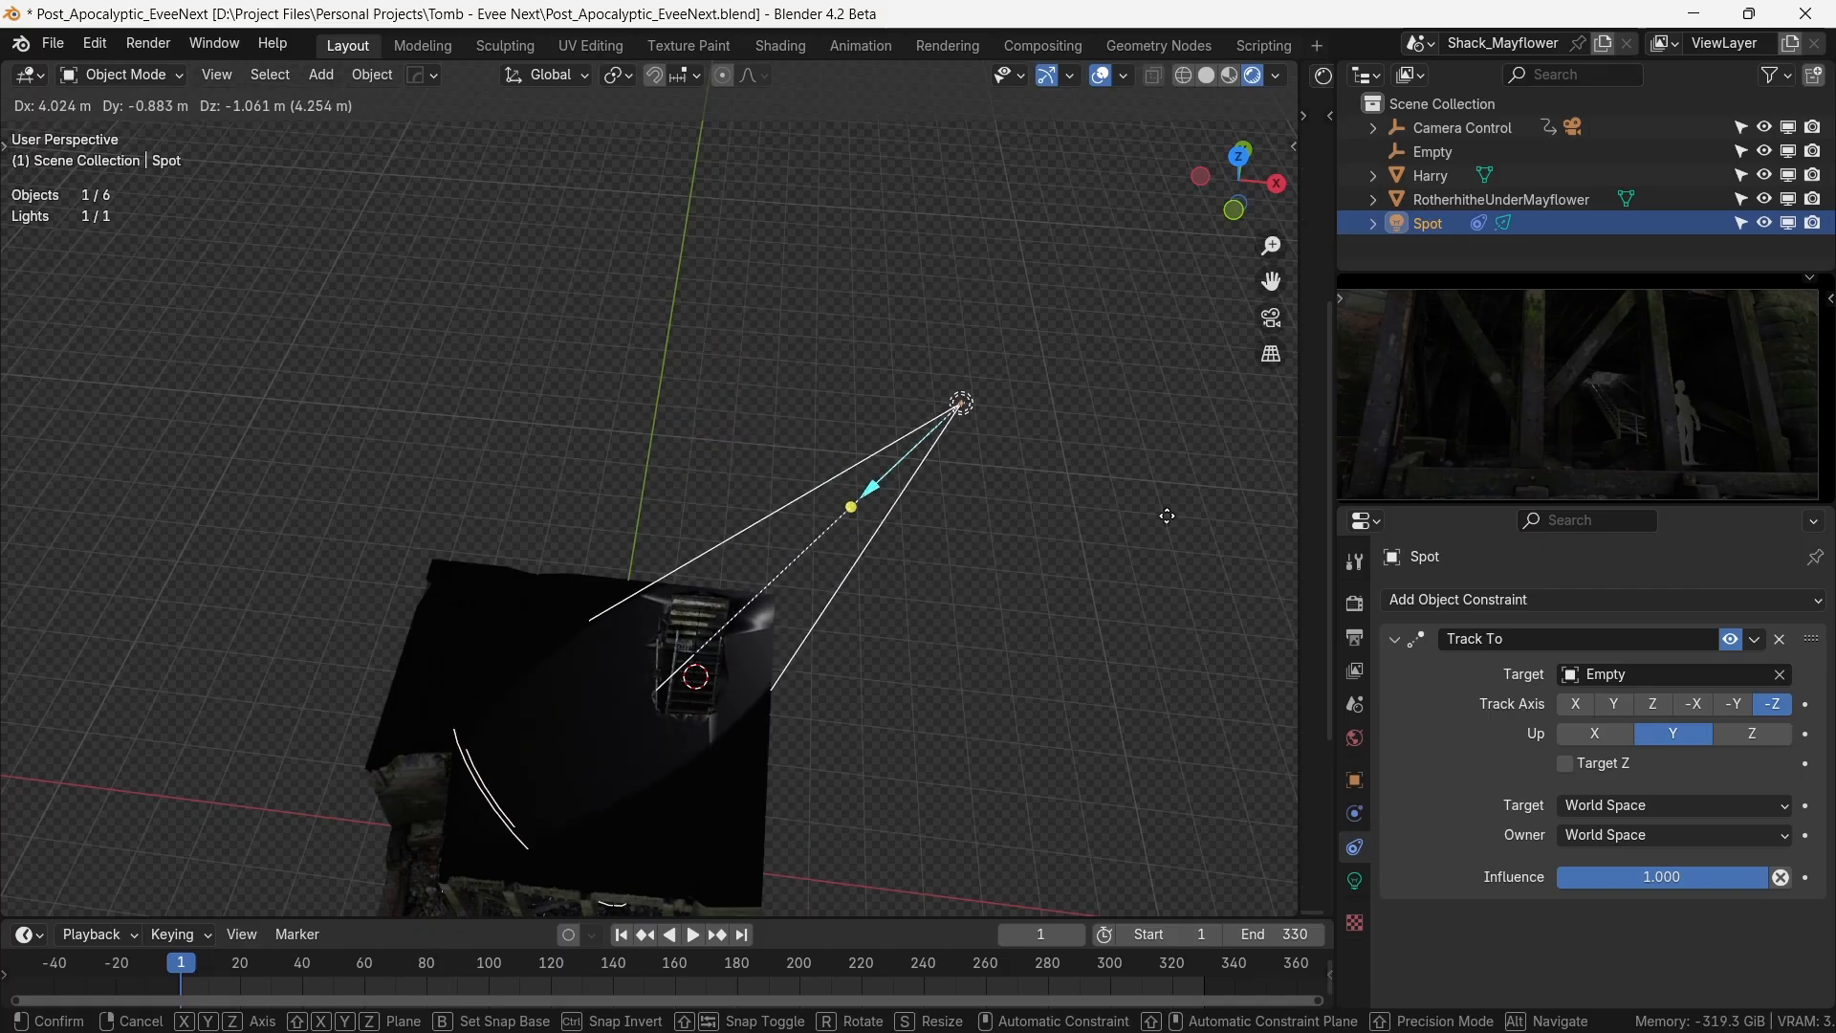
# - Move the tracked spot light and reshape its cone angle
pyautogui.moveTo(960, 404); pyautogui.dragTo(660, 281)
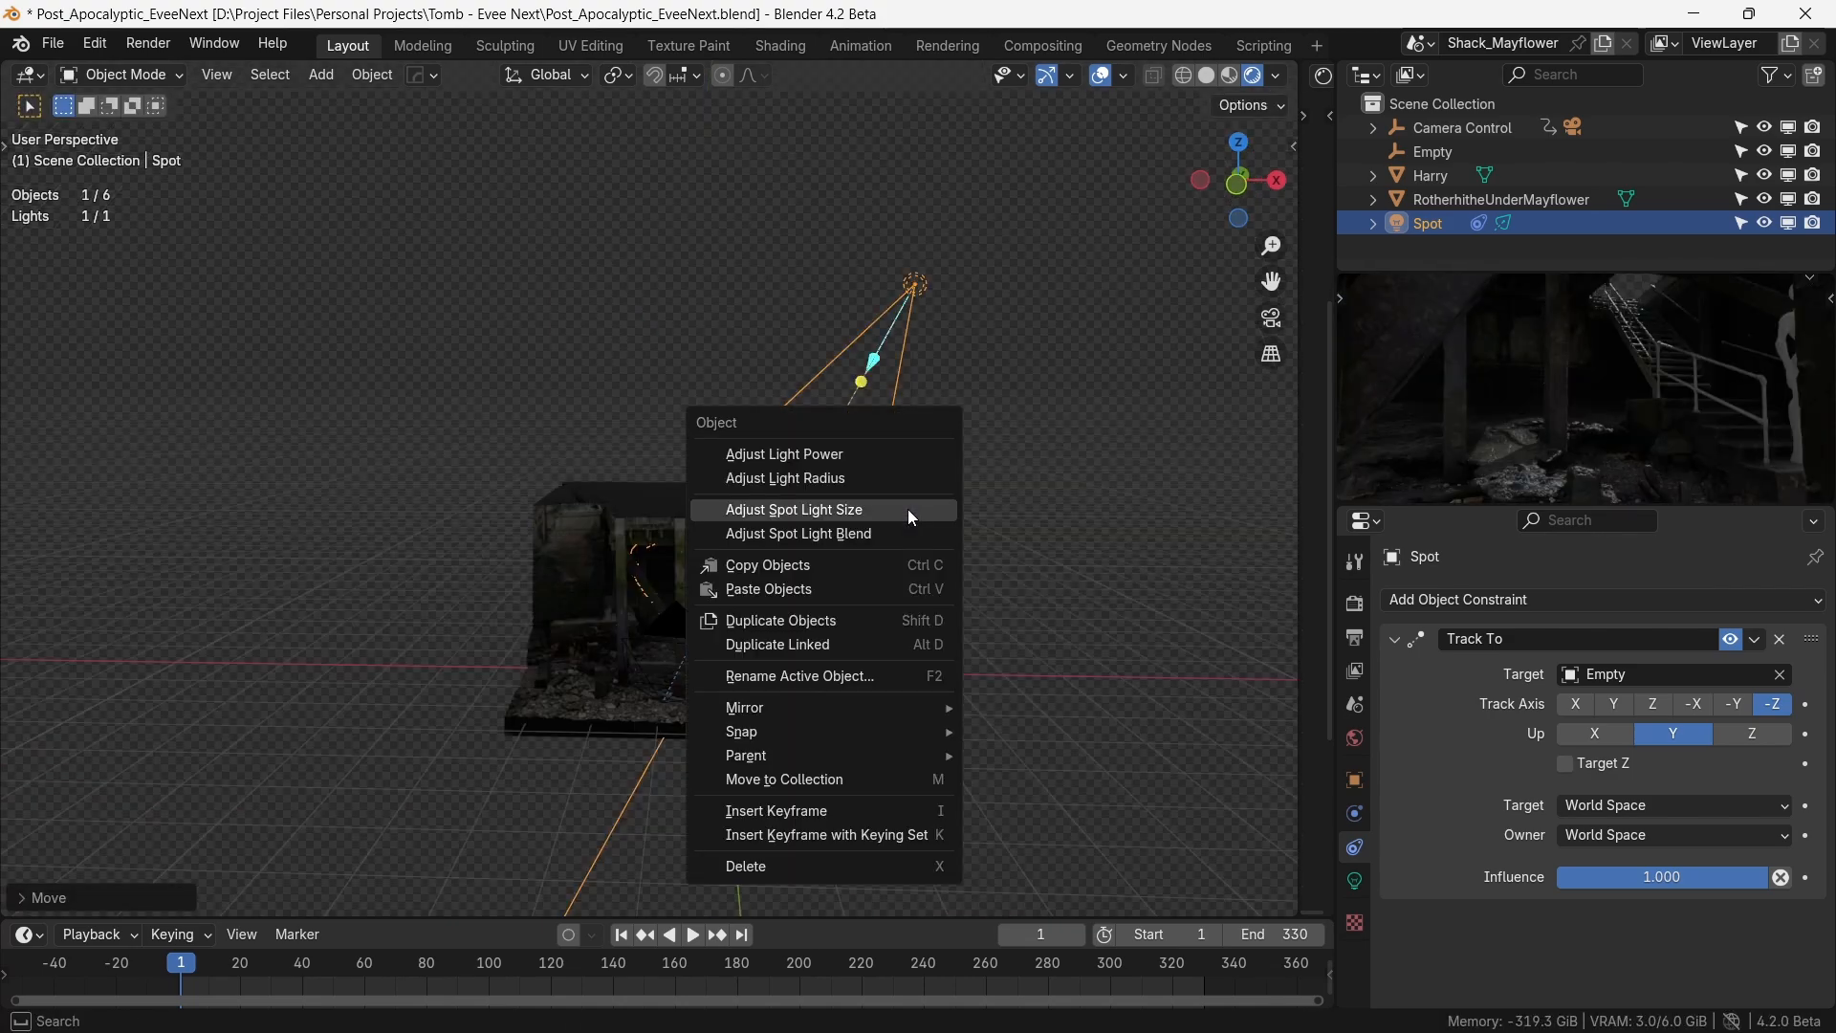
pyautogui.click(784, 455)
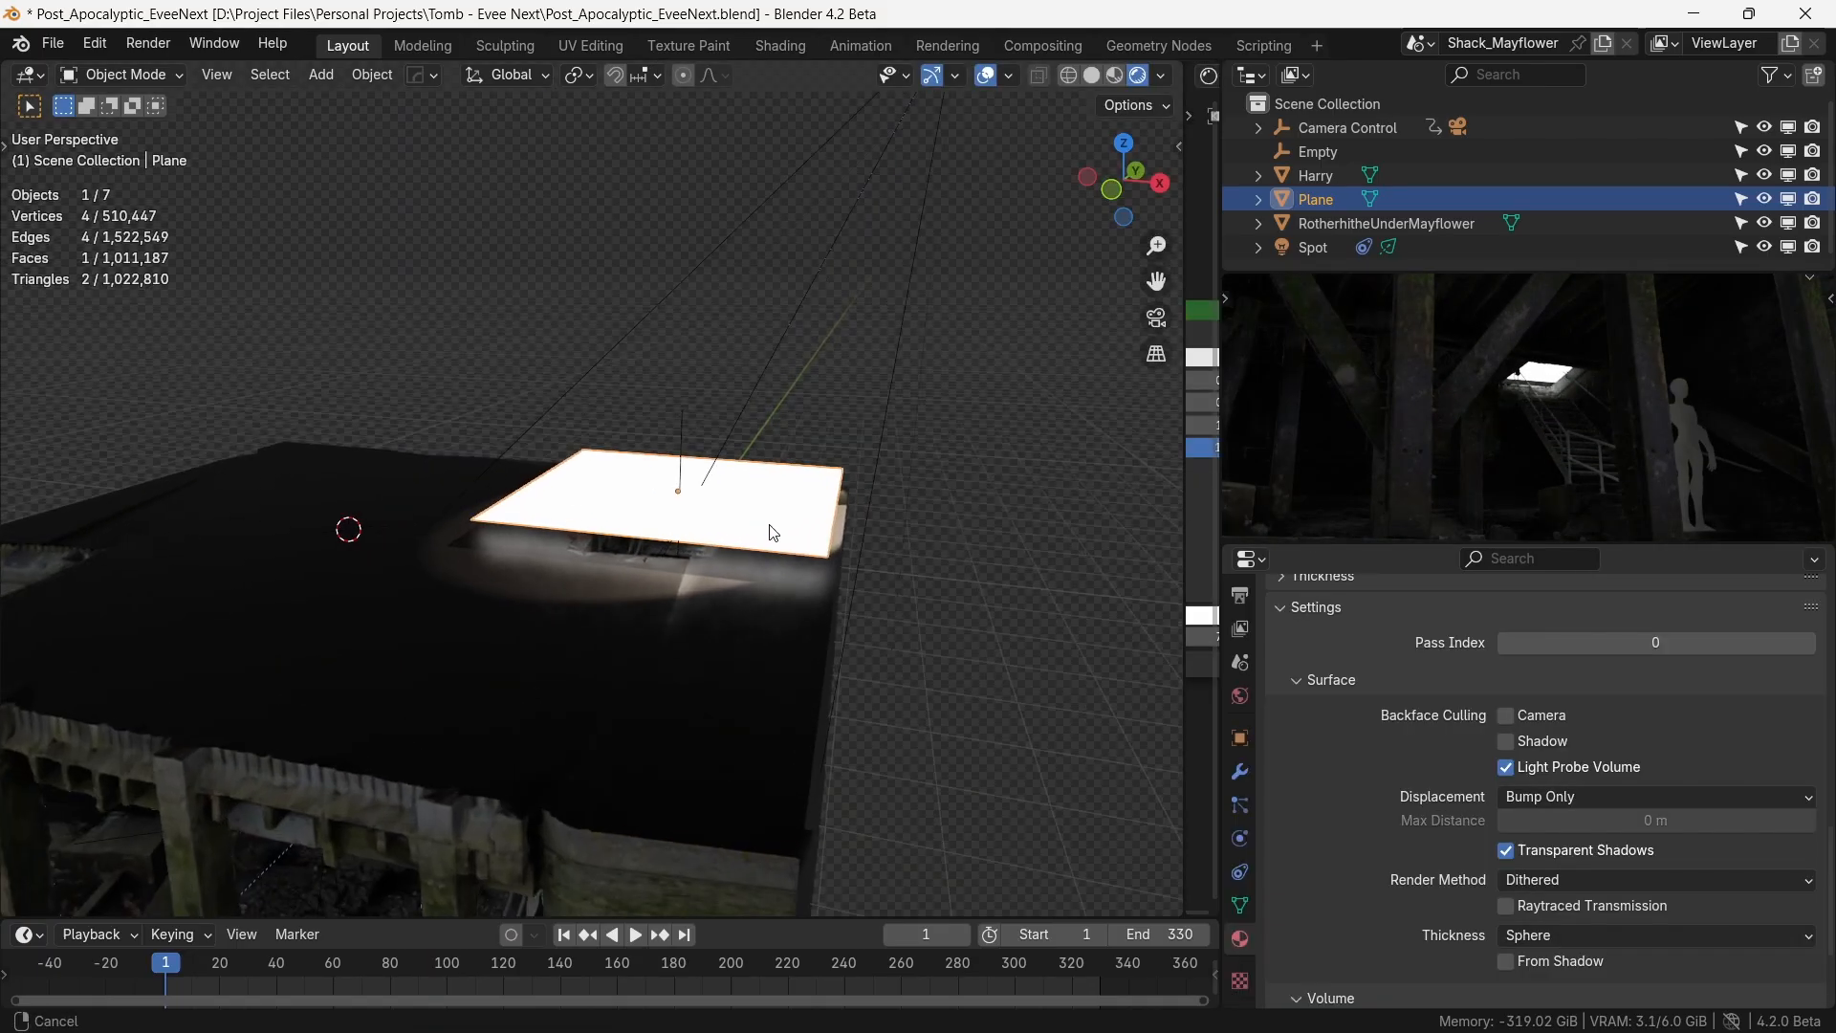
# - Enable Backface Culling for Camera and Shadow on the plane's material
pyautogui.click(1505, 713)
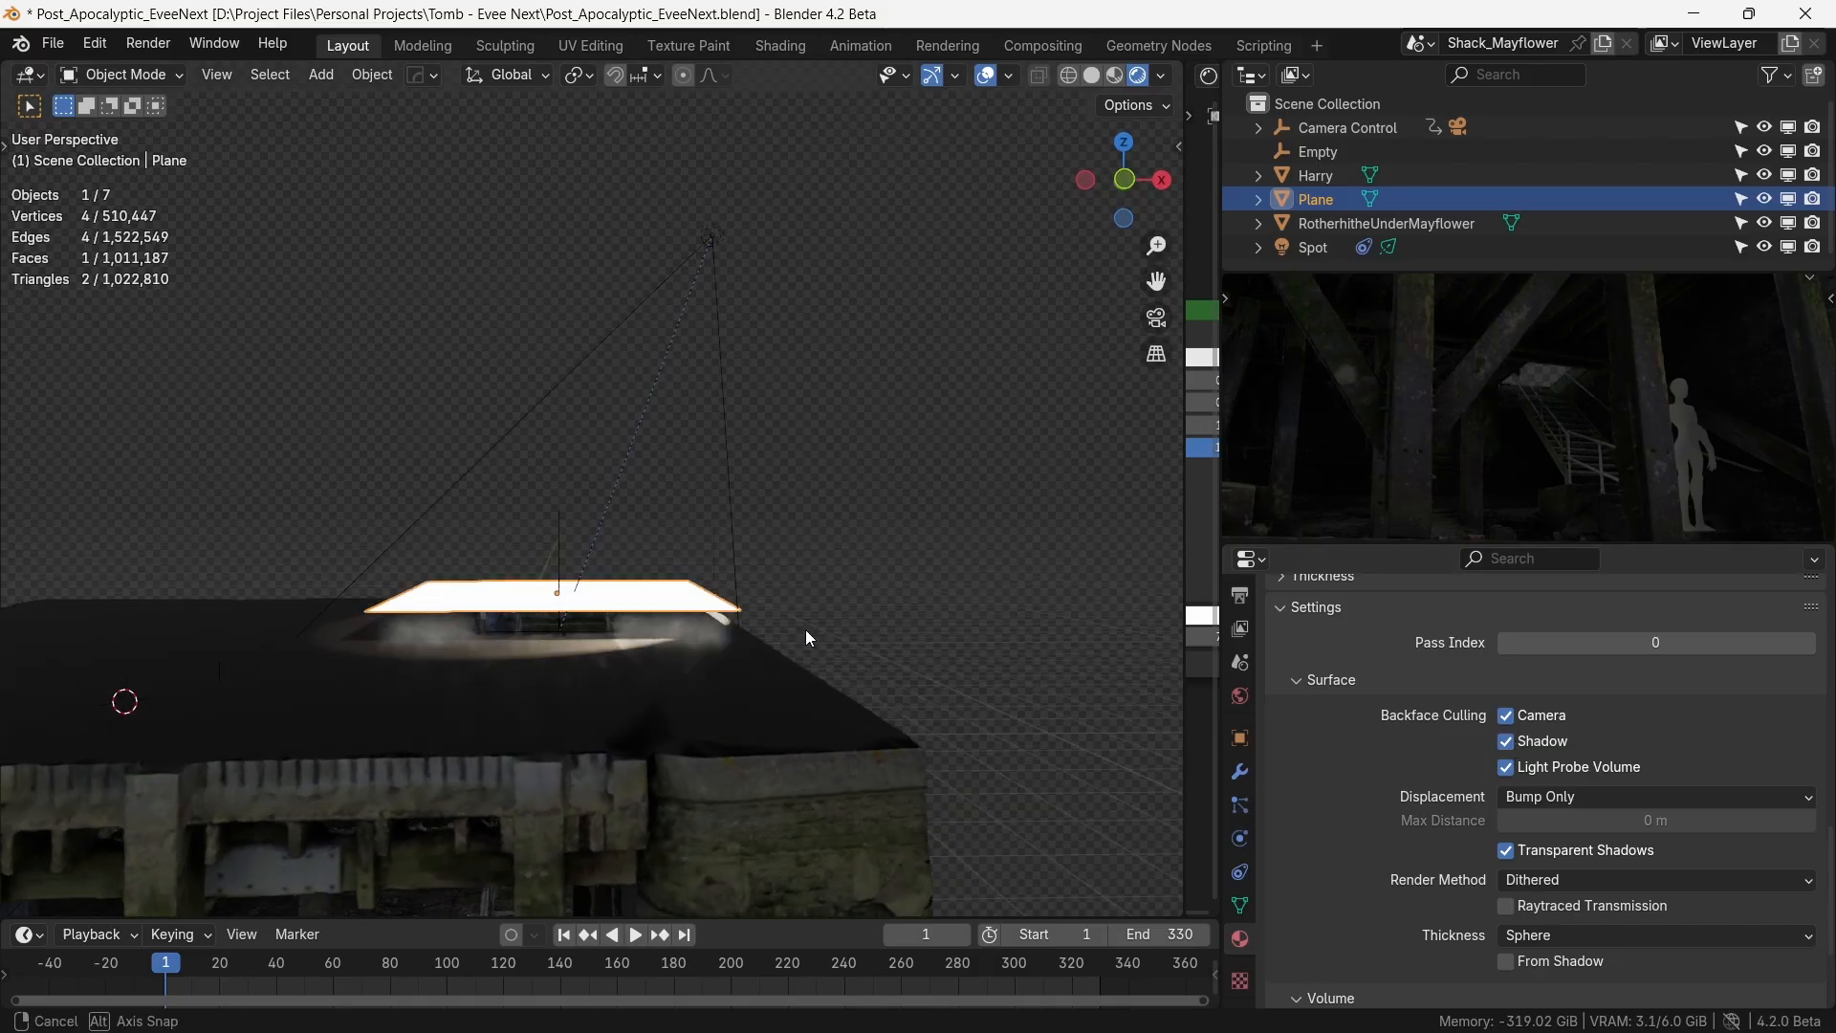
pyautogui.press('r')
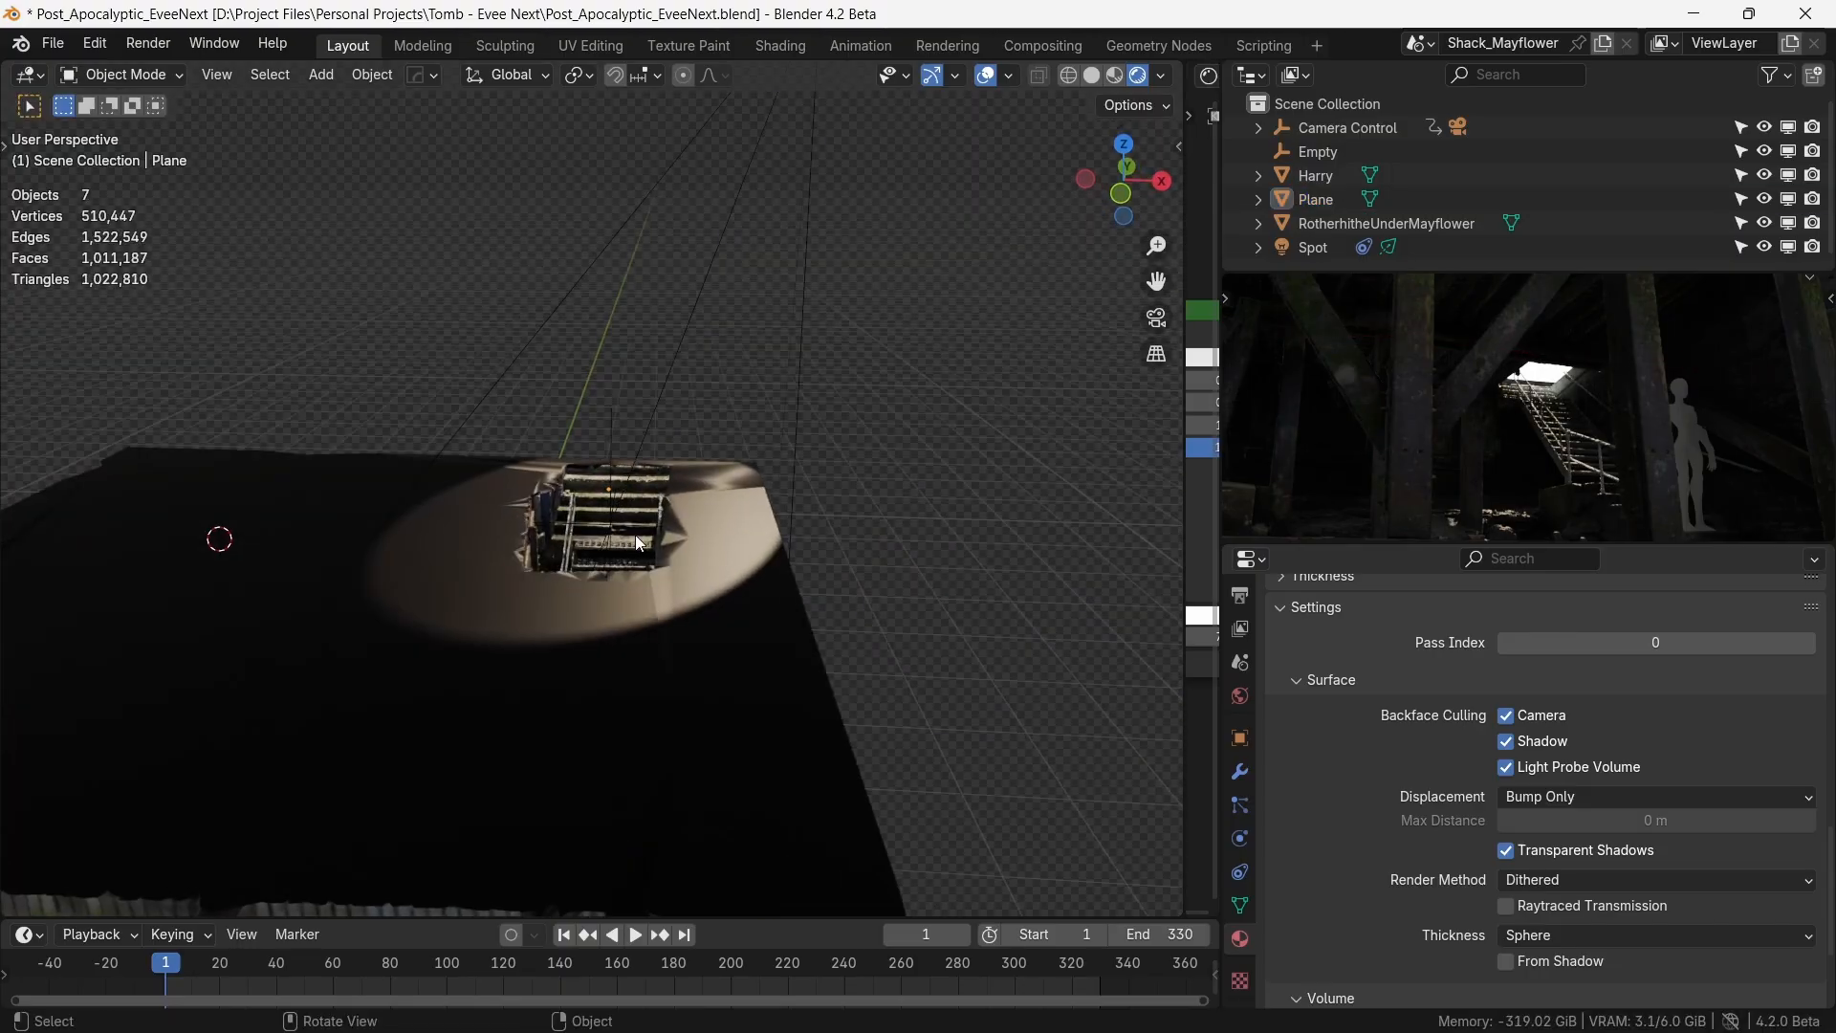
pyautogui.click(320, 75)
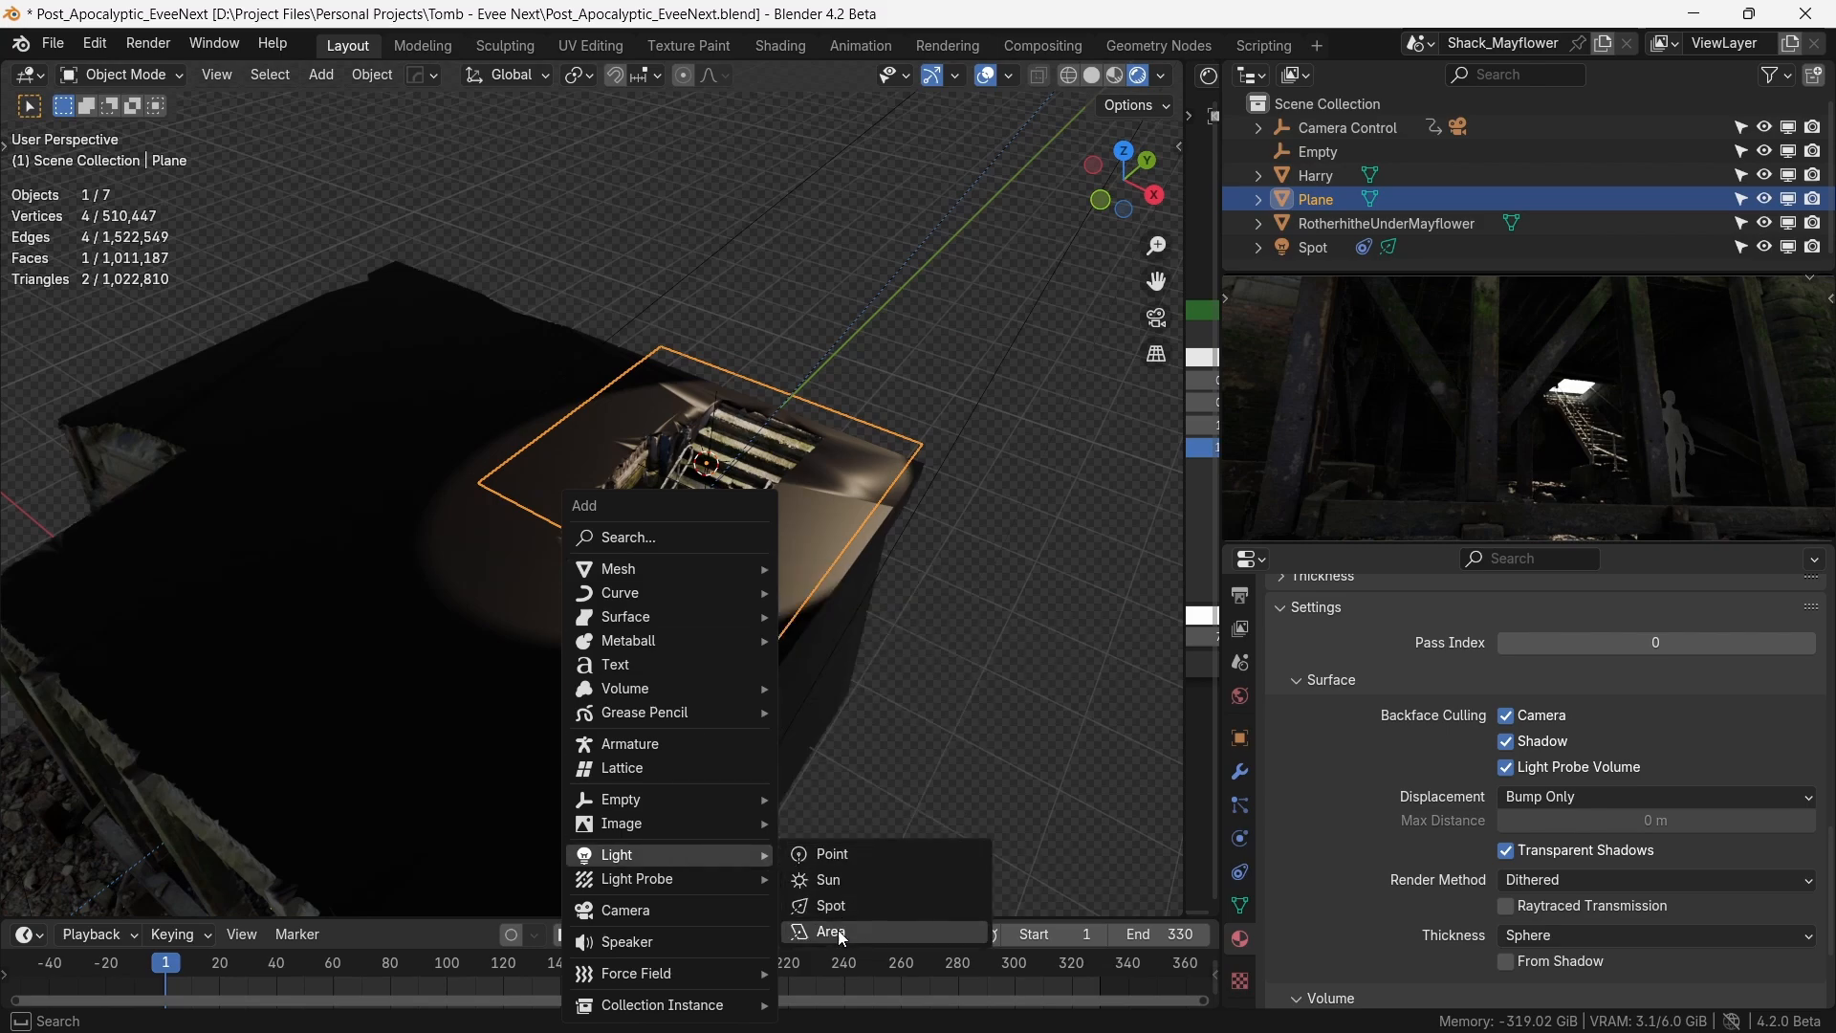
# - Add an Area light over the roof opening and adjust its power
pyautogui.click(830, 931)
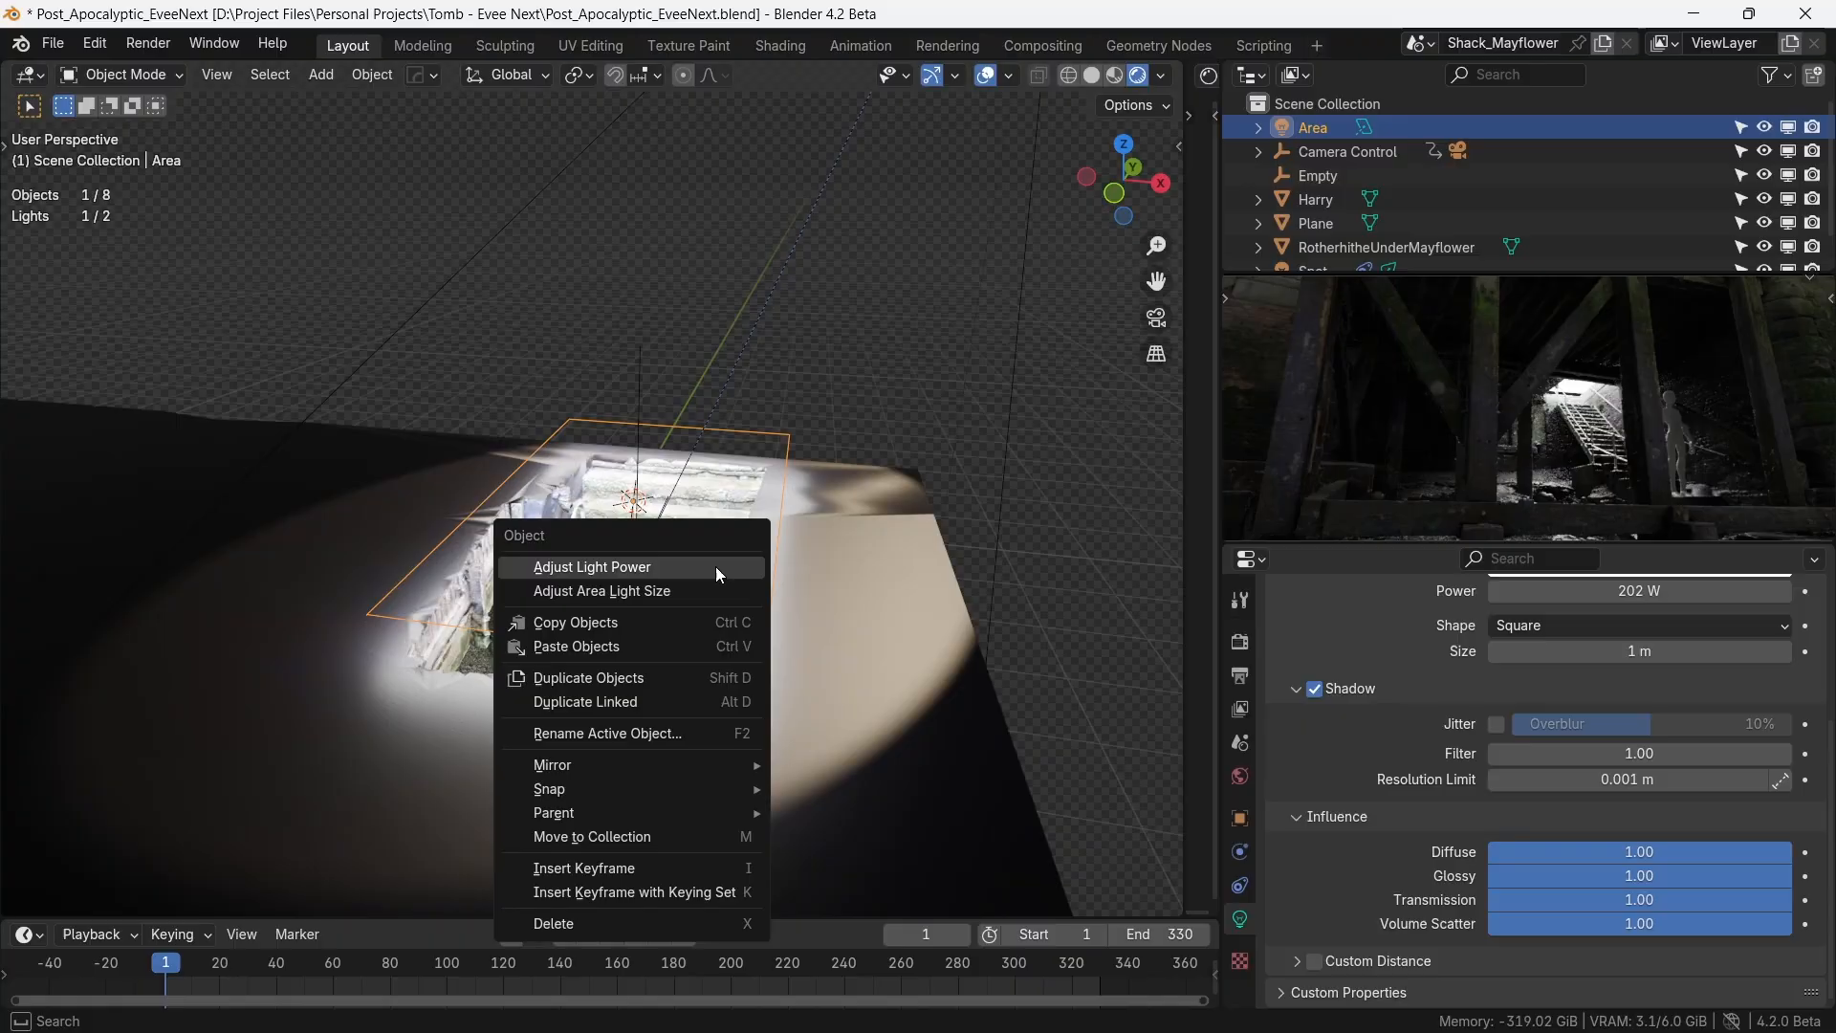
pyautogui.click(591, 566)
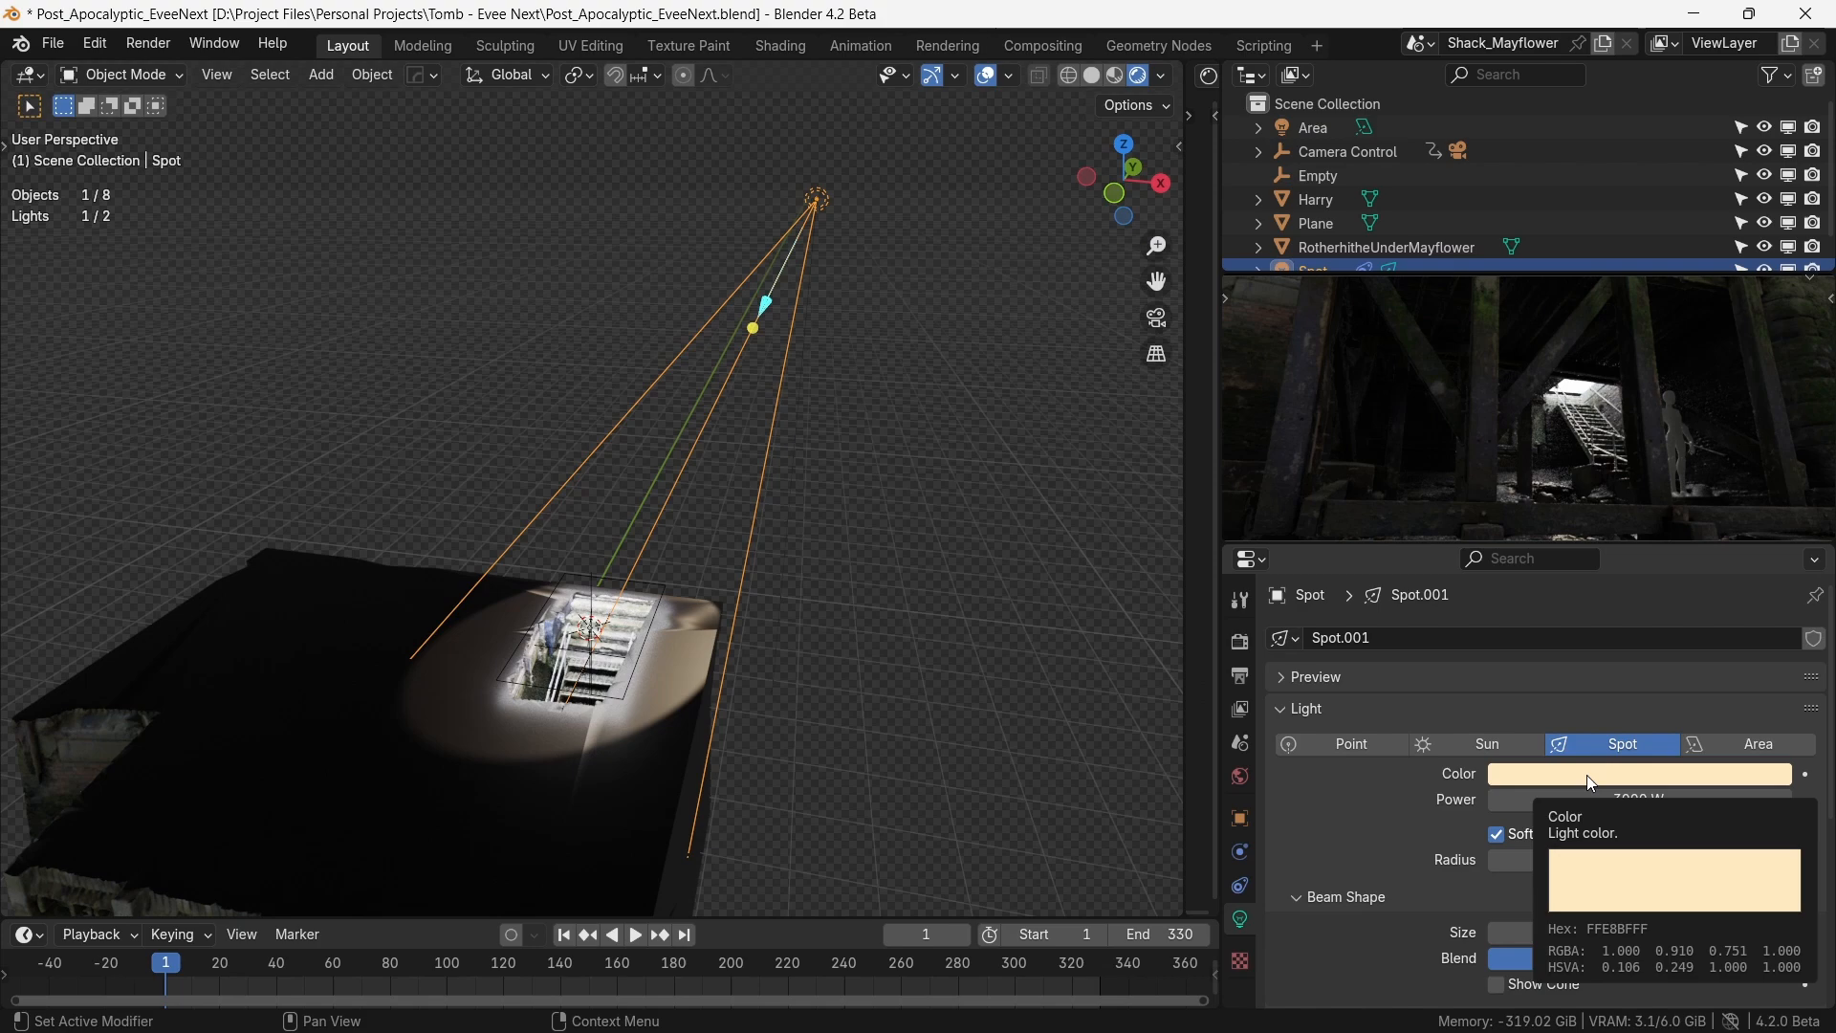
# - Paste the spotlight's warm cream colour onto the Area light and fly the view inside
pyautogui.click(1312, 127)
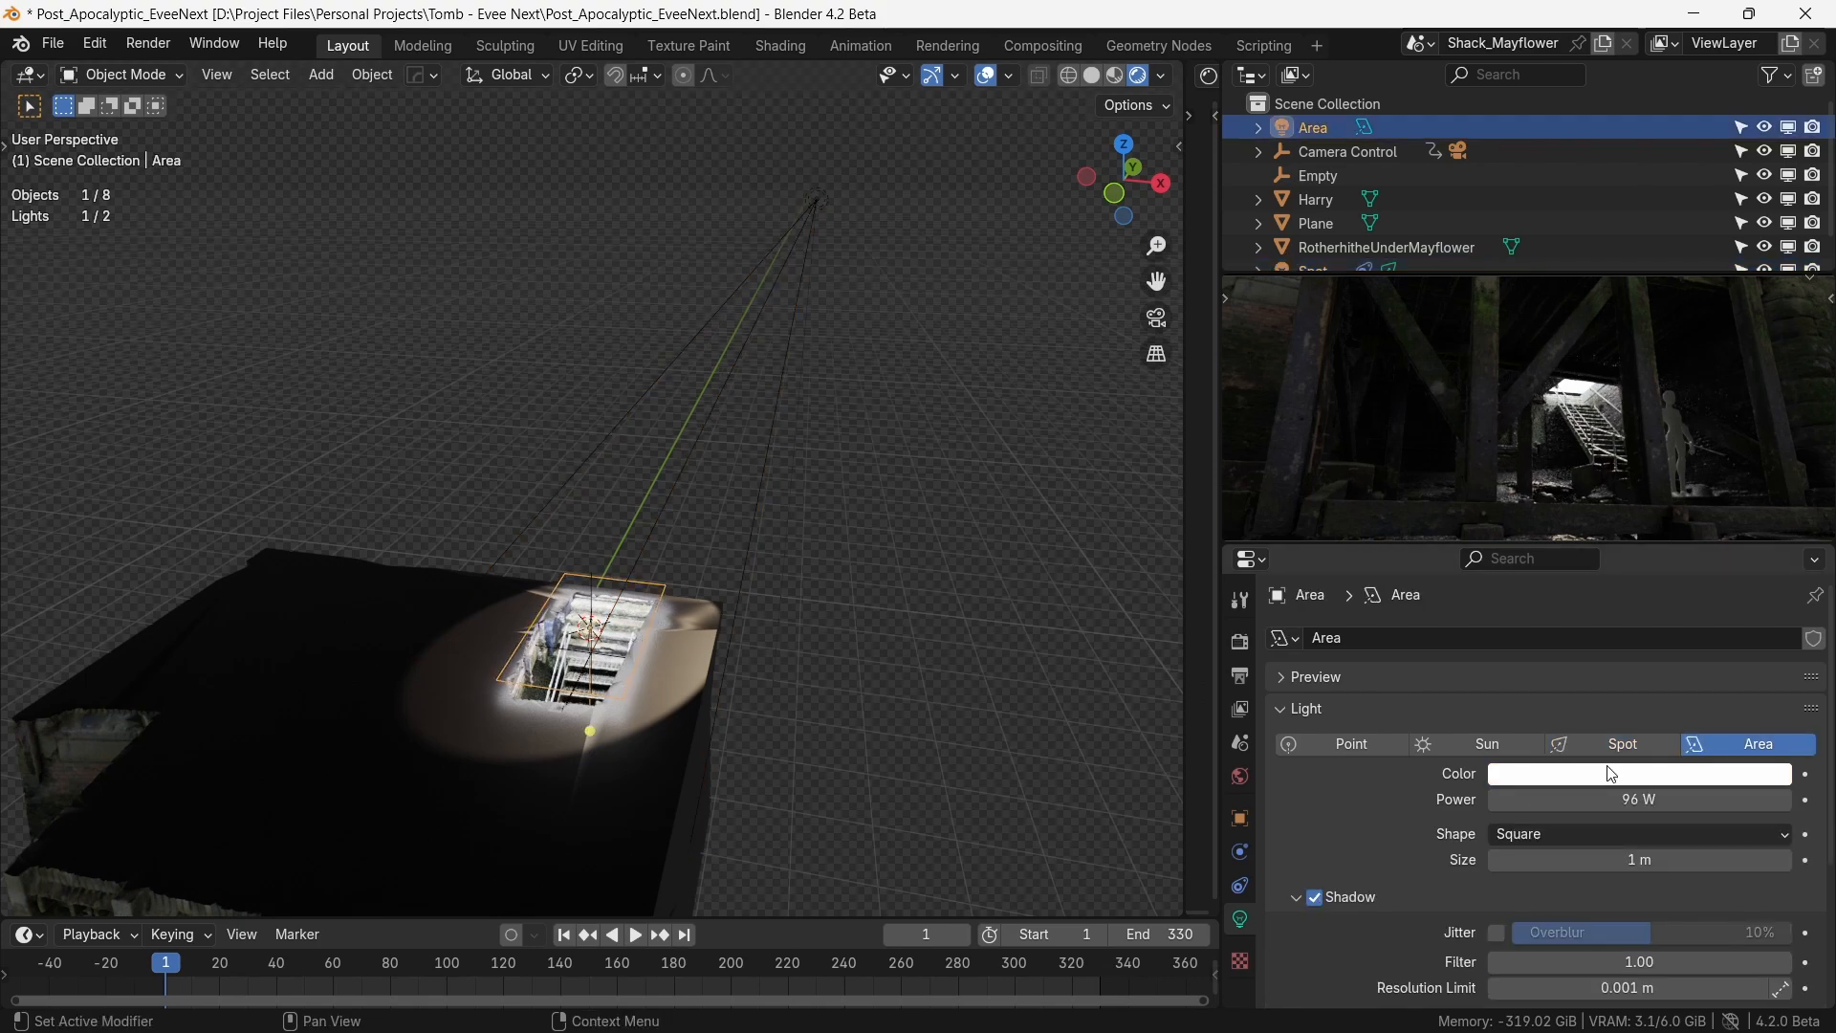
pyautogui.click(1637, 773)
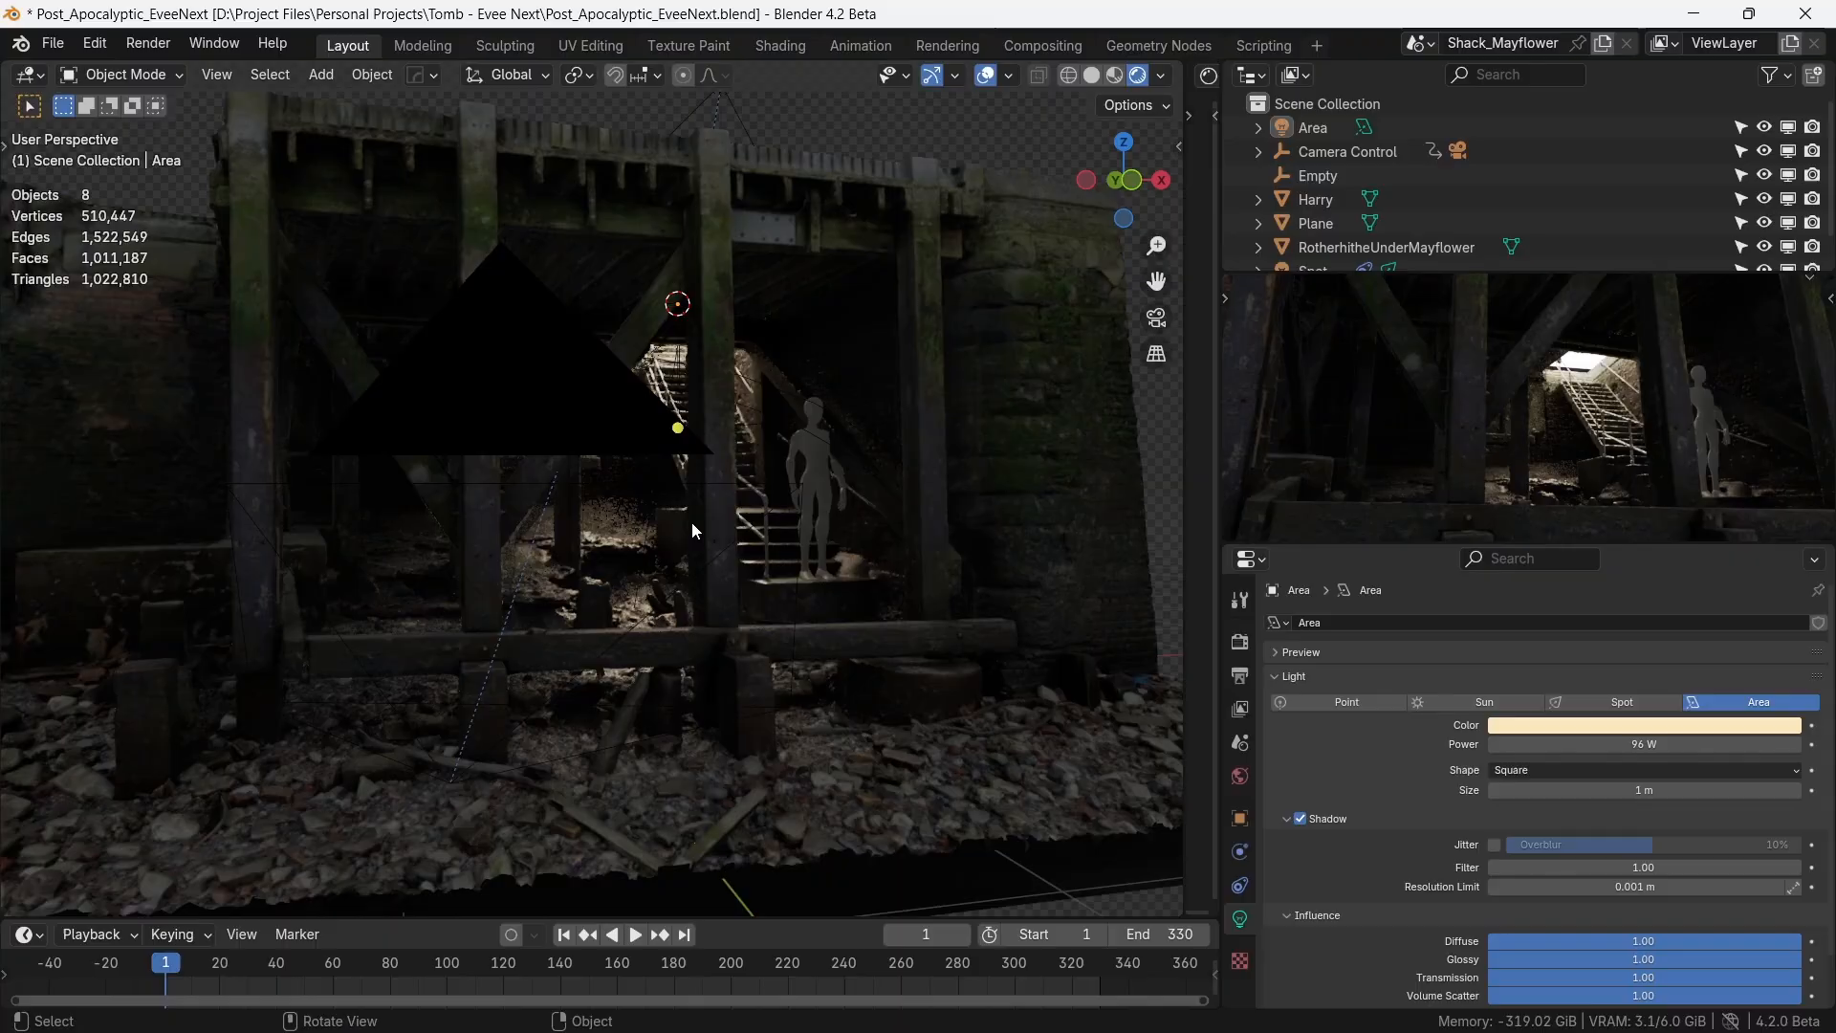
pyautogui.moveTo(690, 530); pyautogui.dragTo(702, 633)
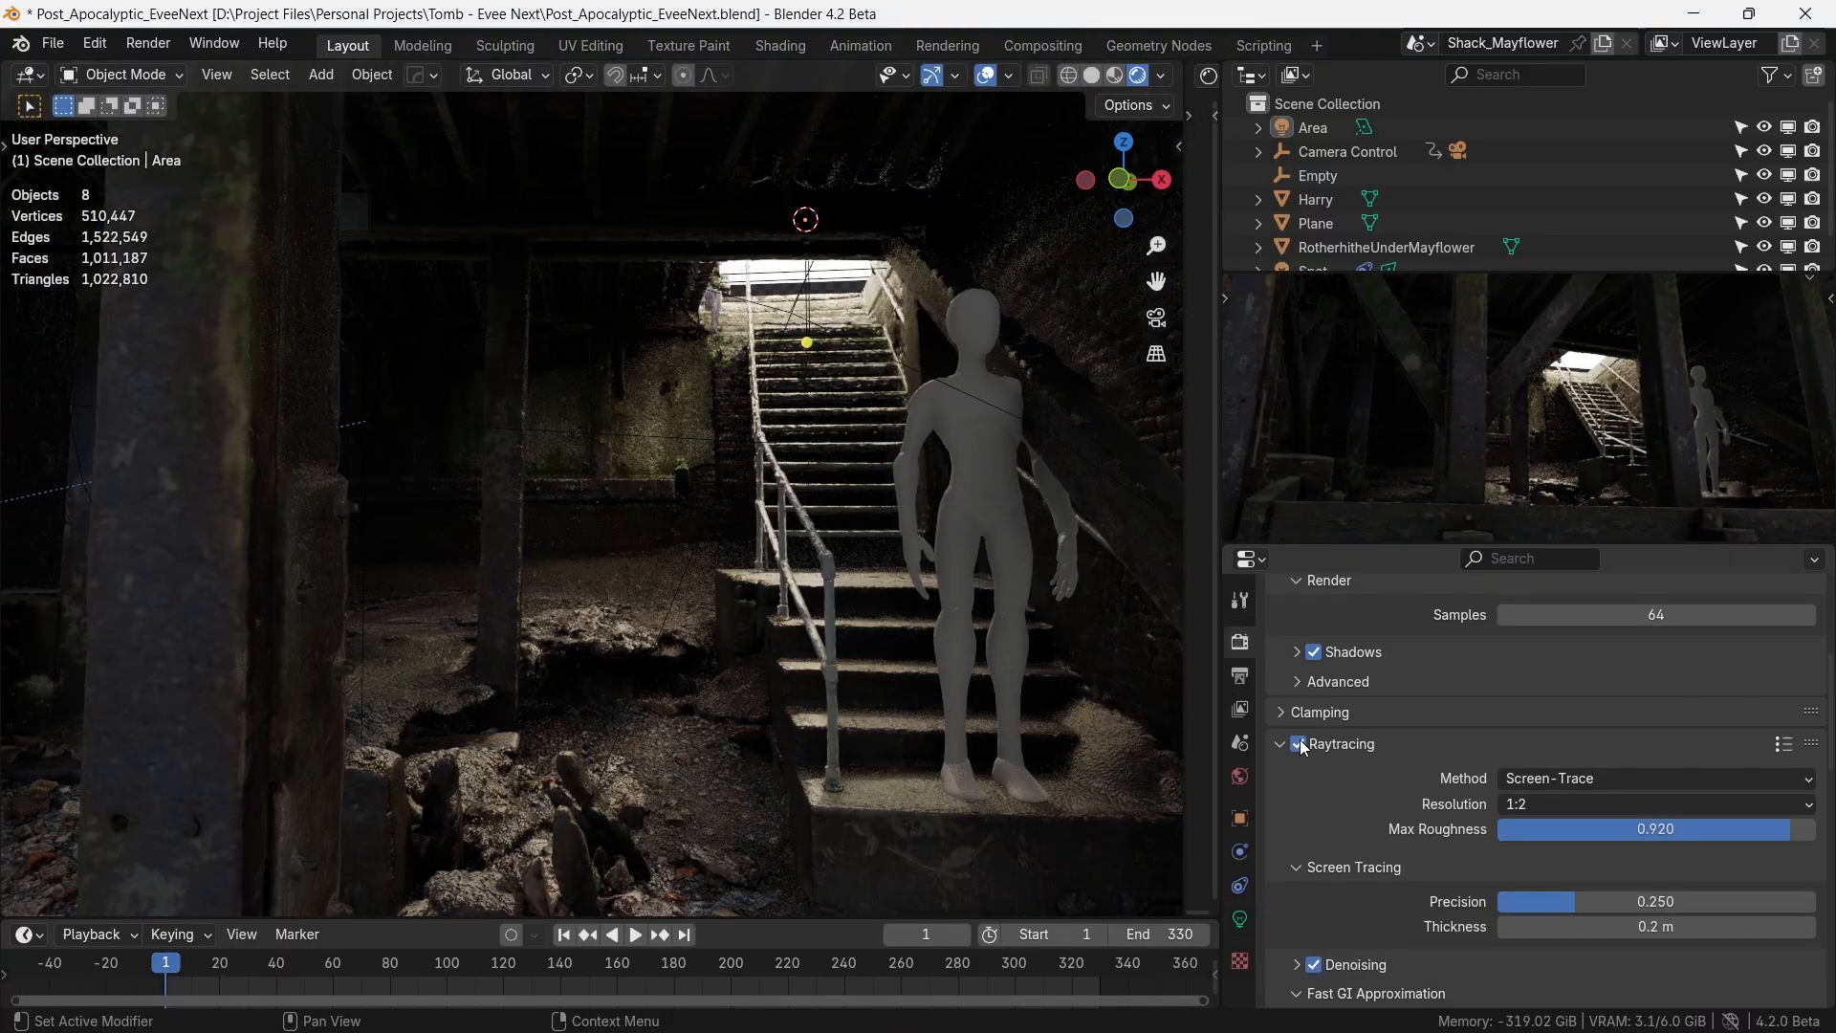
# - Enable Raytracing in the EEVEE render settings
pyautogui.click(1300, 743)
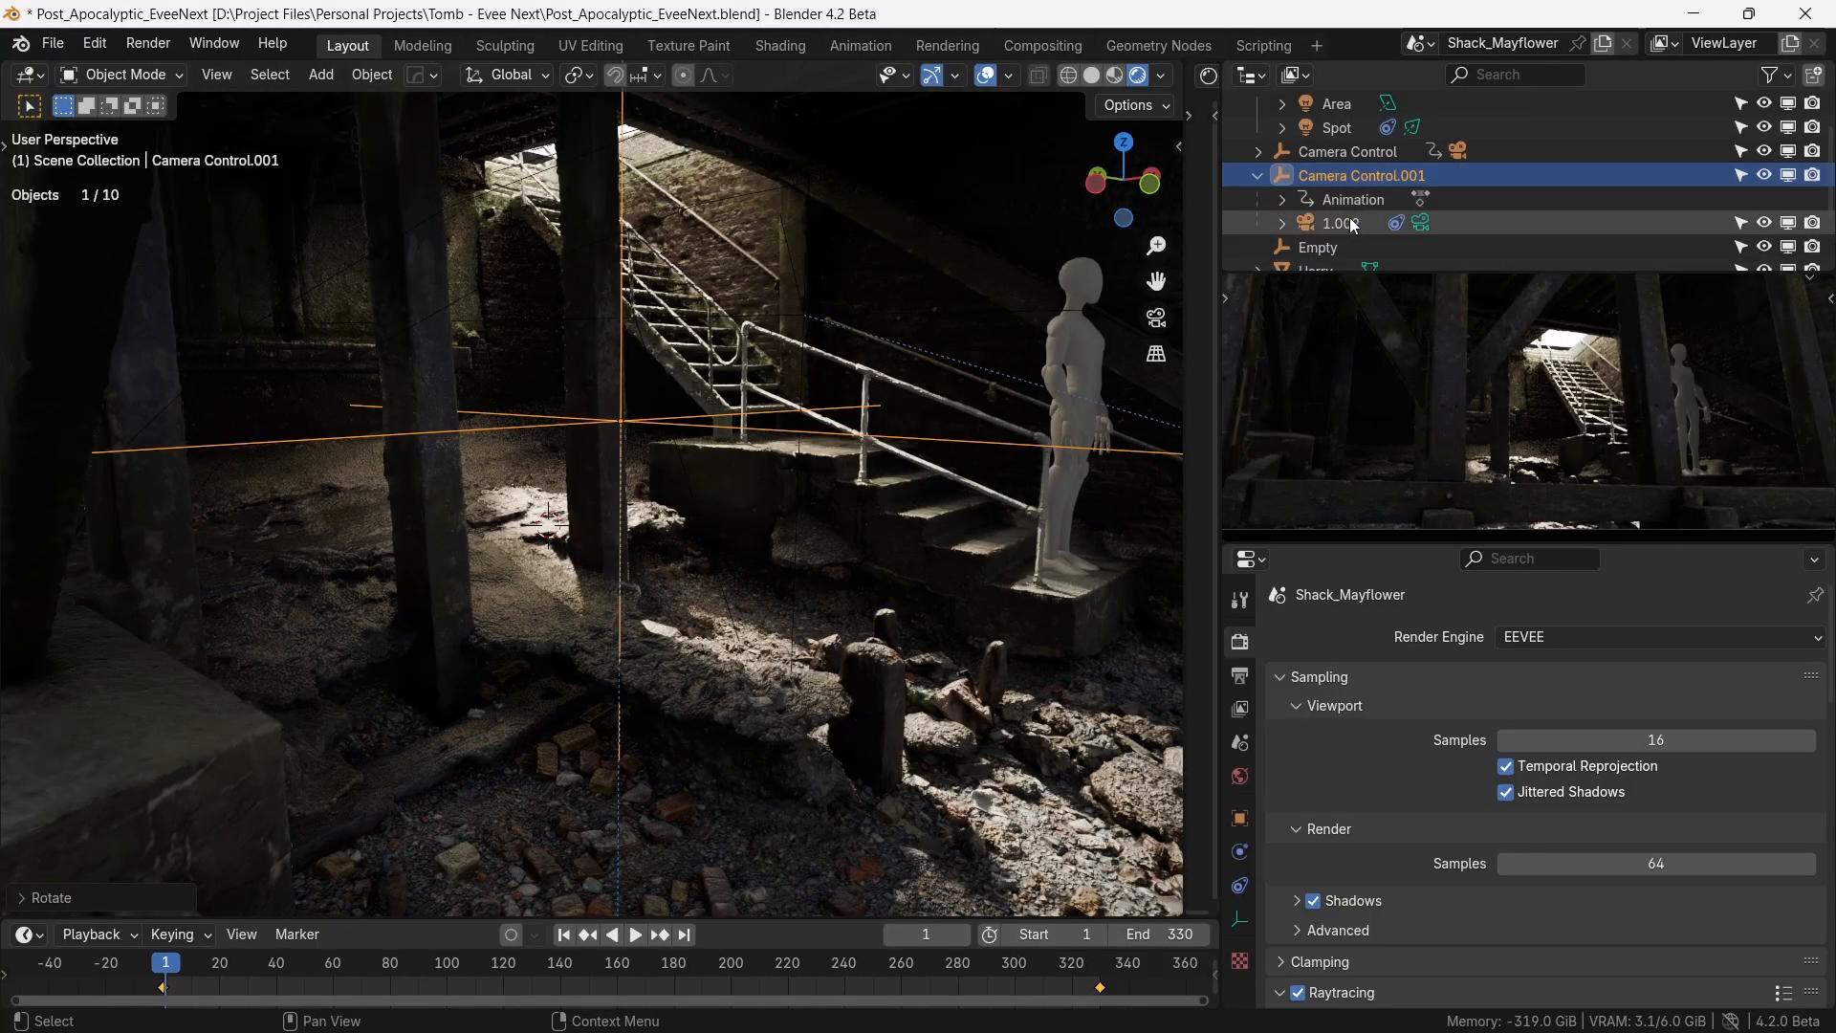
# - Select the camera in the duplicated rig and swing it around its control empty
pyautogui.click(1339, 222)
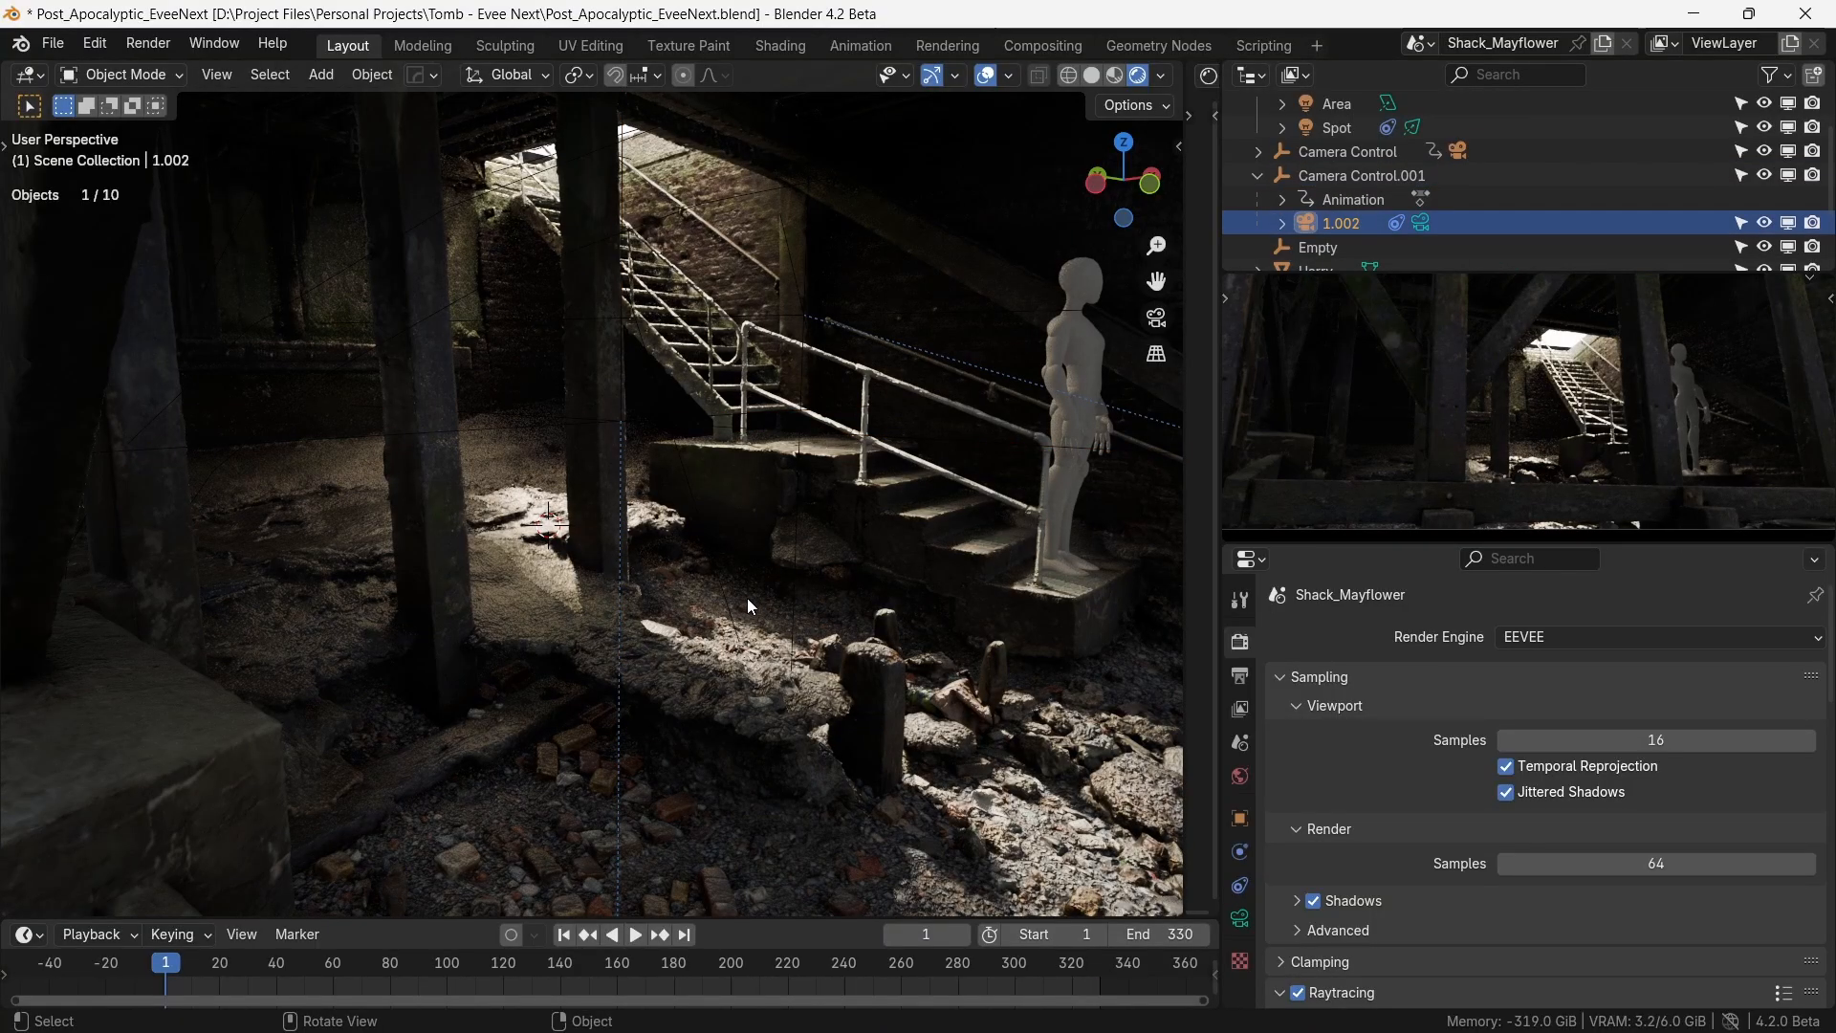
pyautogui.moveTo(749, 468); pyautogui.dragTo(562, 514)
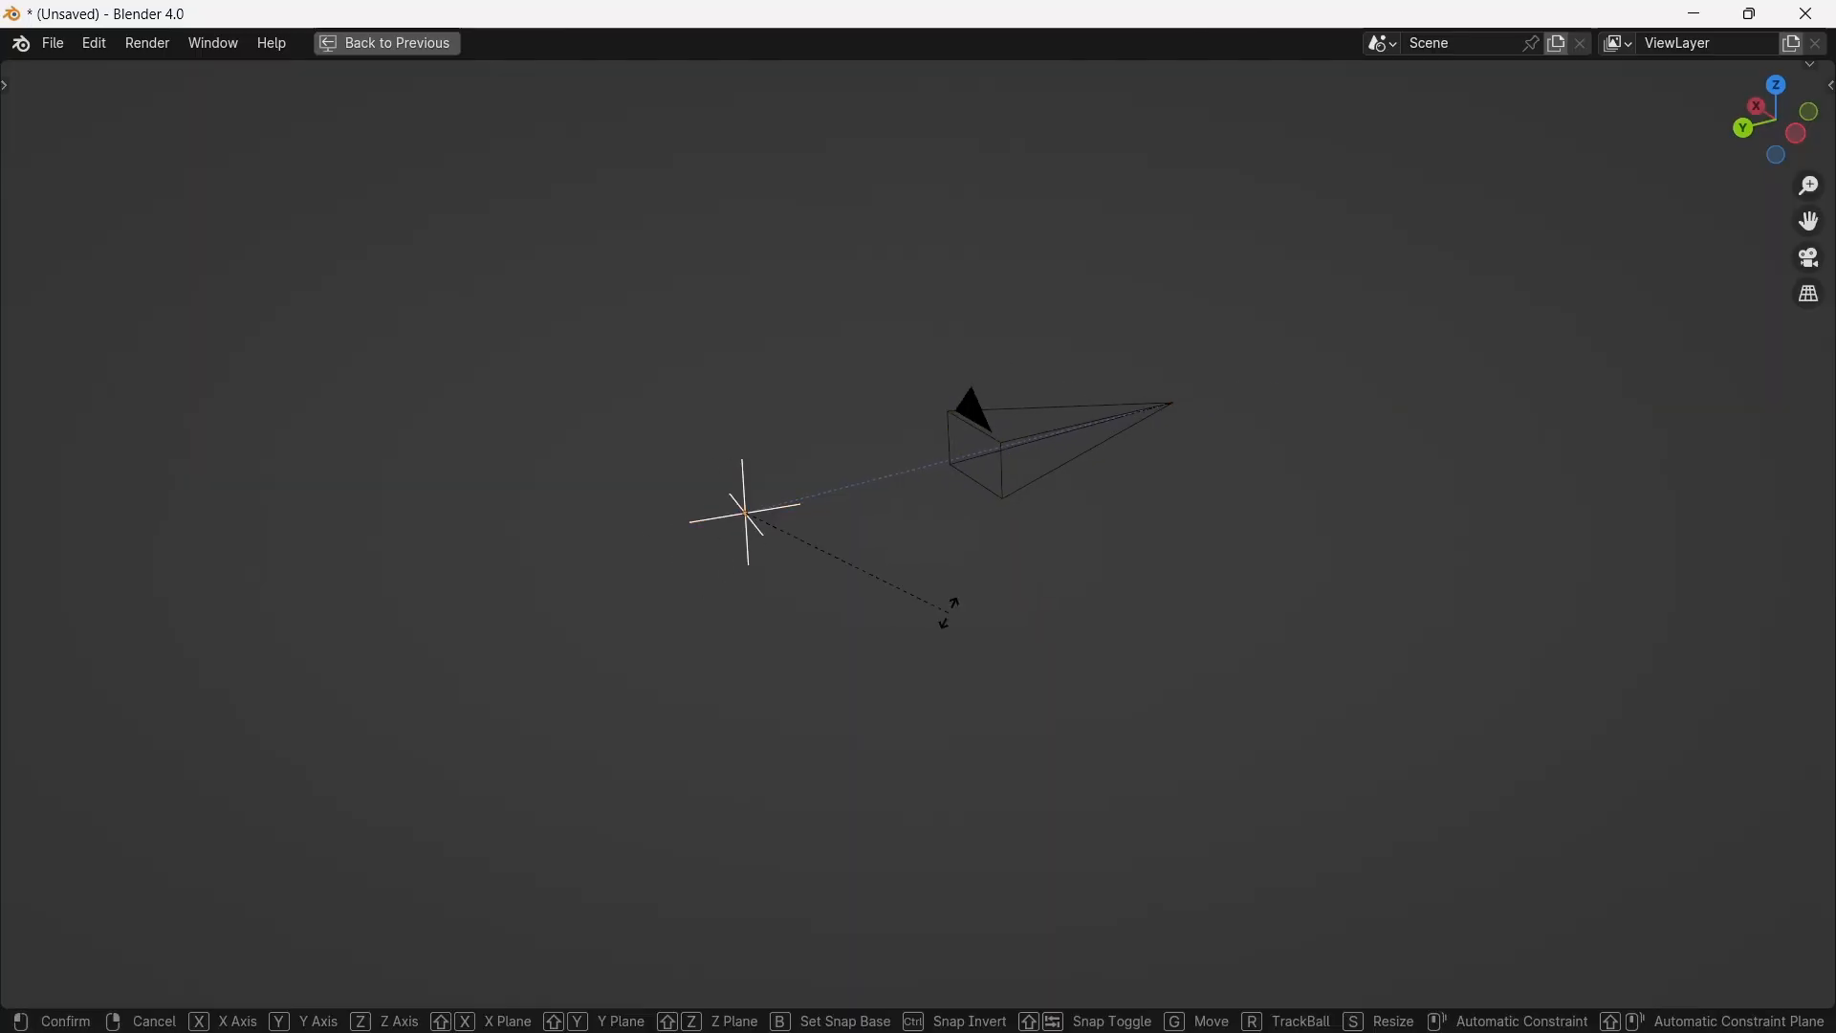
pyautogui.press('z')
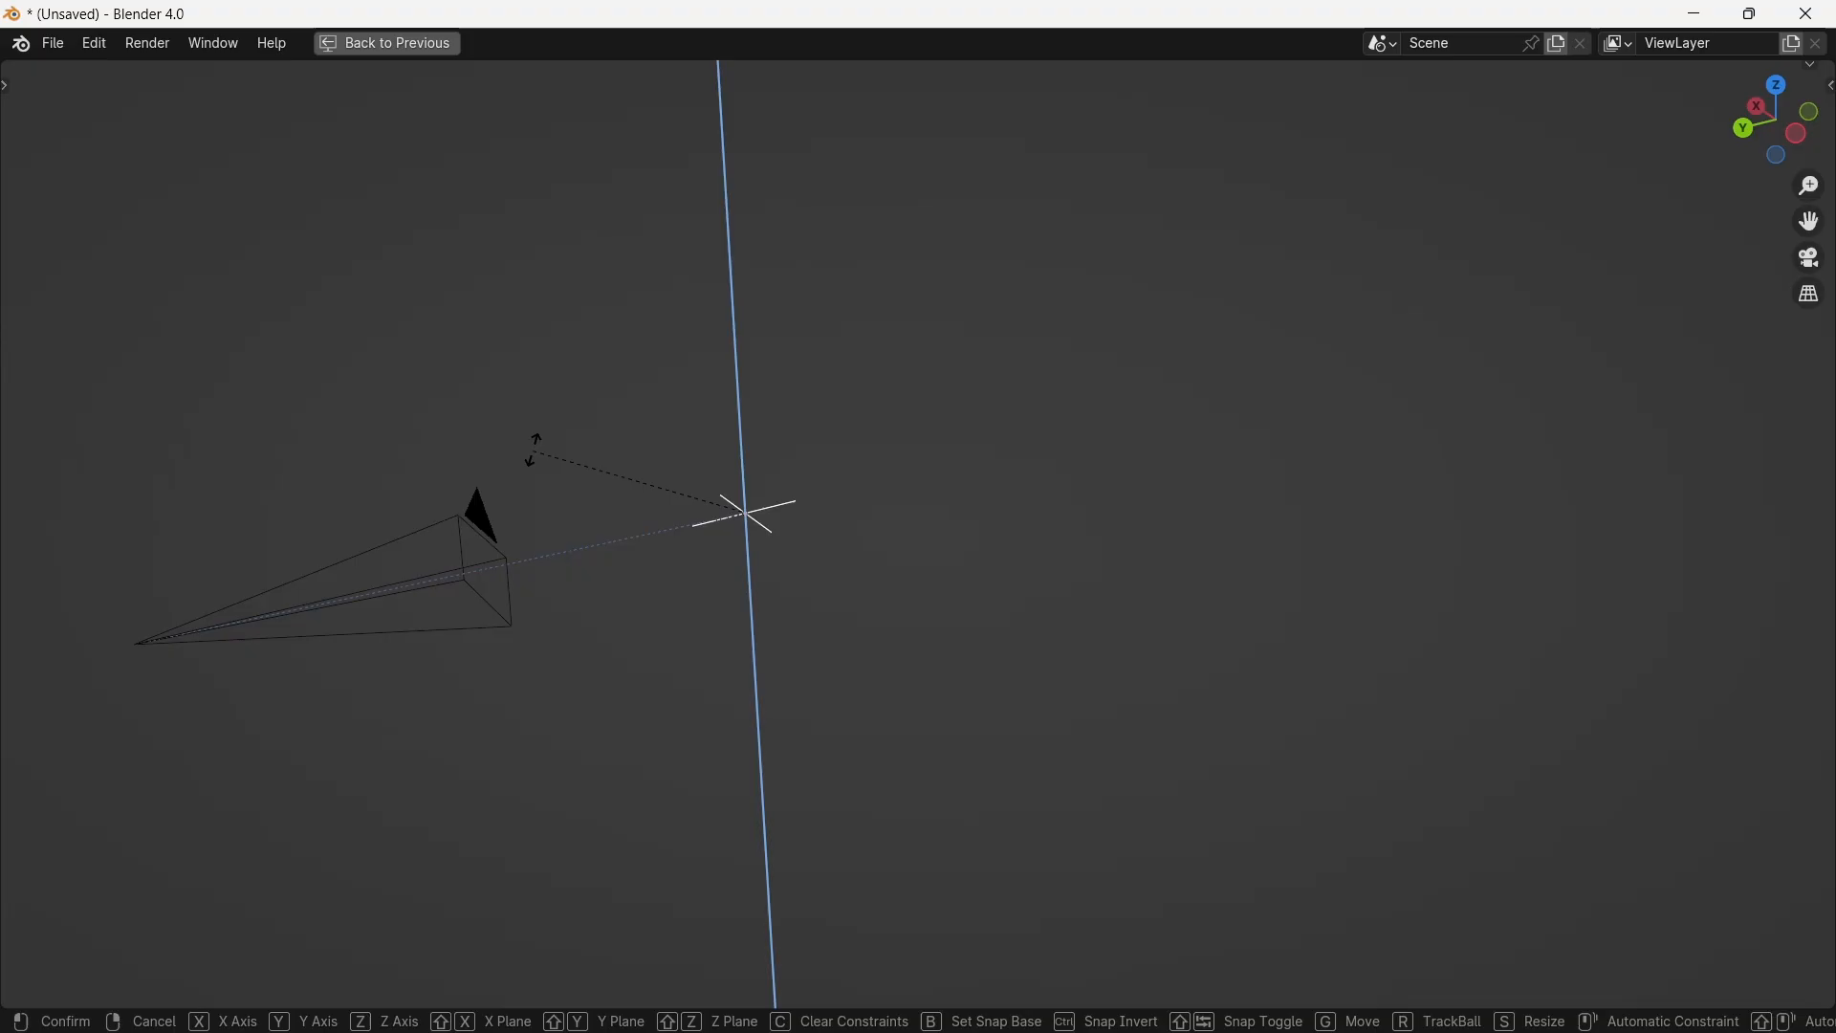
pyautogui.click(994, 457)
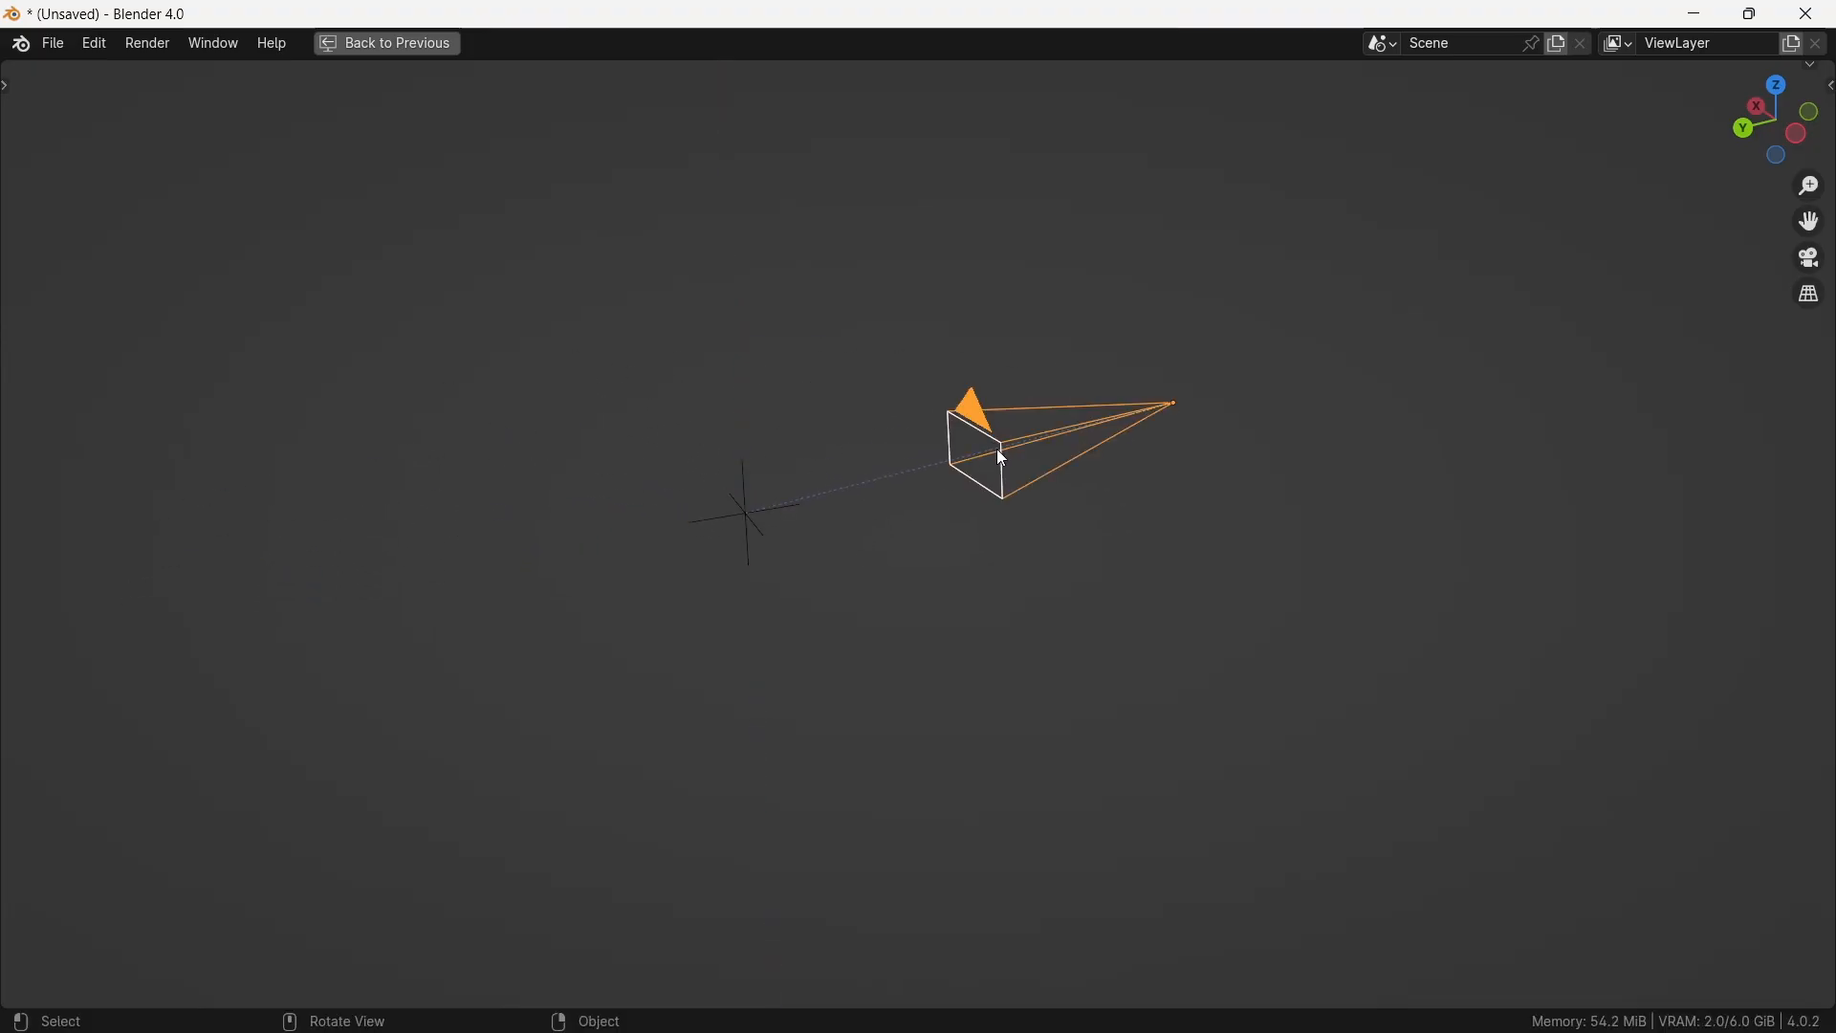
pyautogui.click(386, 44)
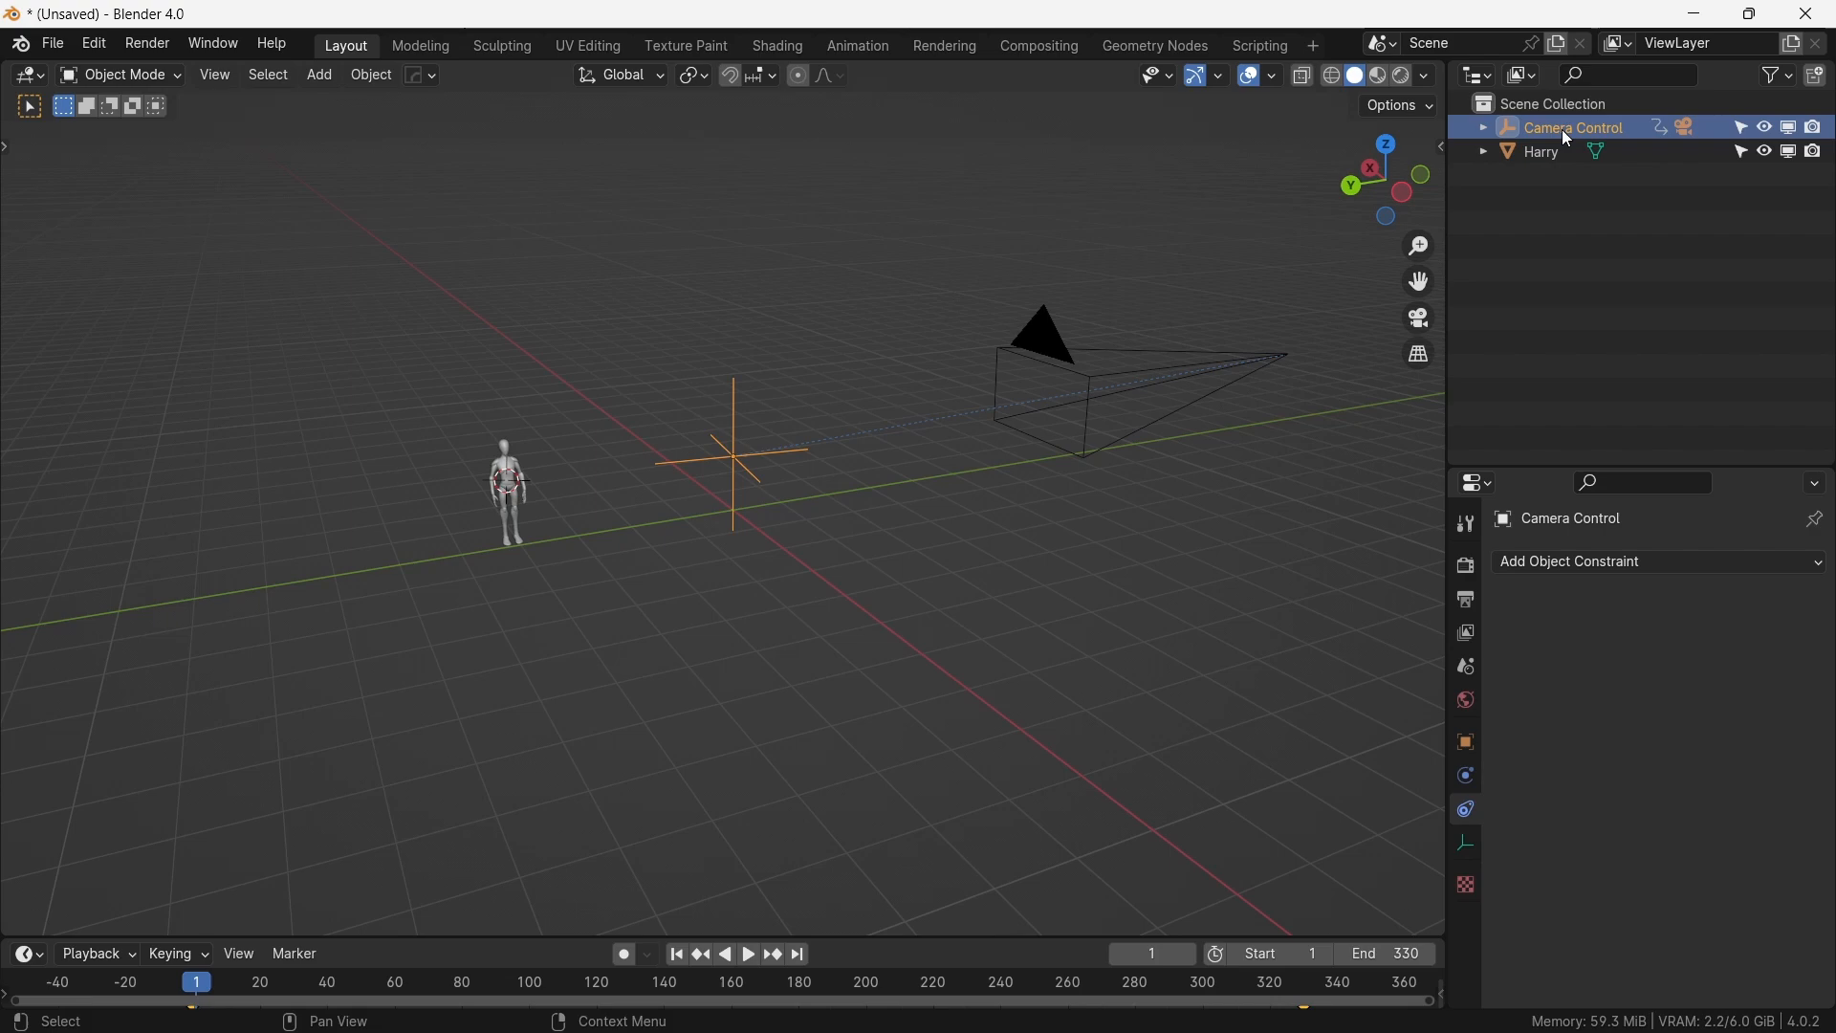
pyautogui.press('shift+s')
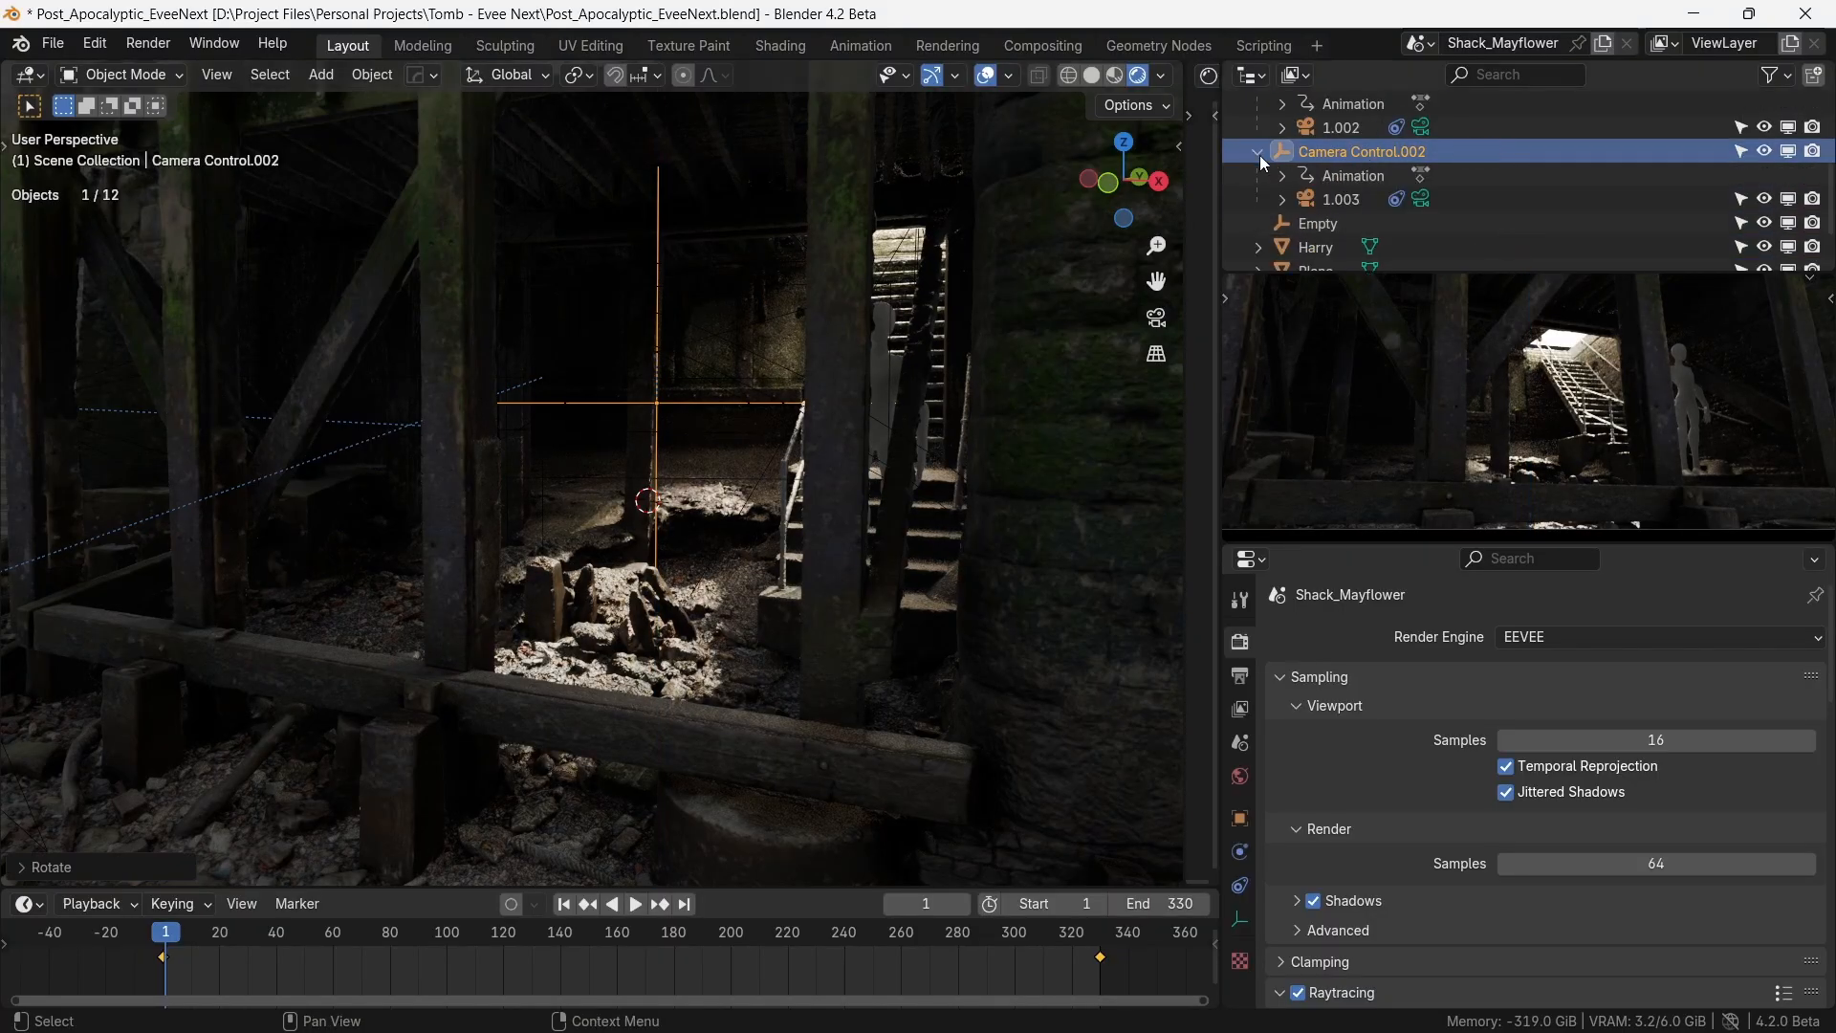
# - Lower camera 1.003 of the third rig slightly along Z to frame the rubble beside the stairs
pyautogui.click(1341, 199)
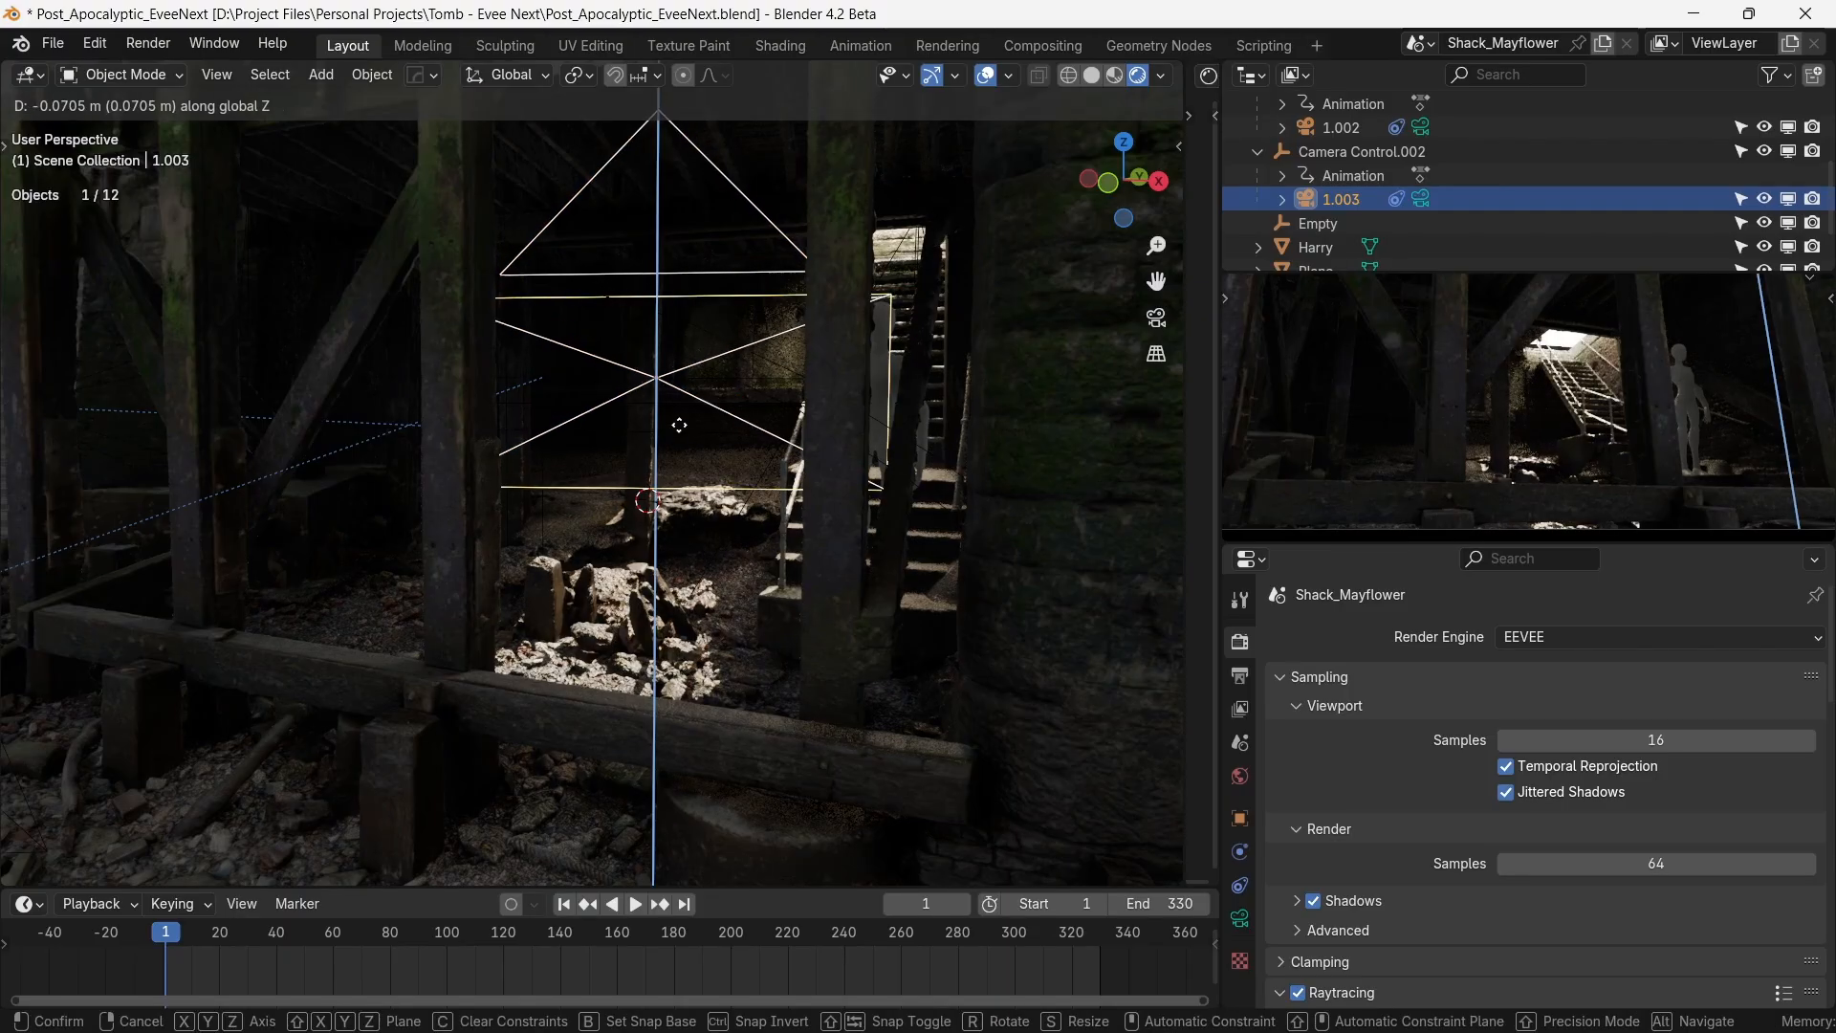
pyautogui.click(679, 424)
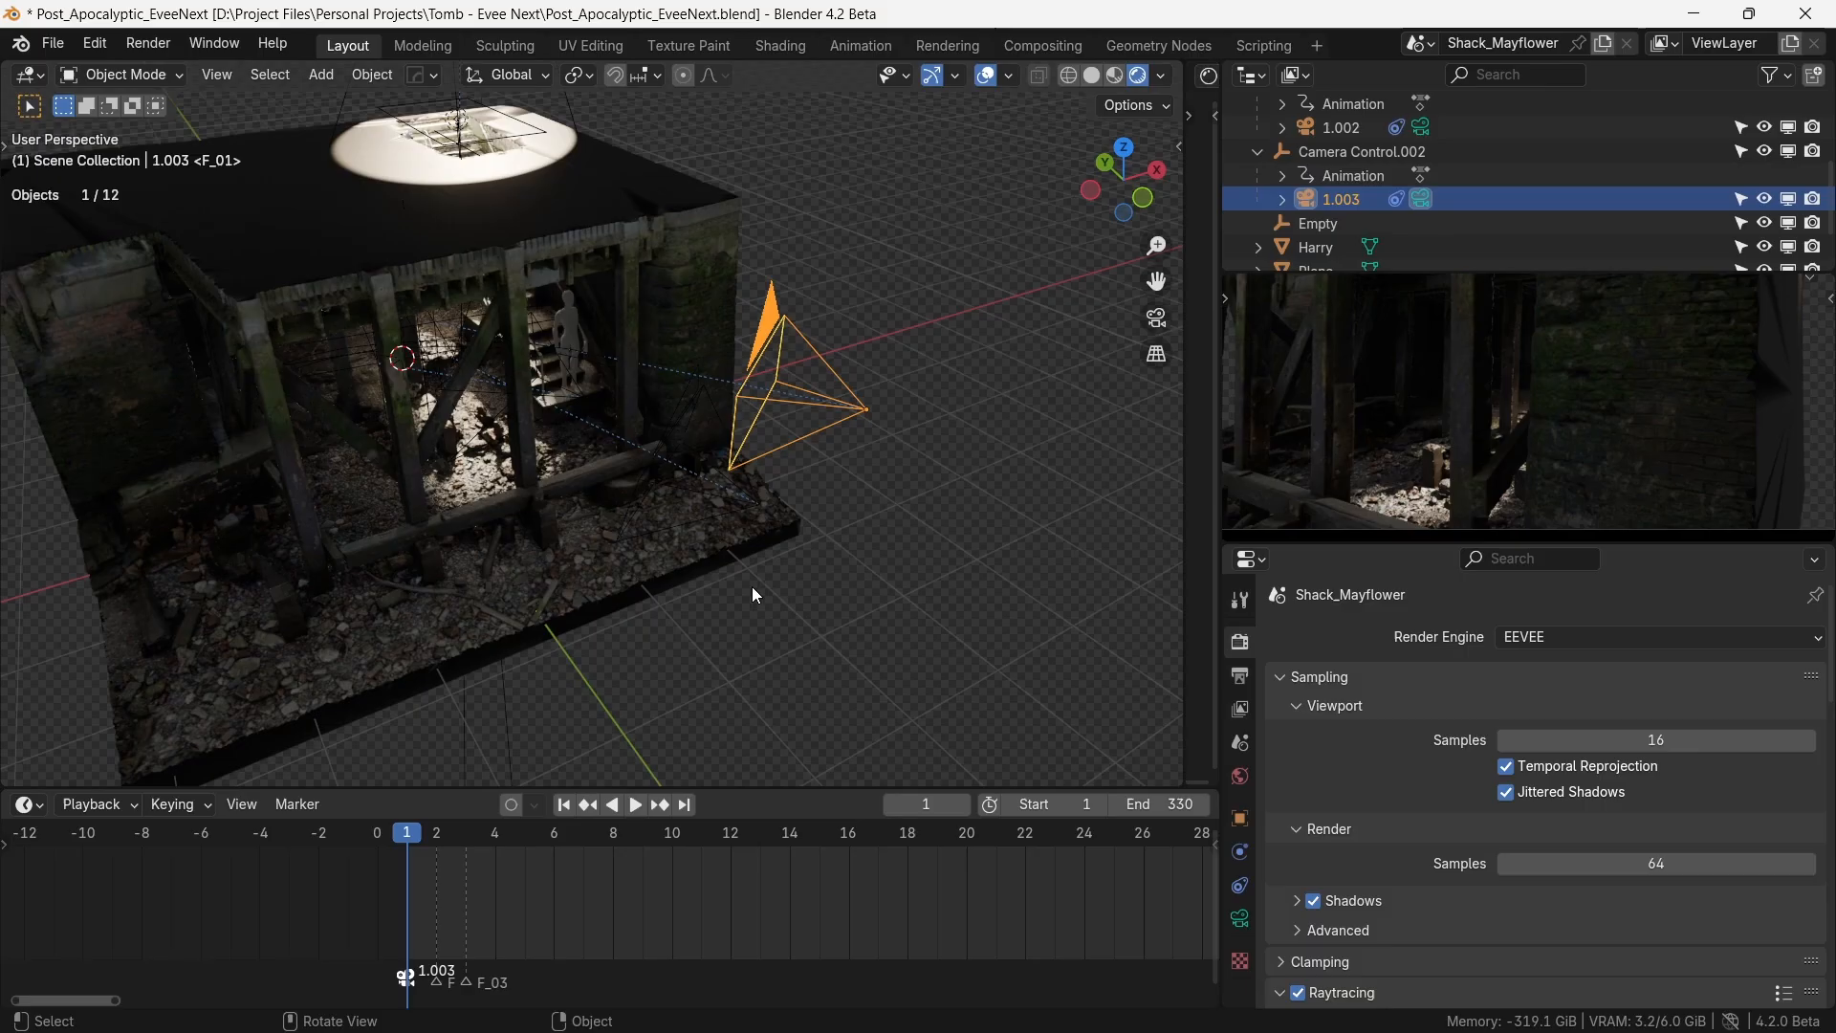
pyautogui.moveTo(698, 529)
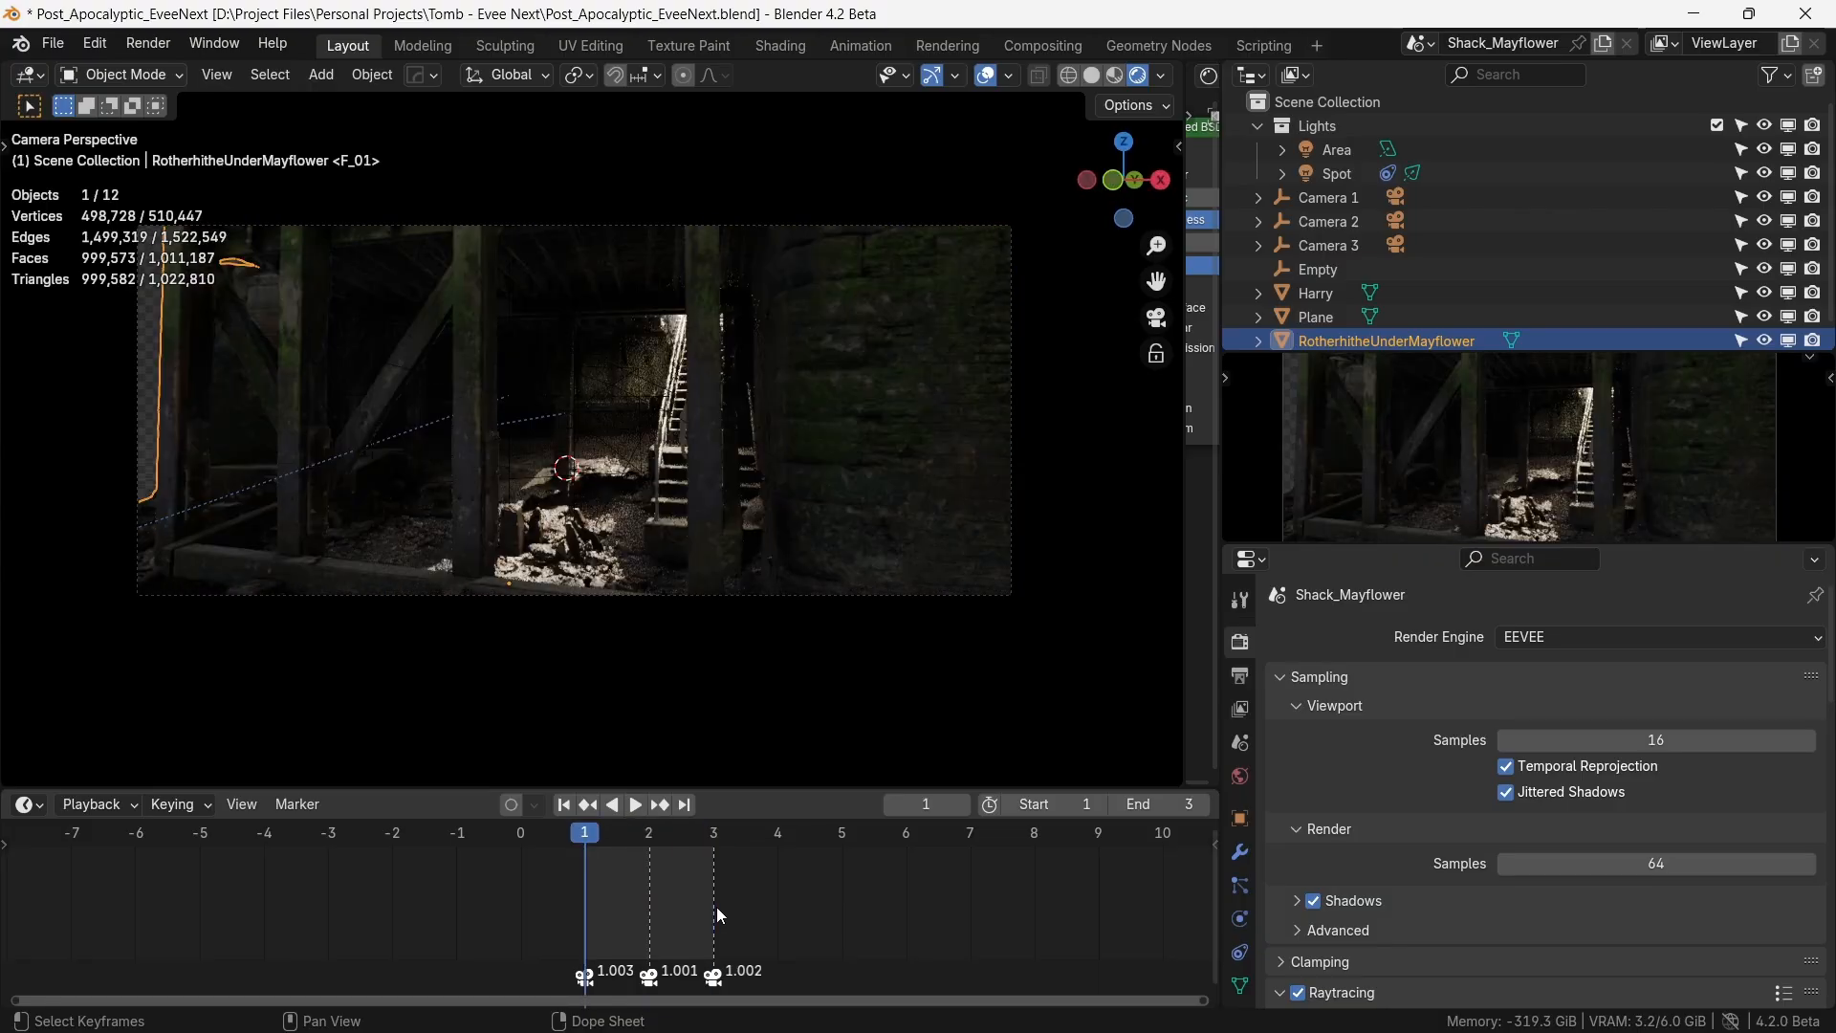
# - Switch to the compositing node tree with the Fog Glow Glare setup
pyautogui.click(648, 832)
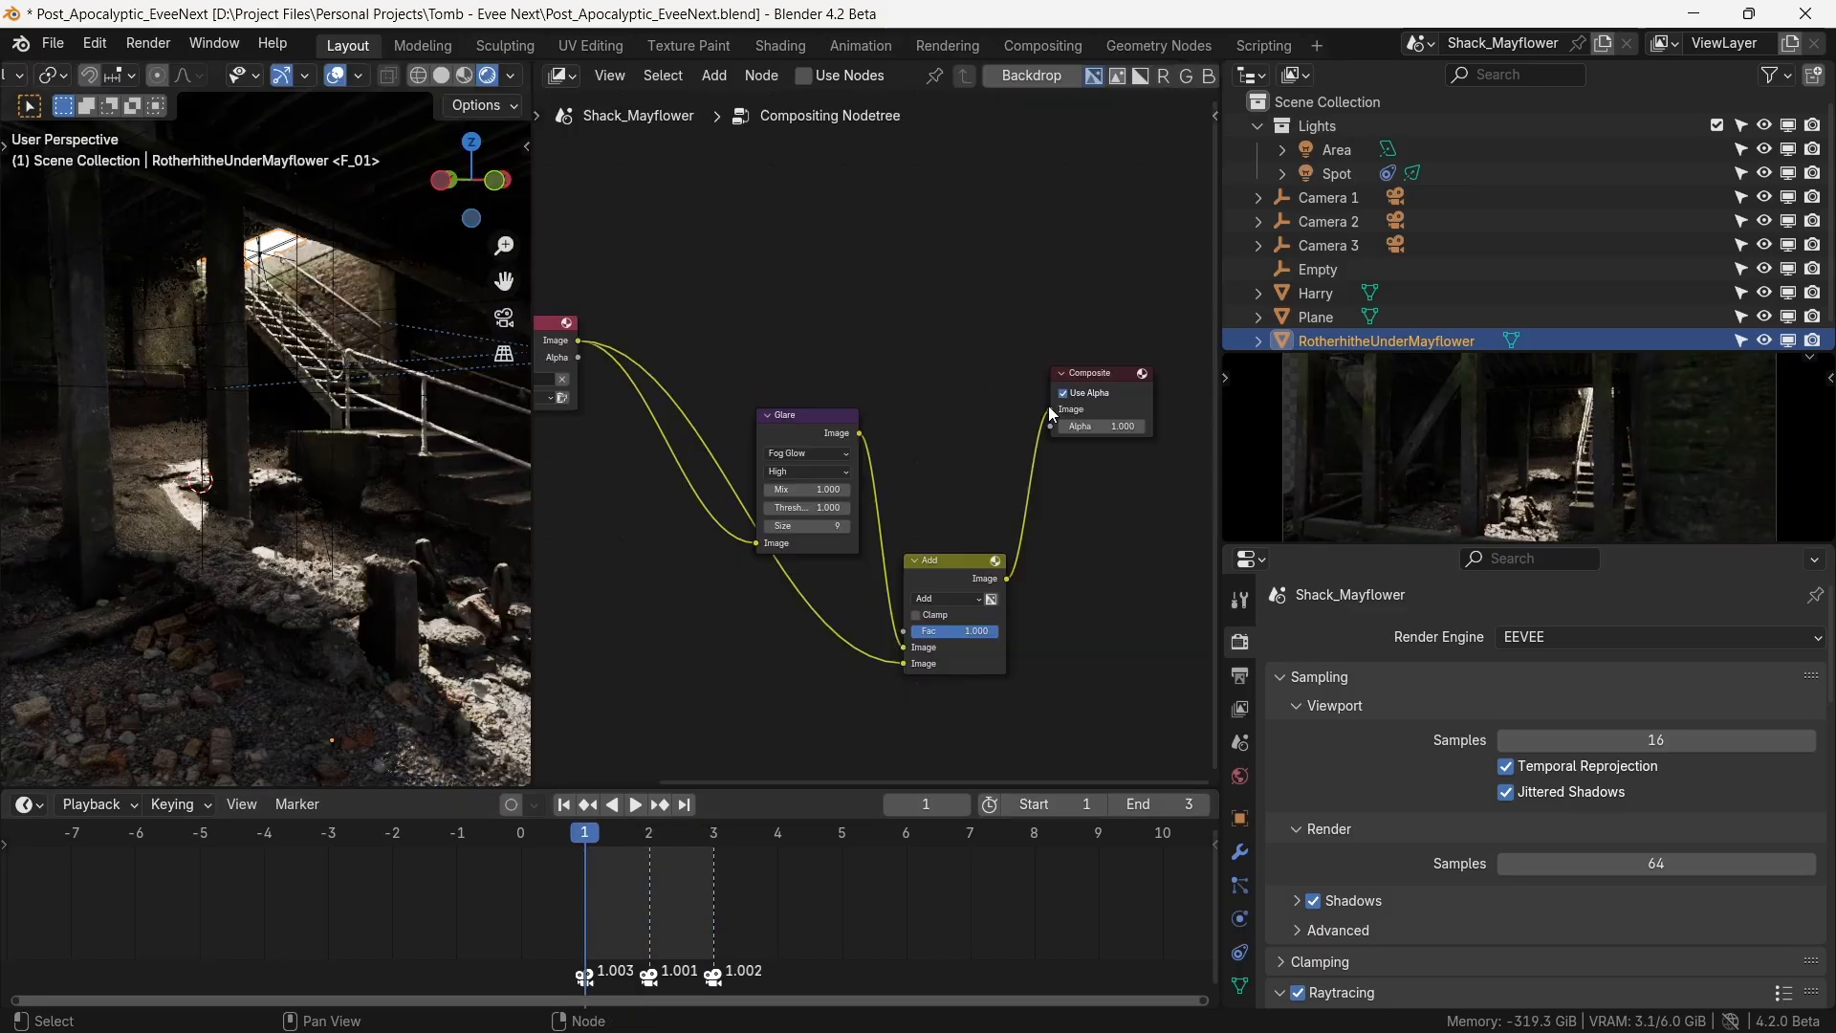
# - Preview the compositor in the viewport and tweak the Glare node's size around the stairwell bloom
pyautogui.click(478, 105)
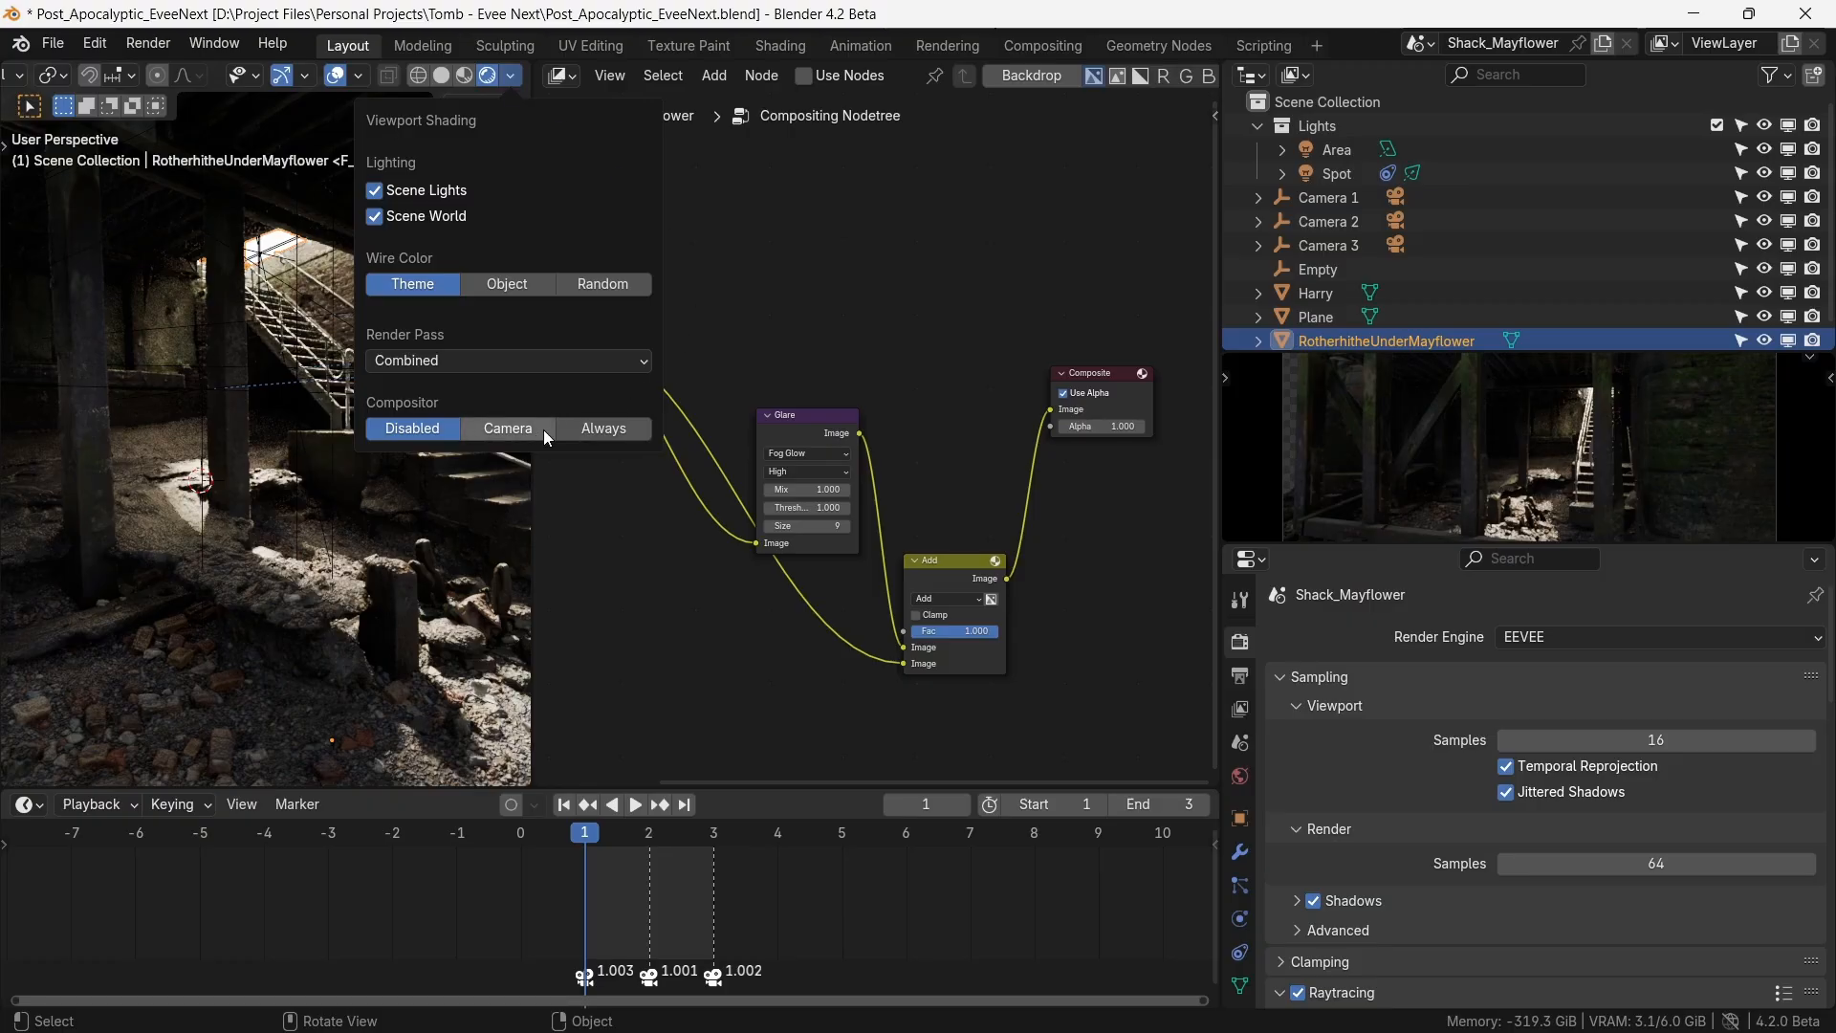
pyautogui.click(602, 427)
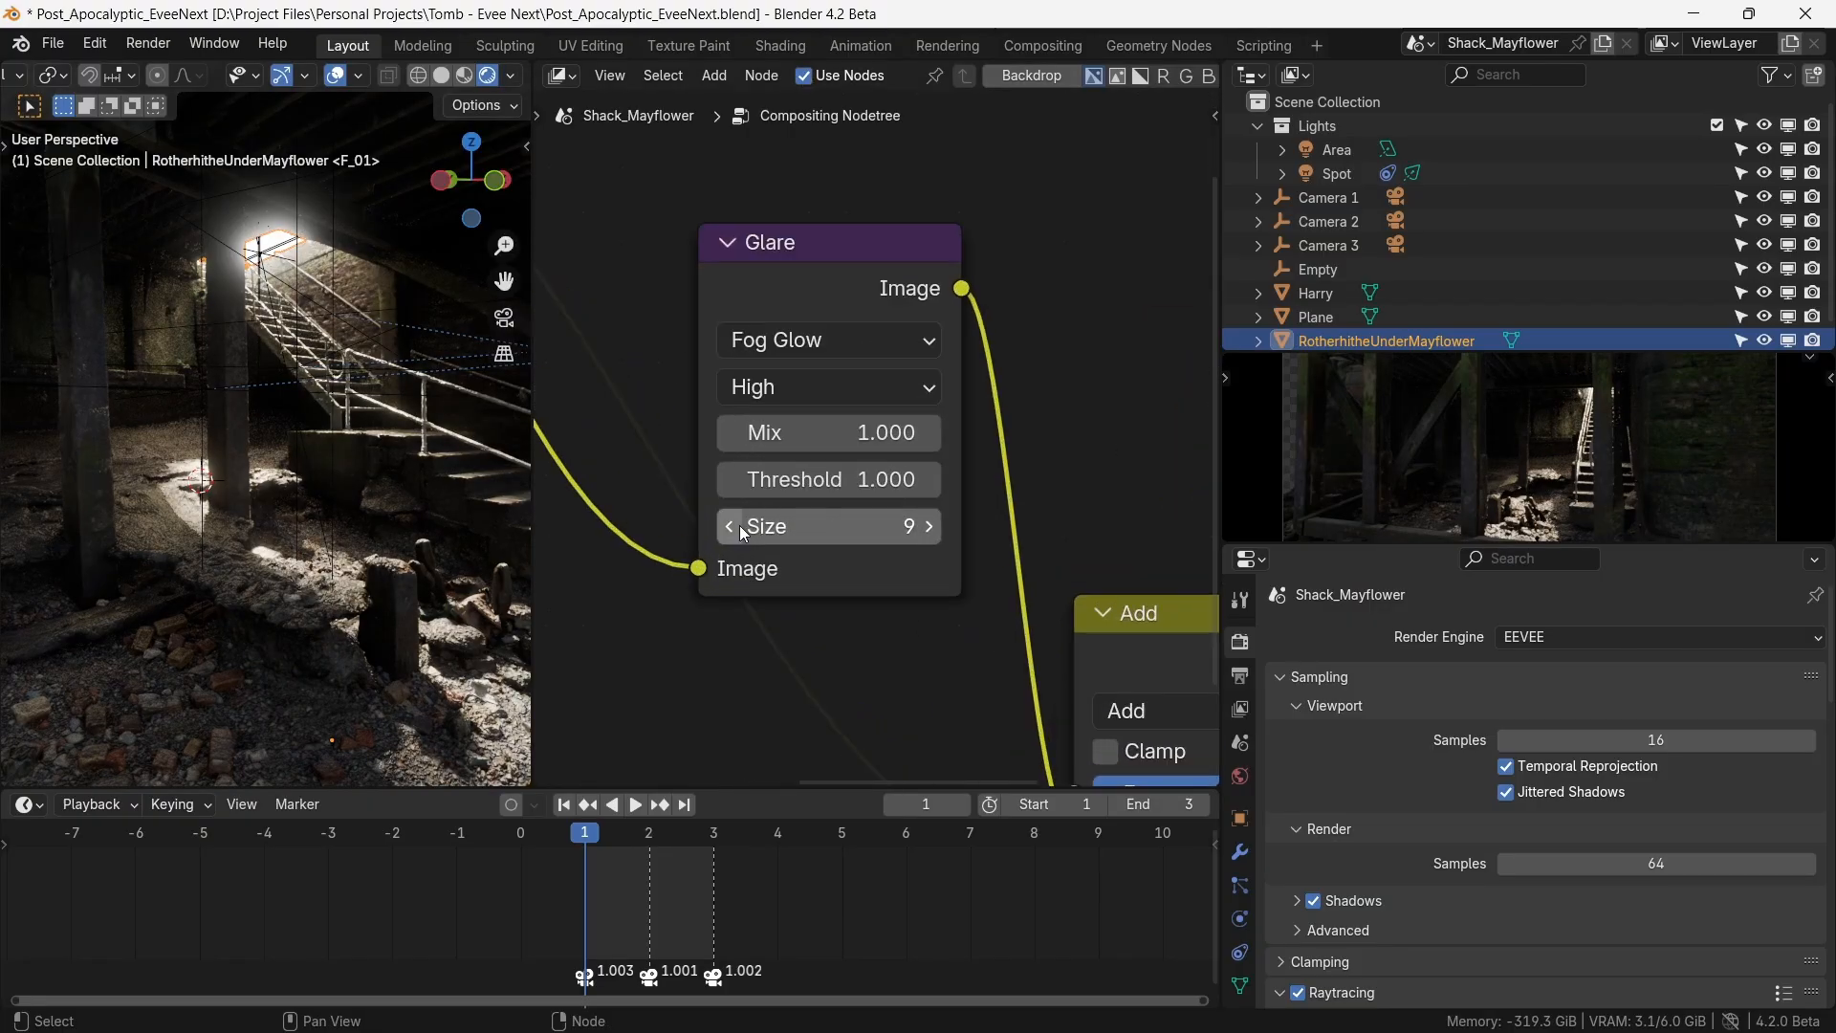
pyautogui.click(728, 528)
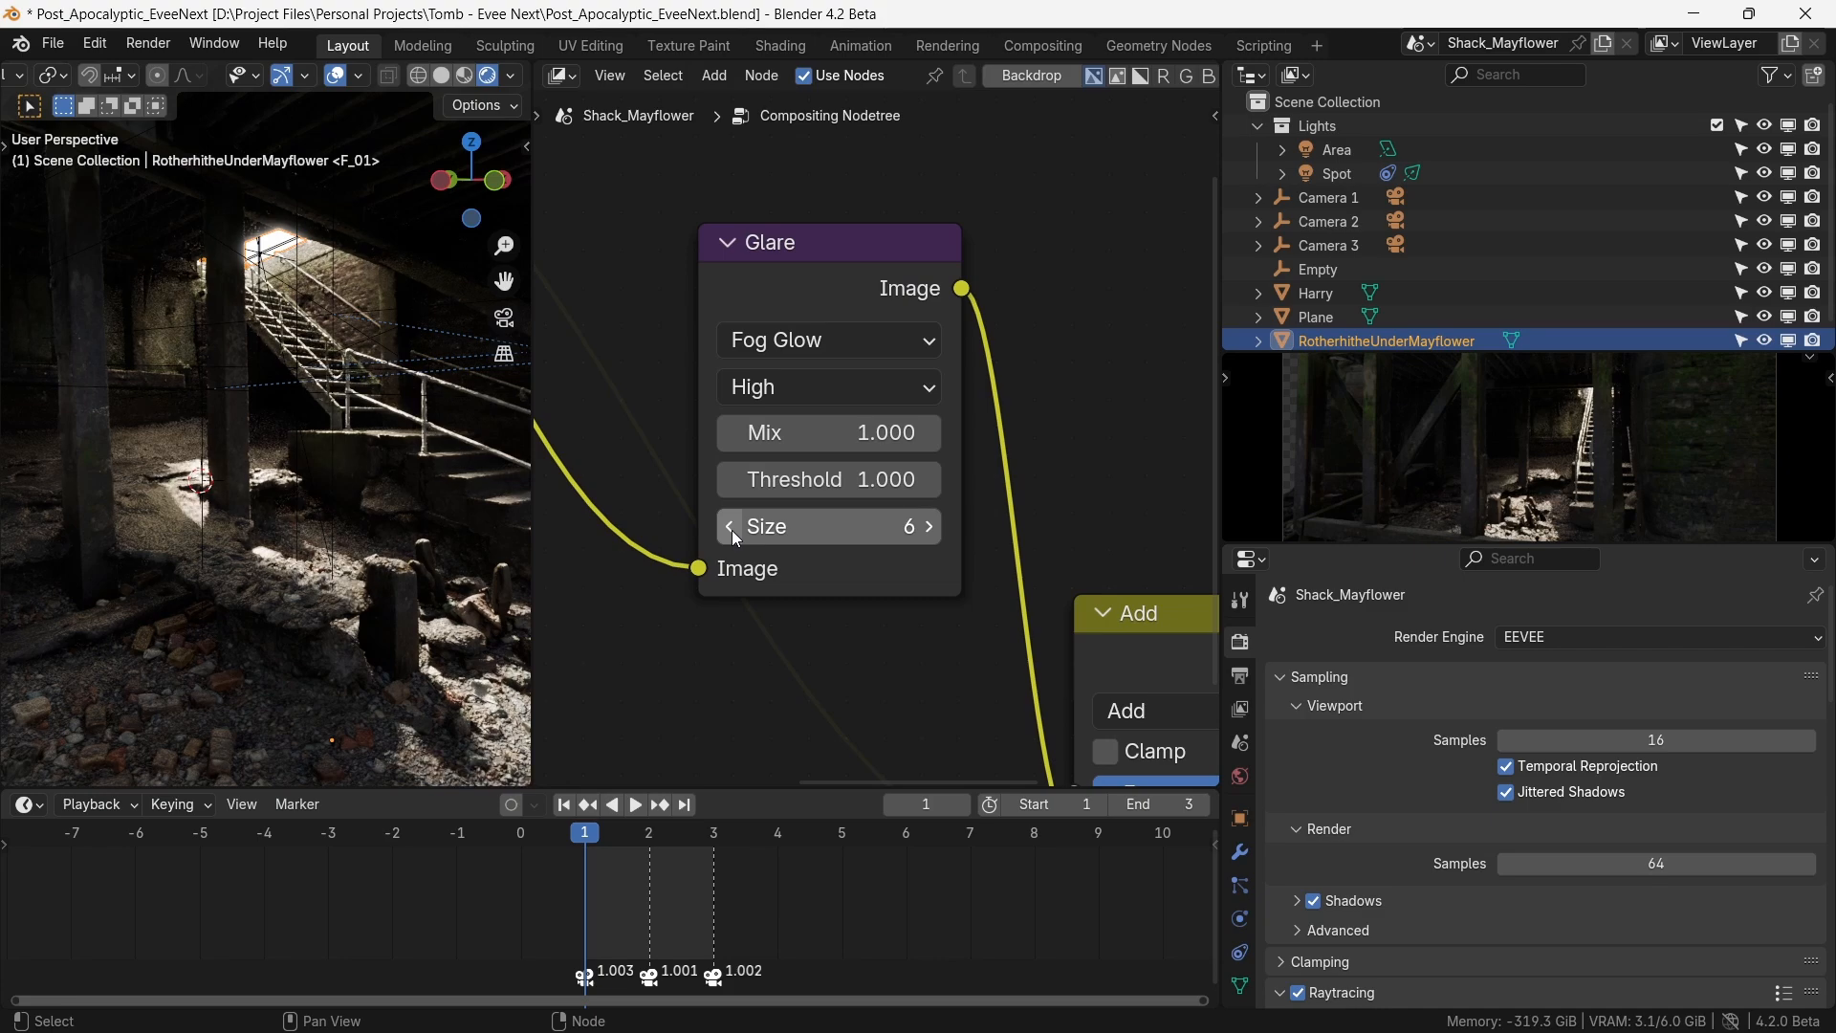
pyautogui.click(928, 526)
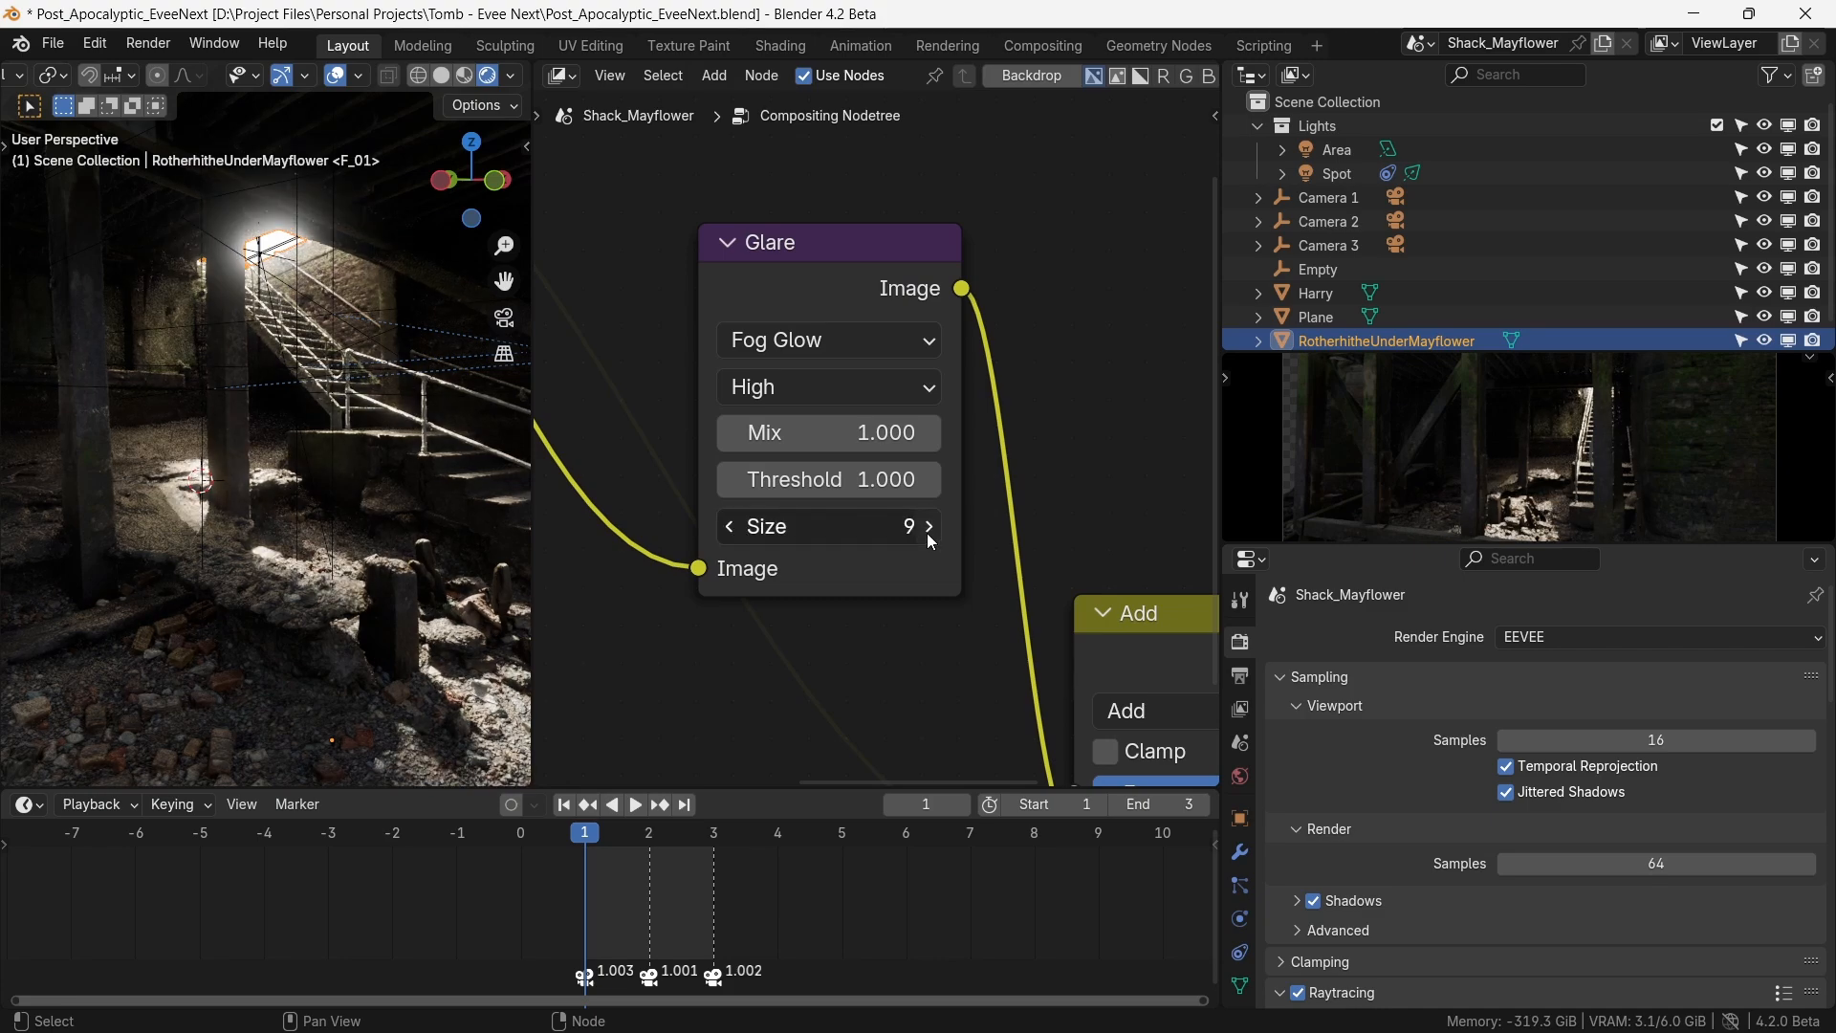
pyautogui.click(729, 526)
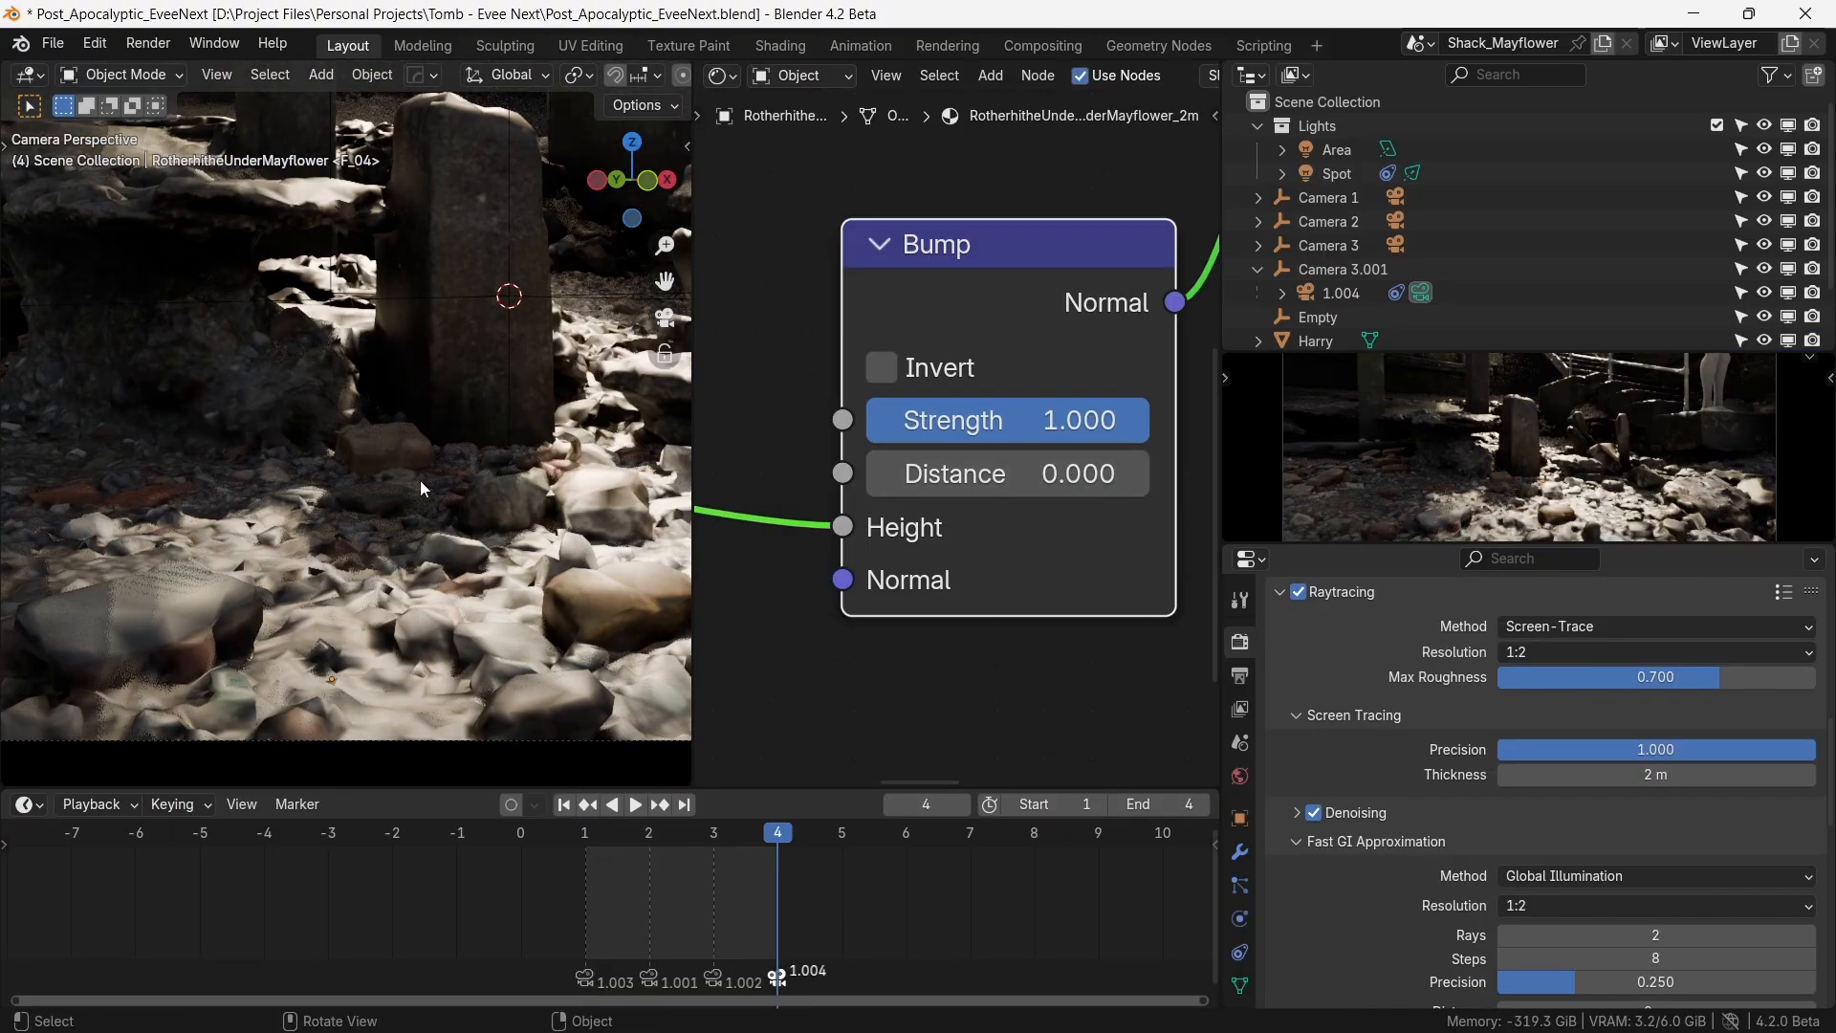
# - Adjust the Bump node's strength in the crypt material
pyautogui.click(1134, 472)
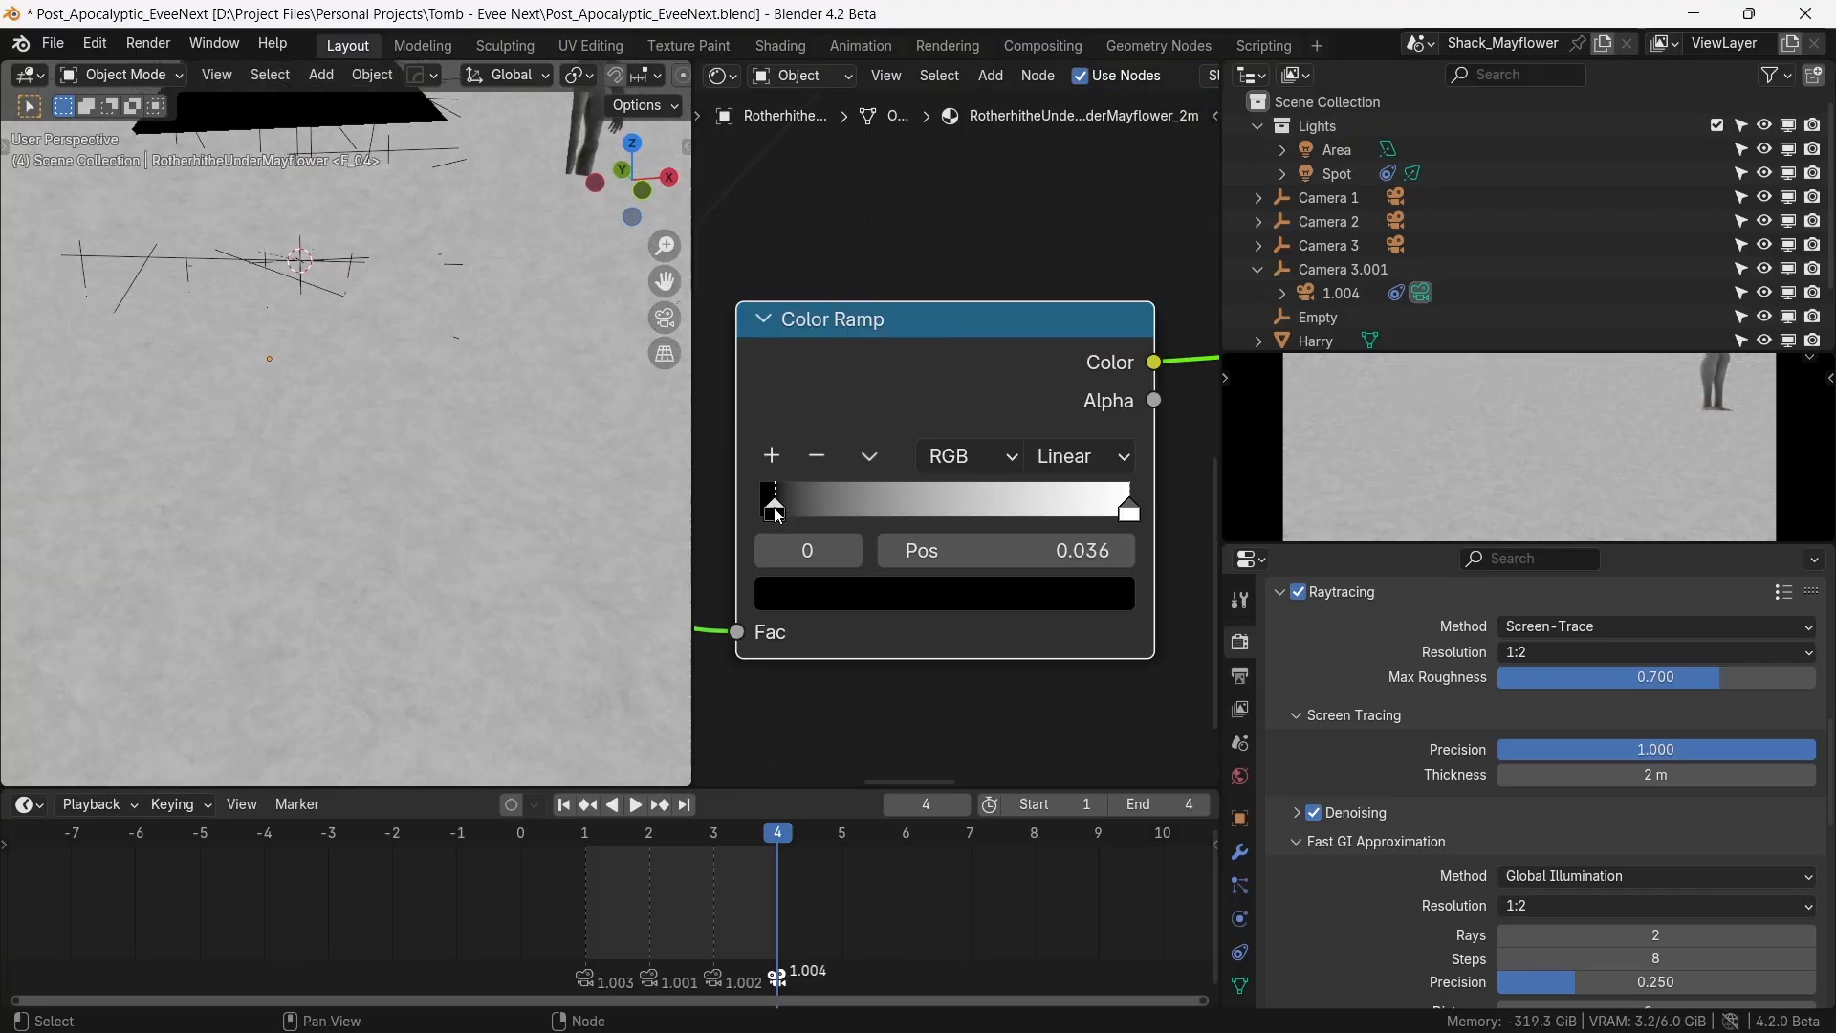
# - Move the Color Ramp's black stop toward the middle and add a Vector Math node beside the Bump nodes
pyautogui.moveTo(773, 503); pyautogui.dragTo(939, 512)
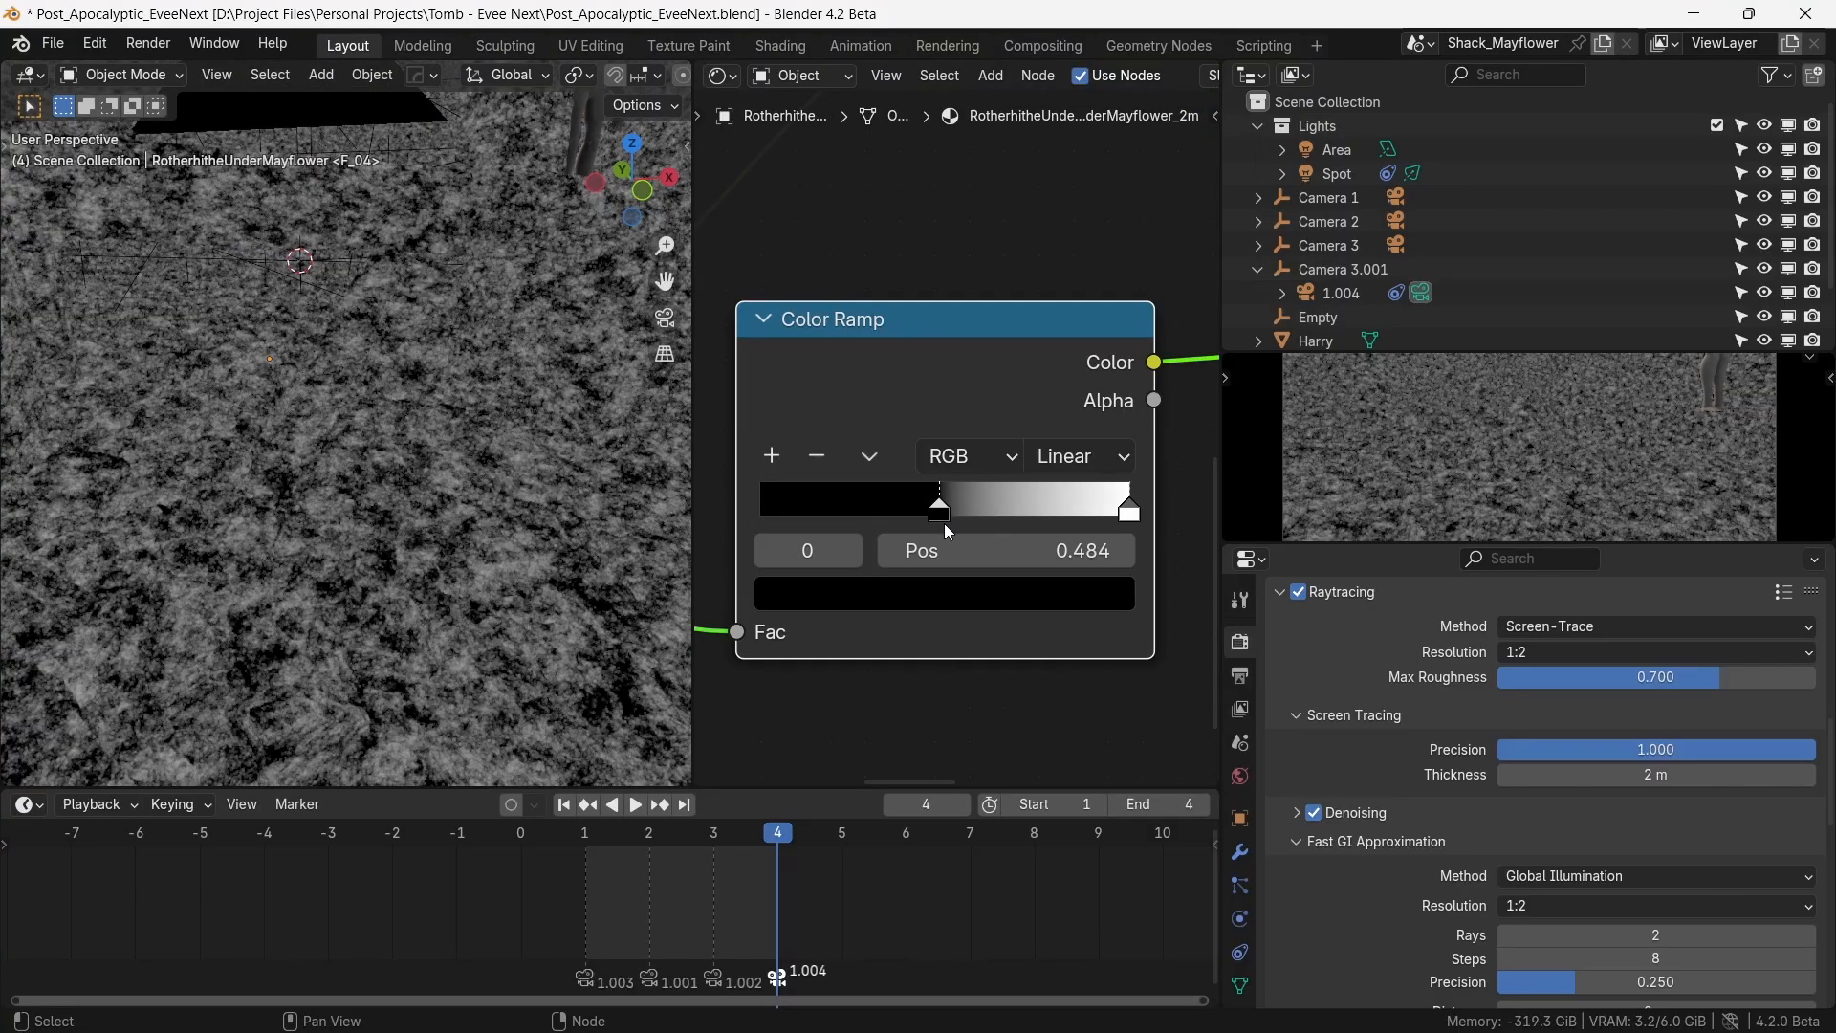
pyautogui.moveTo(937, 509); pyautogui.dragTo(916, 509)
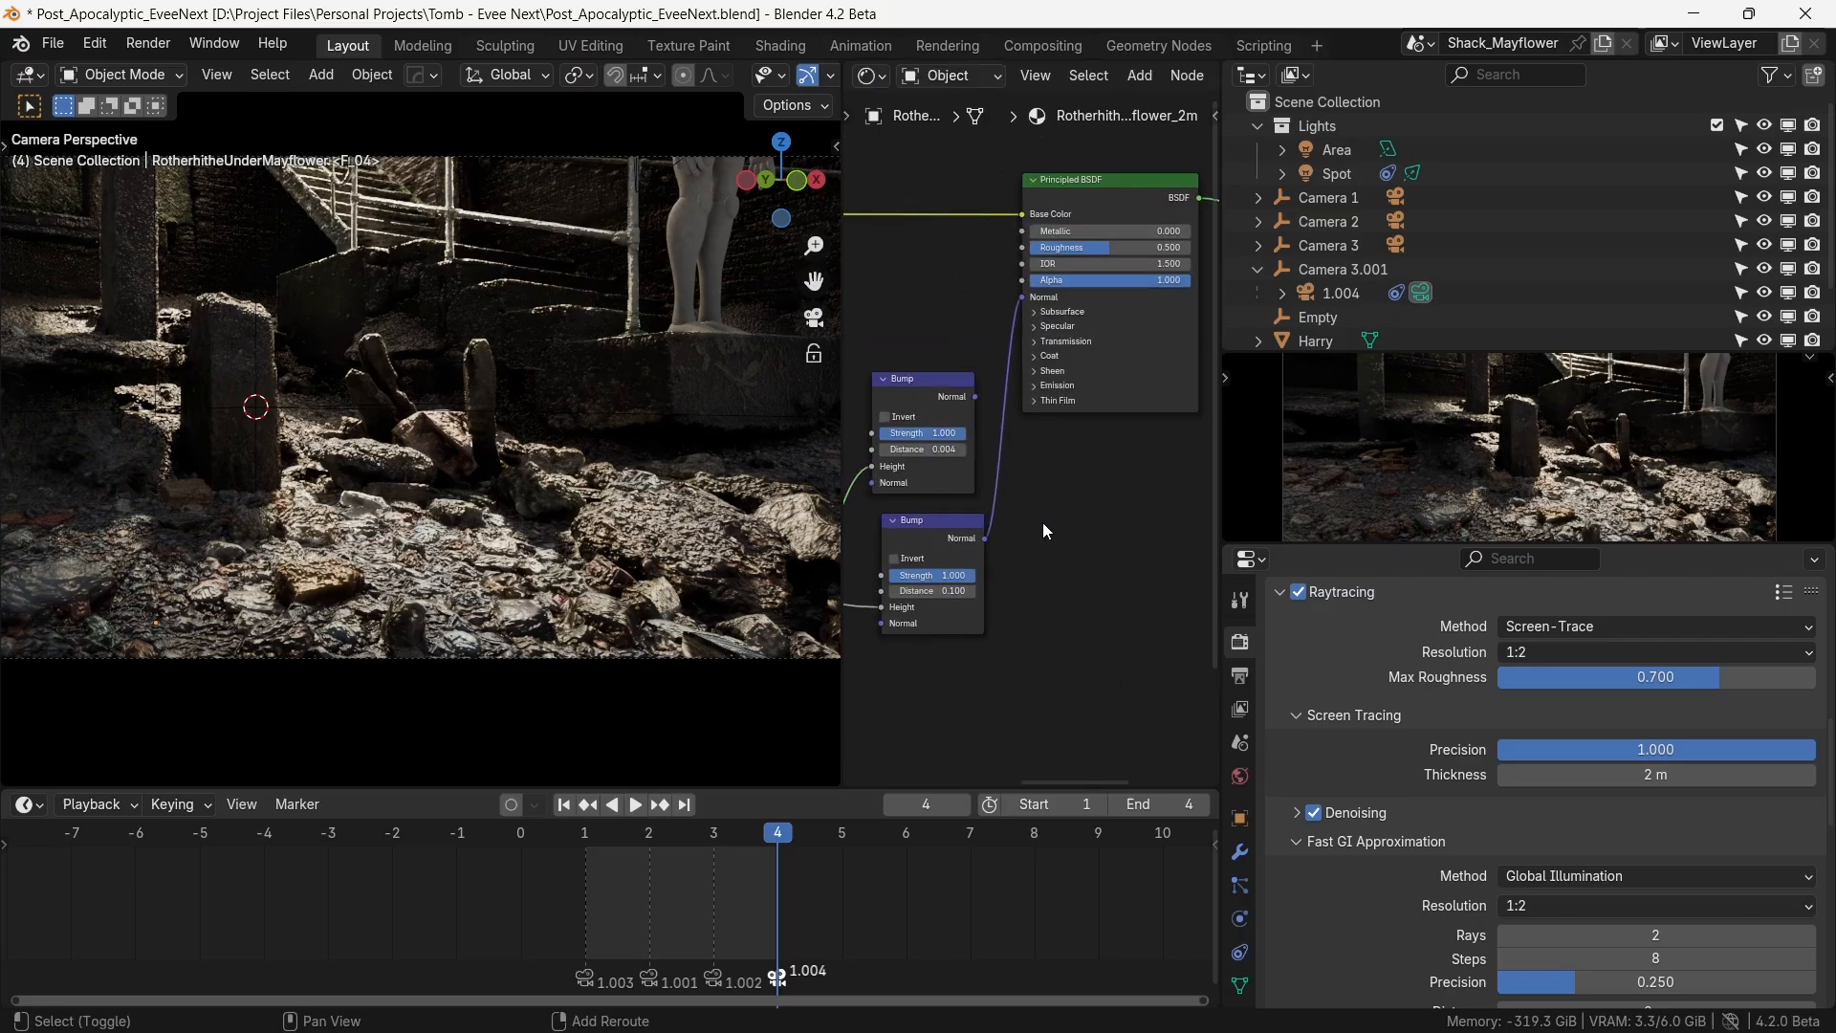
pyautogui.write('vect')
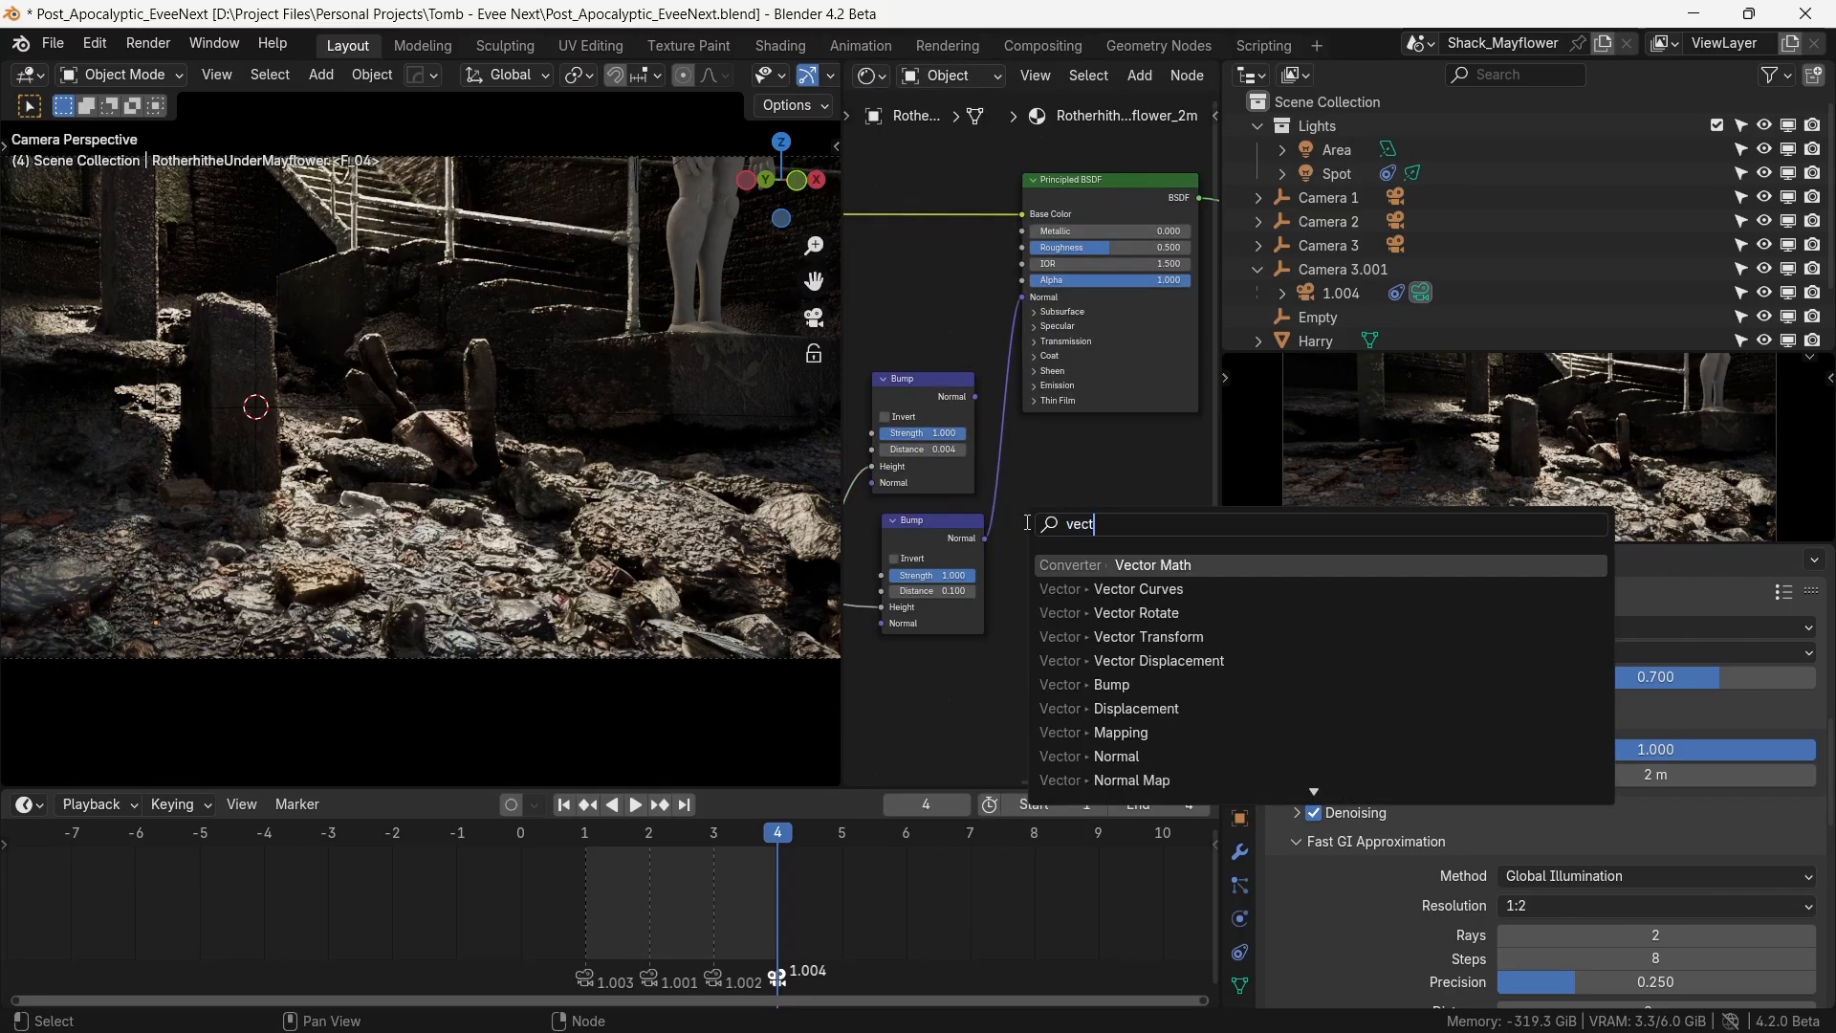
pyautogui.write('o')
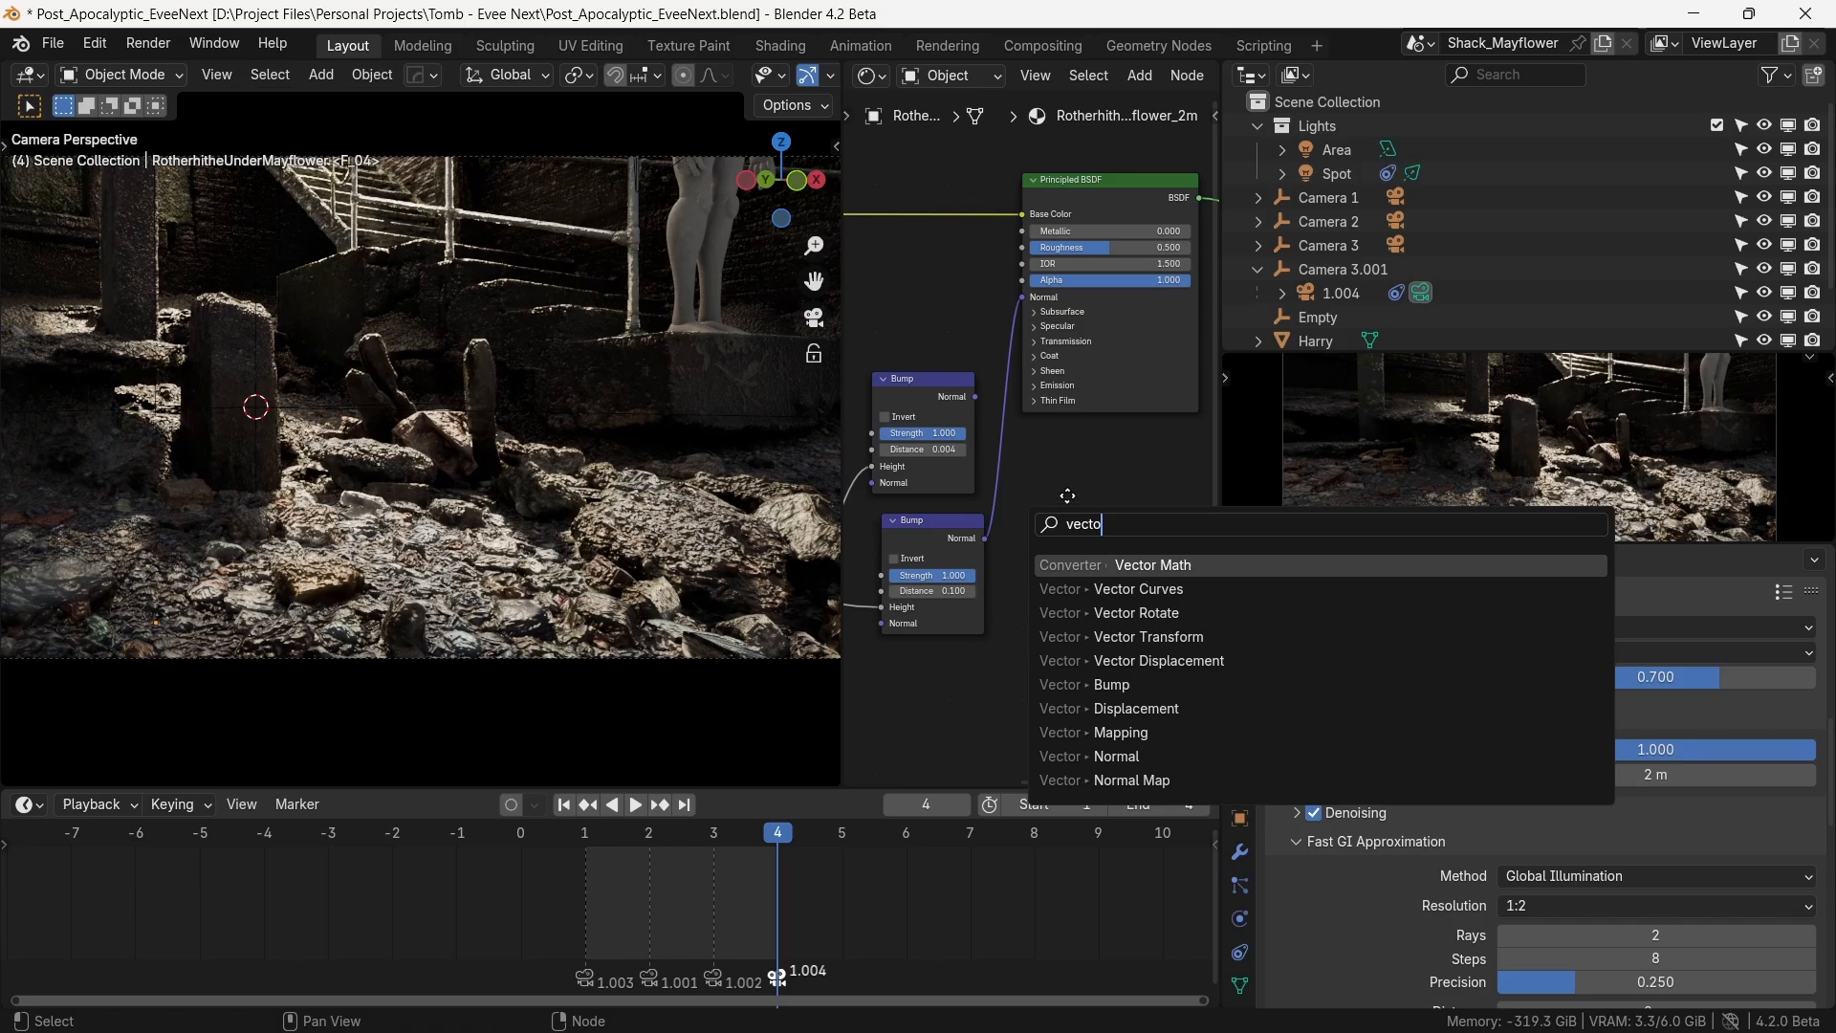
pyautogui.click(1152, 565)
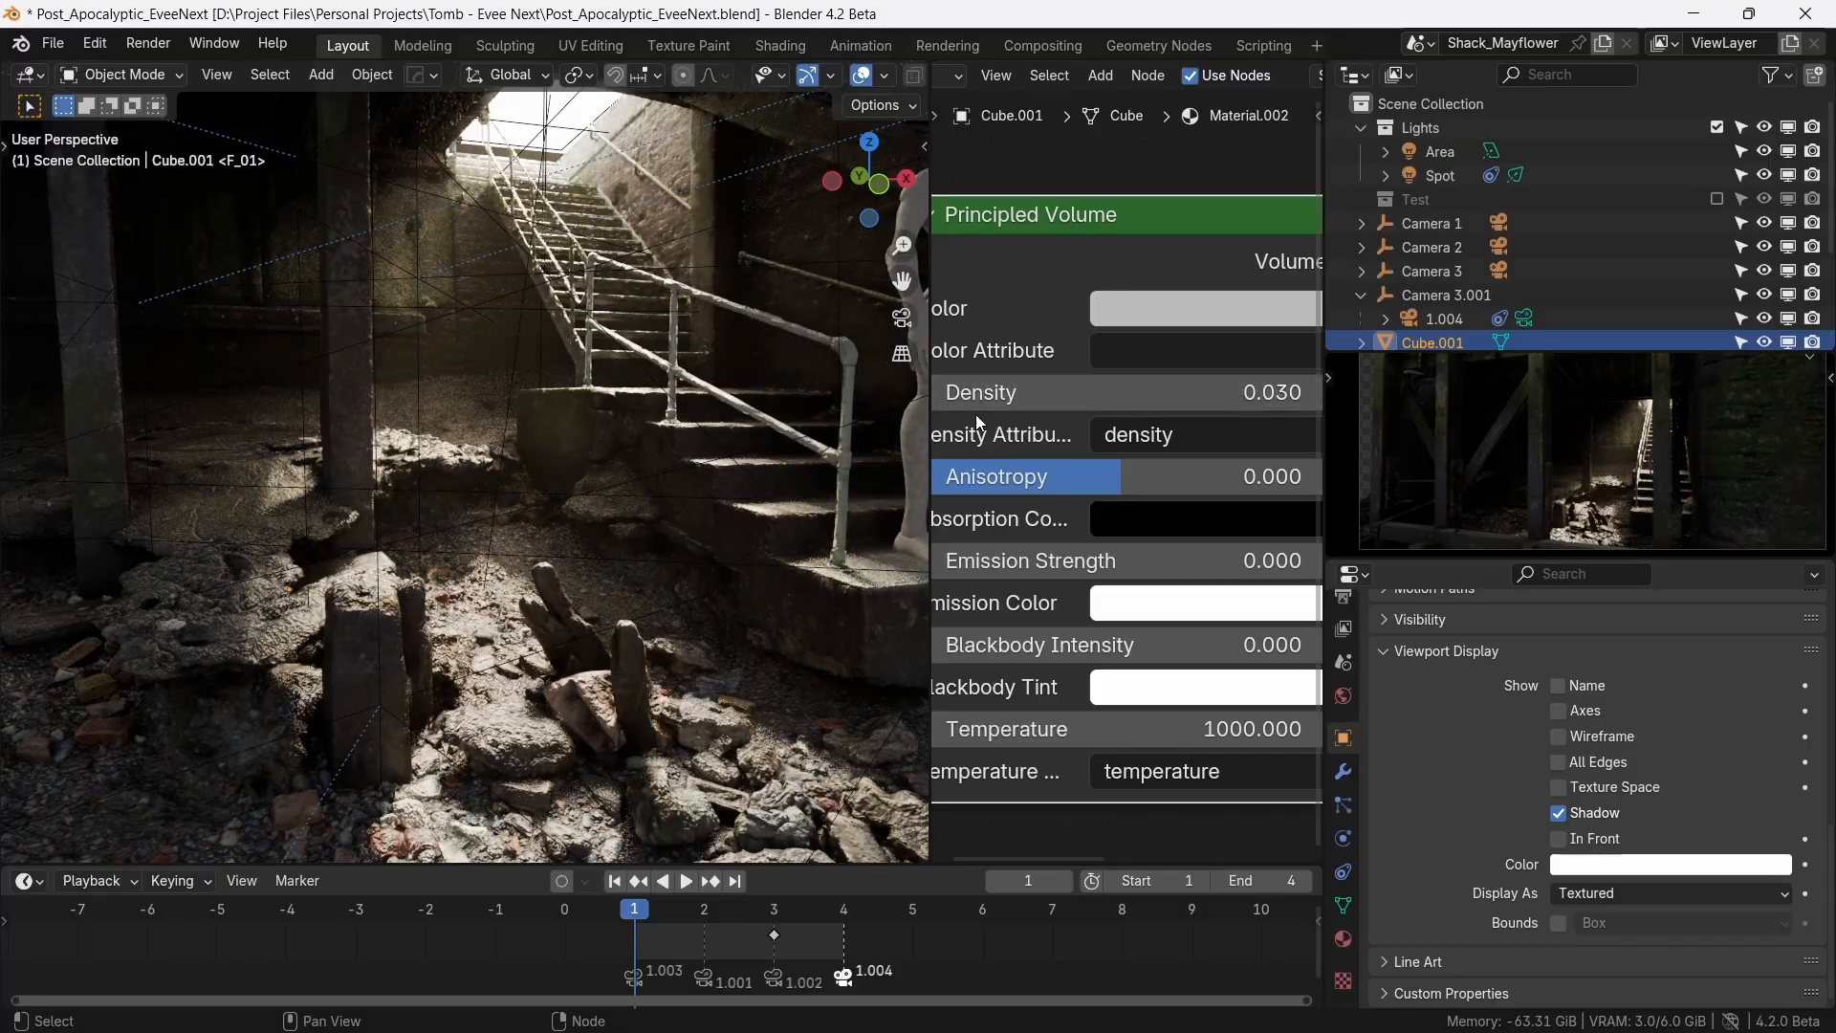
# - Set the Principled Volume density to 0.030 for the god-ray haze
pyautogui.moveTo(1031, 476); pyautogui.dragTo(1264, 477)
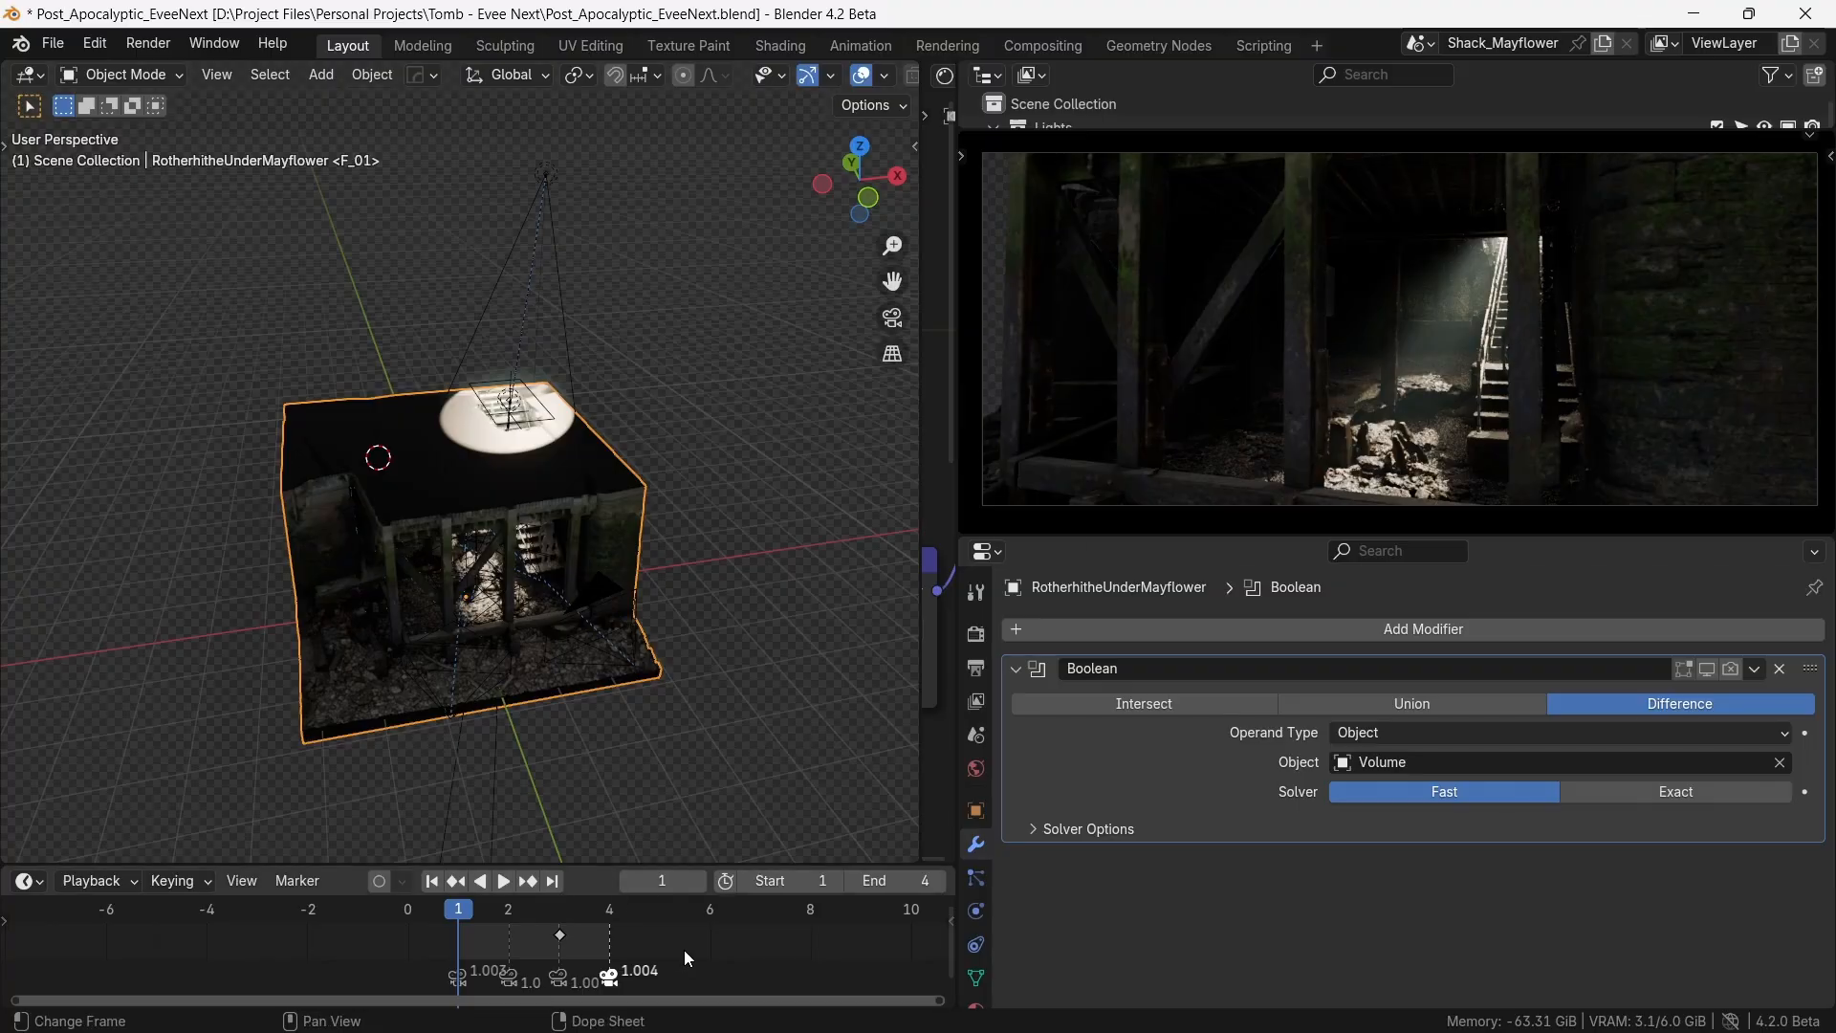
# - Test-move the spotlight at frame 2, leave it in place, and orbit around the crypt to check the lighting
pyautogui.click(559, 909)
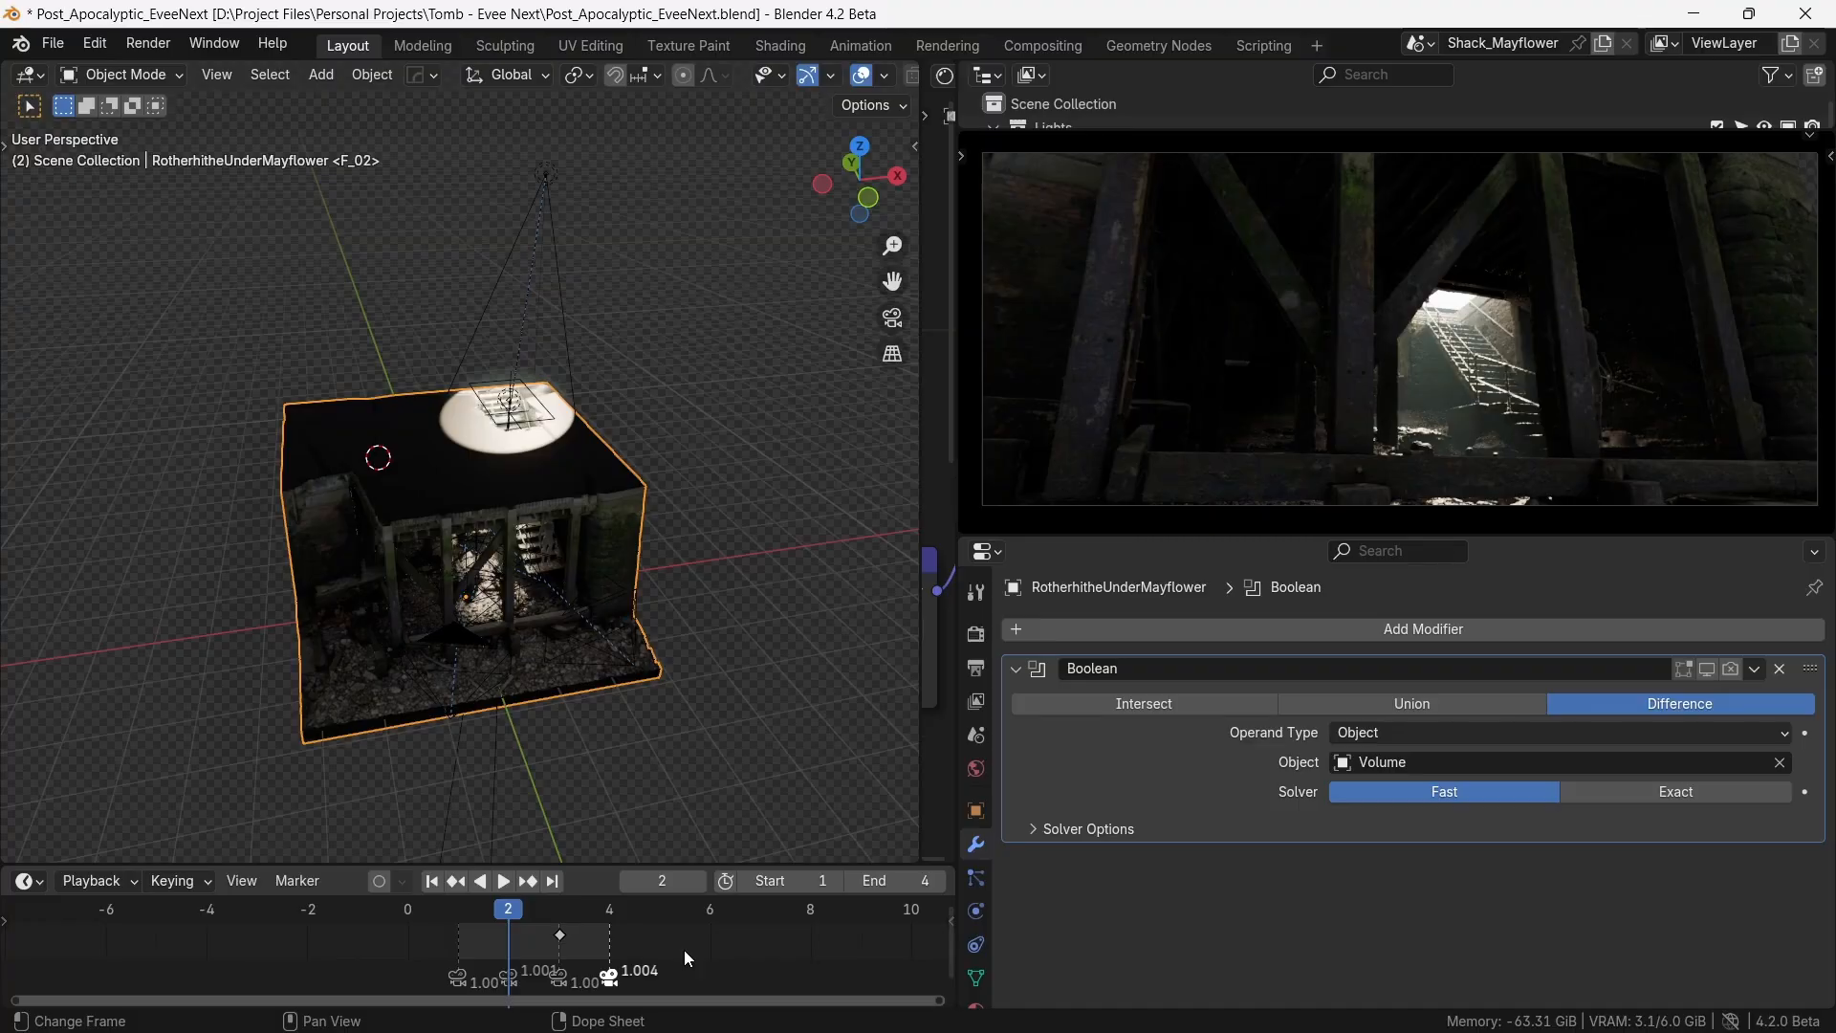
pyautogui.click(457, 908)
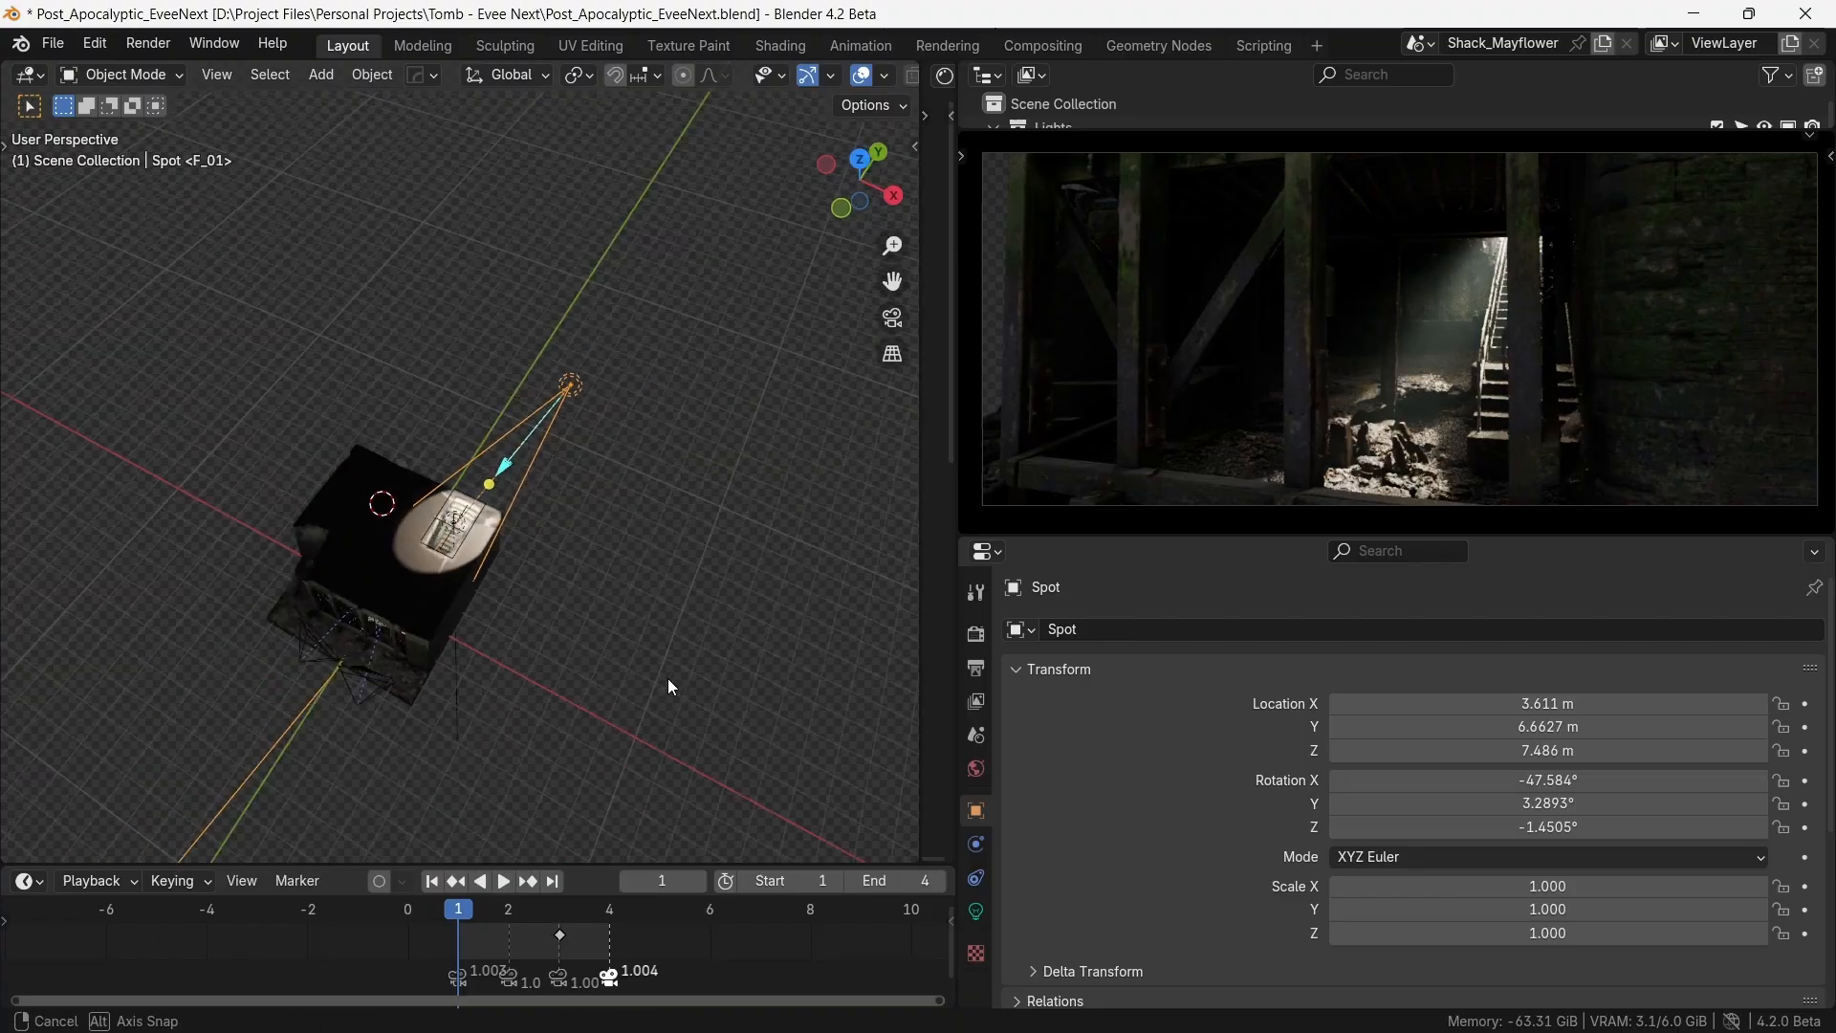
pyautogui.moveTo(570, 384); pyautogui.dragTo(620, 419)
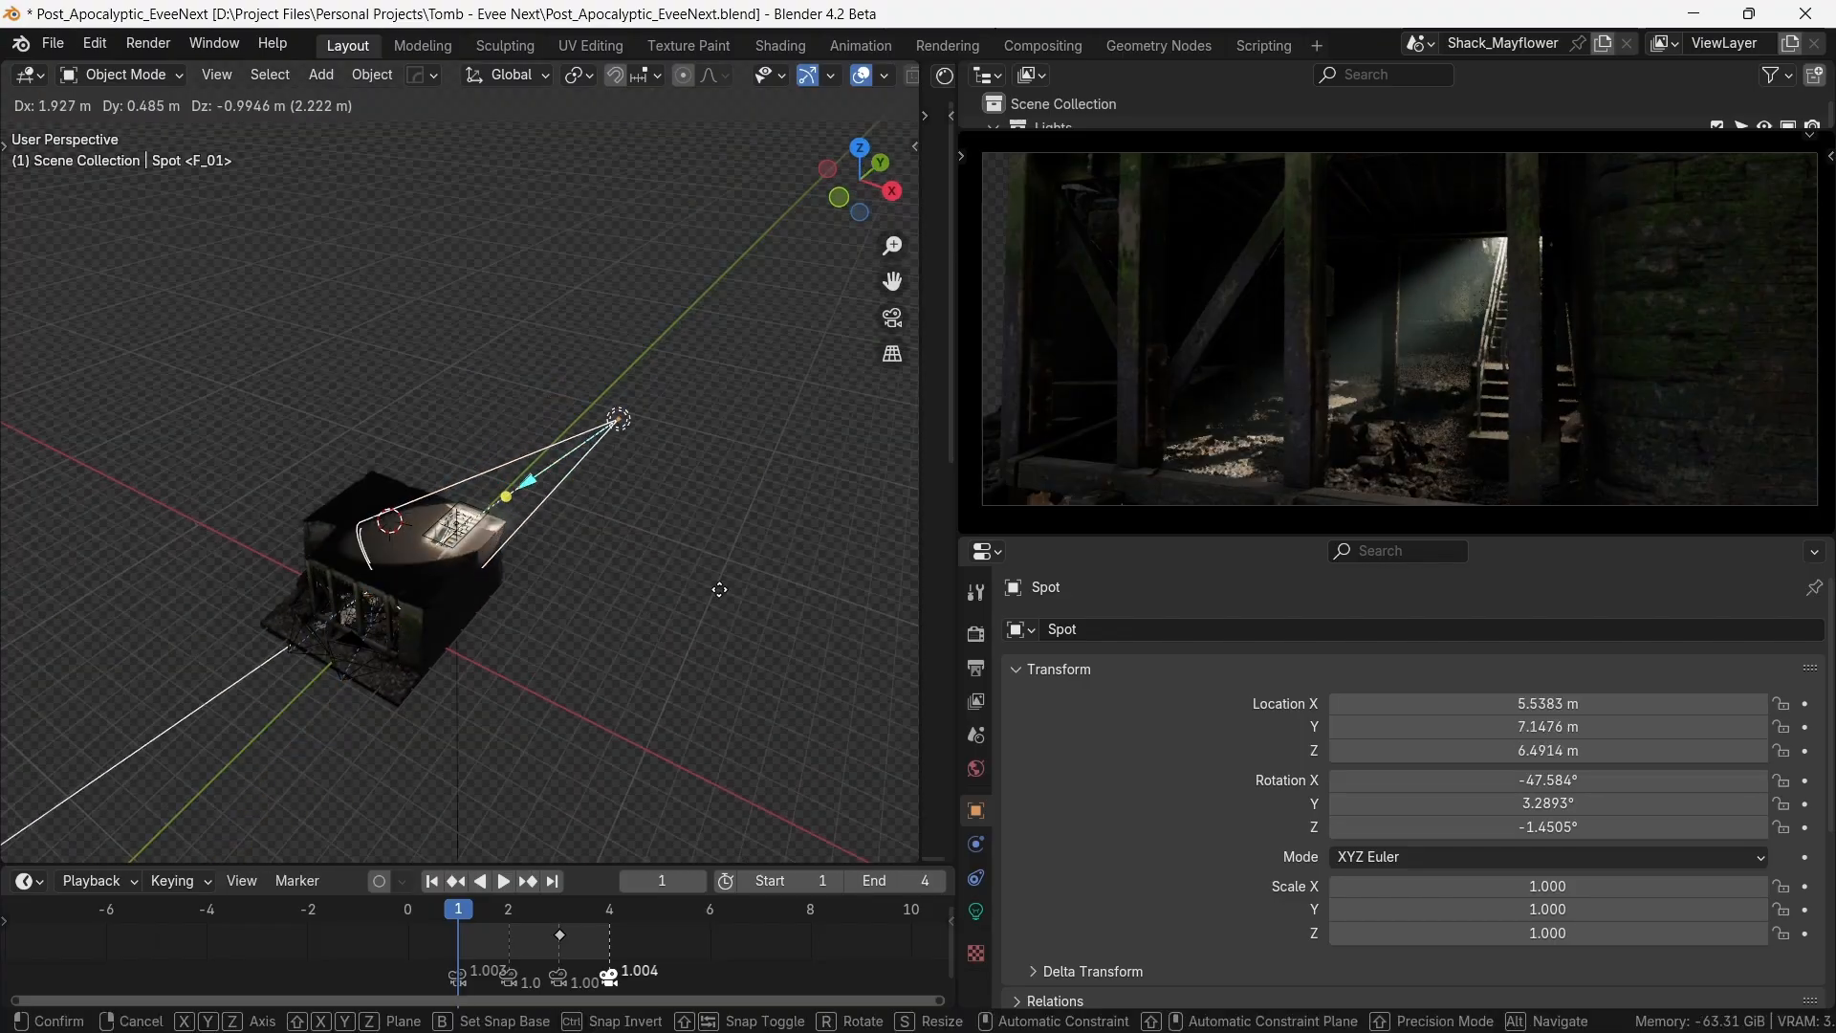
pyautogui.moveTo(620, 419); pyautogui.dragTo(643, 408)
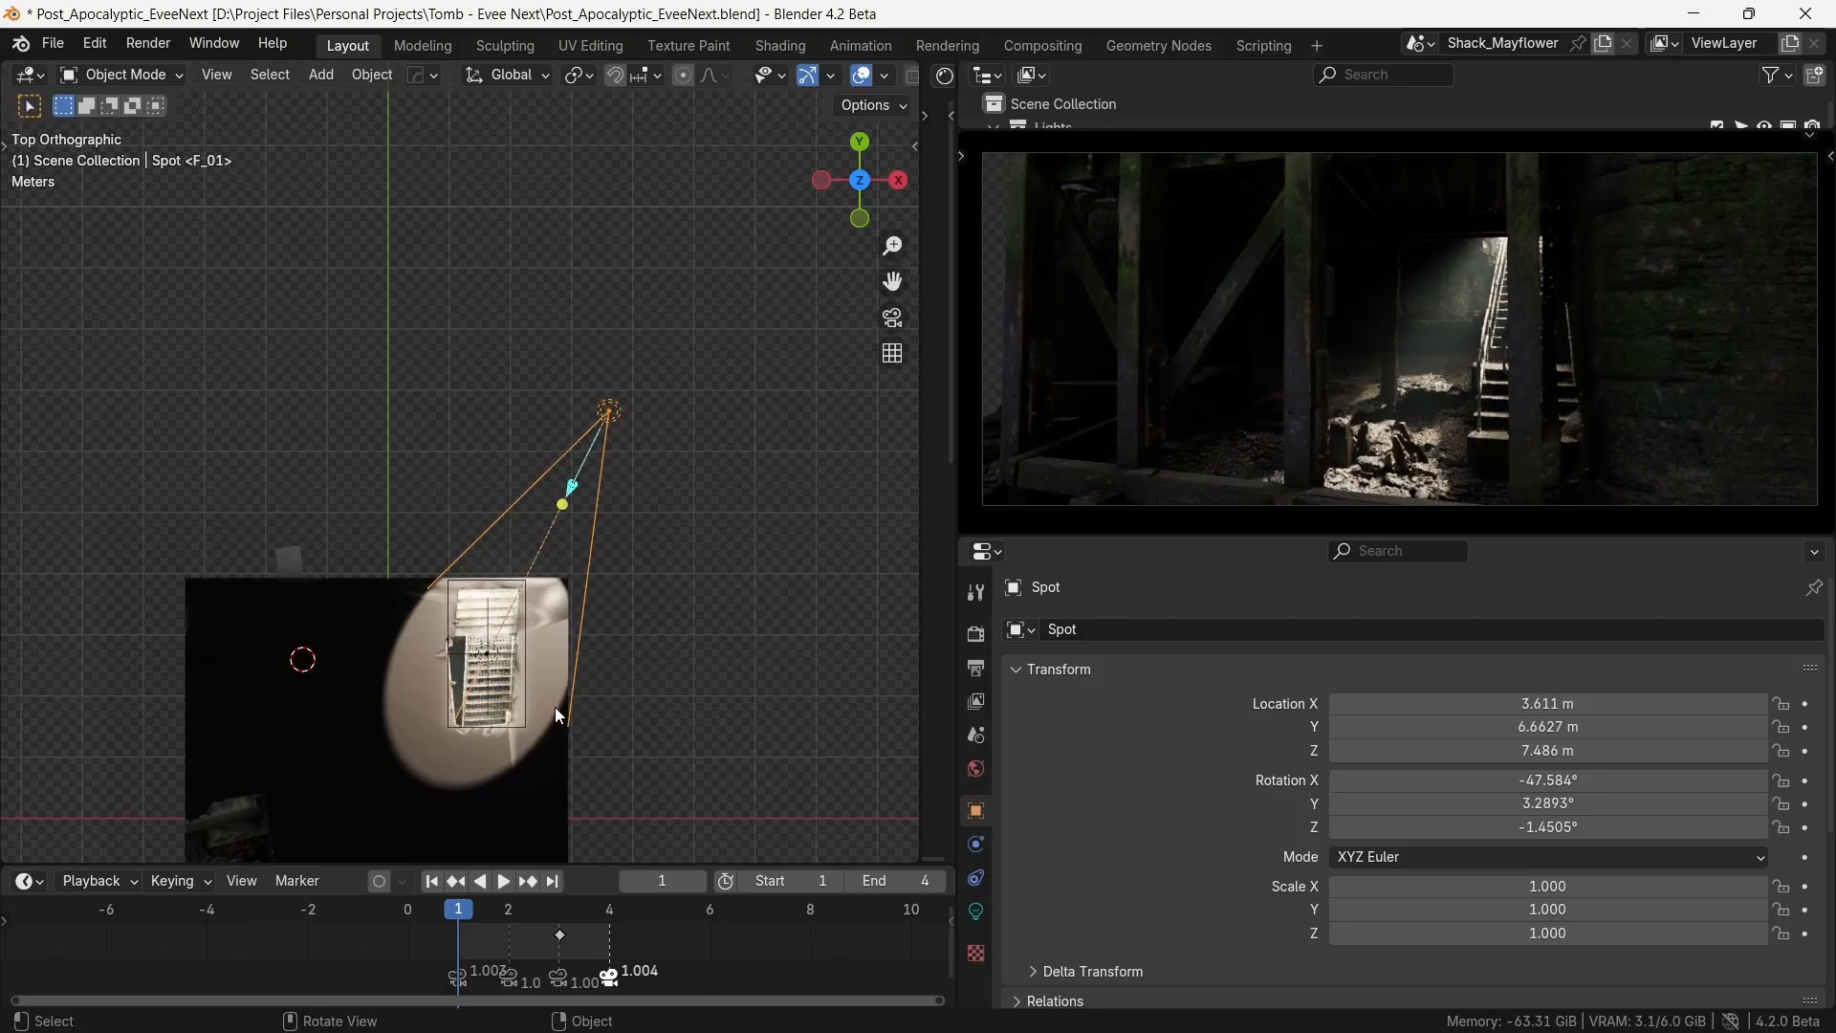
pyautogui.moveTo(608, 409); pyautogui.dragTo(425, 342)
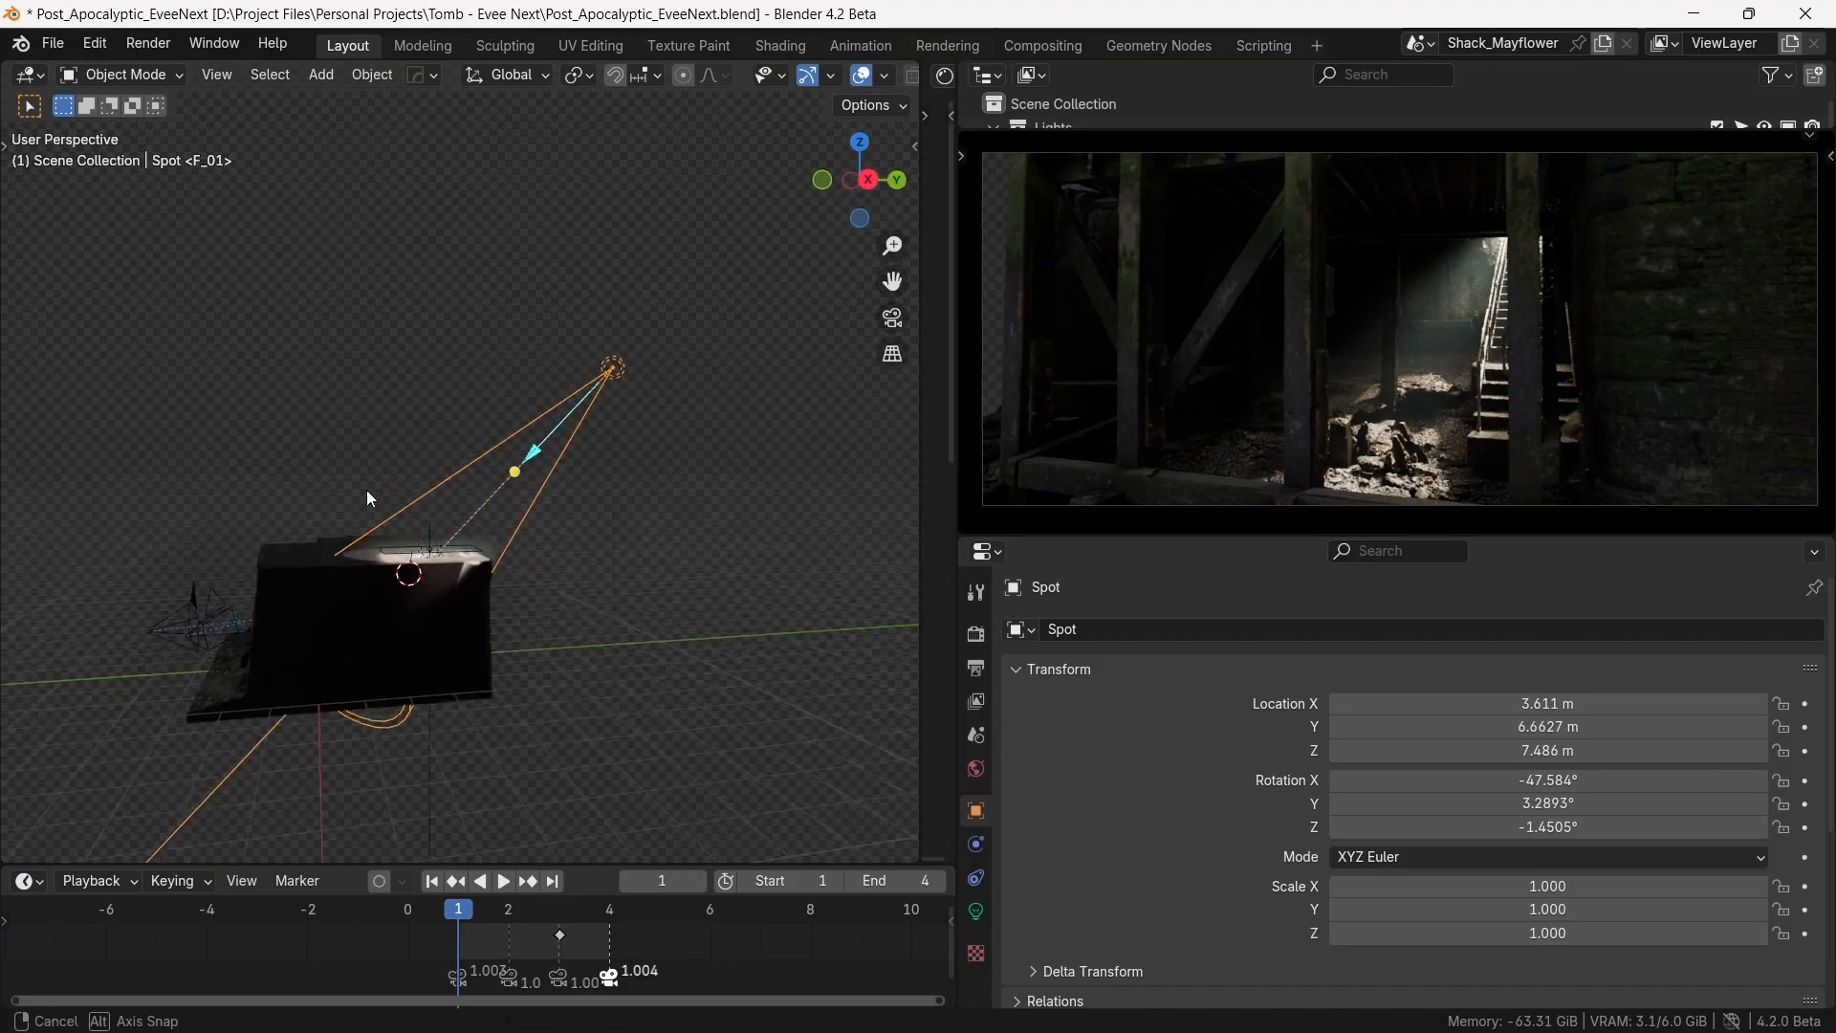
pyautogui.moveTo(612, 369); pyautogui.dragTo(633, 409)
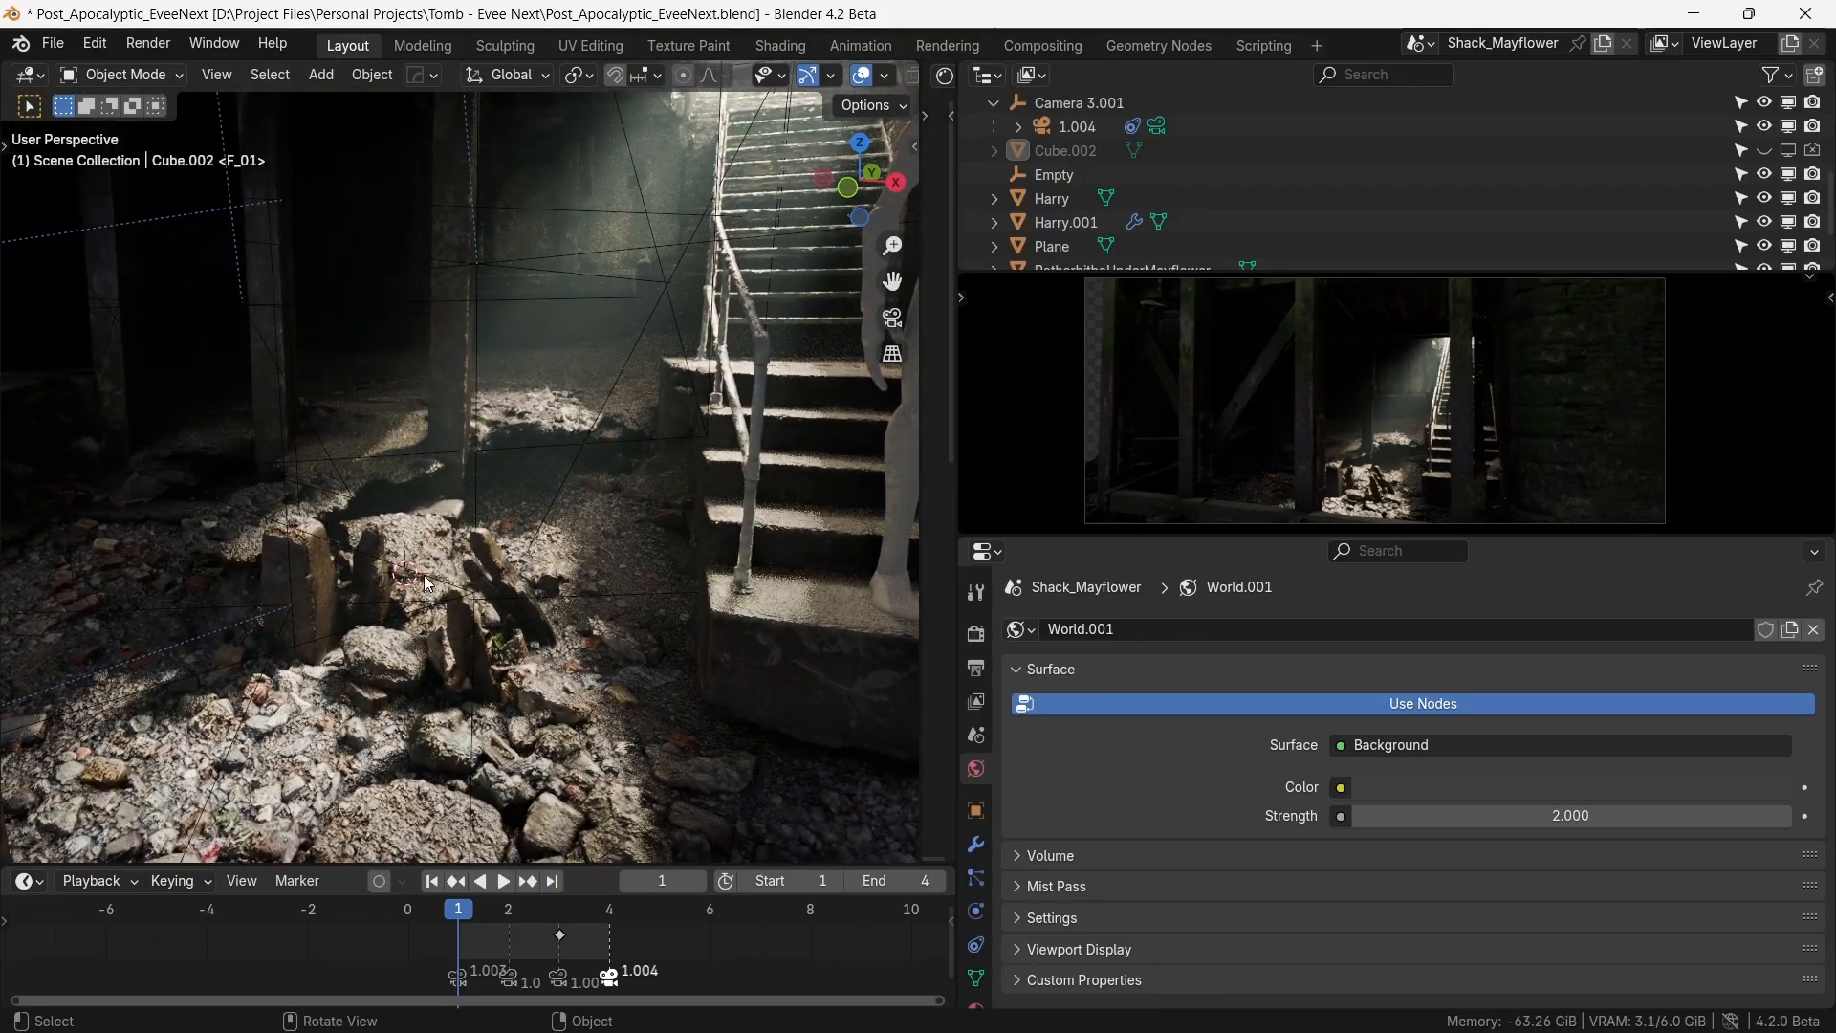
# - Add a white point light, place it in the crypt beside the rubble, set its power to 10 W and compare with the 20000 W spot
pyautogui.click(320, 75)
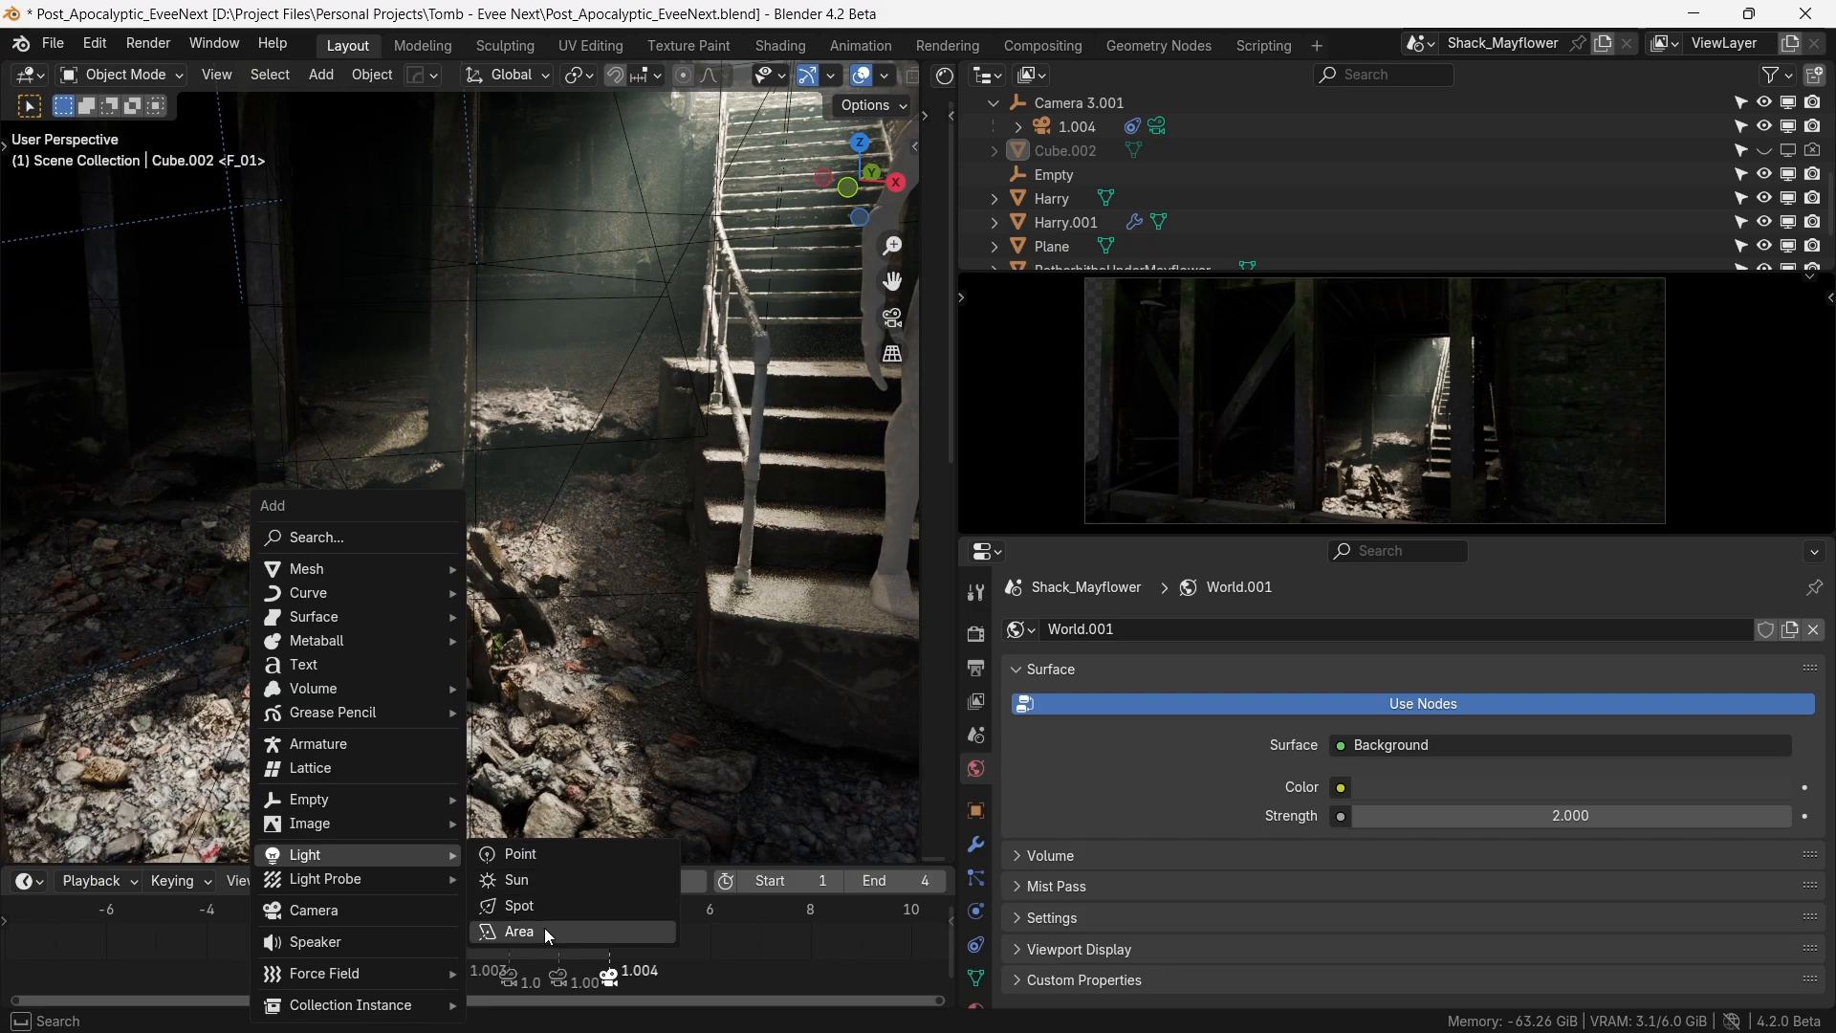
pyautogui.click(521, 853)
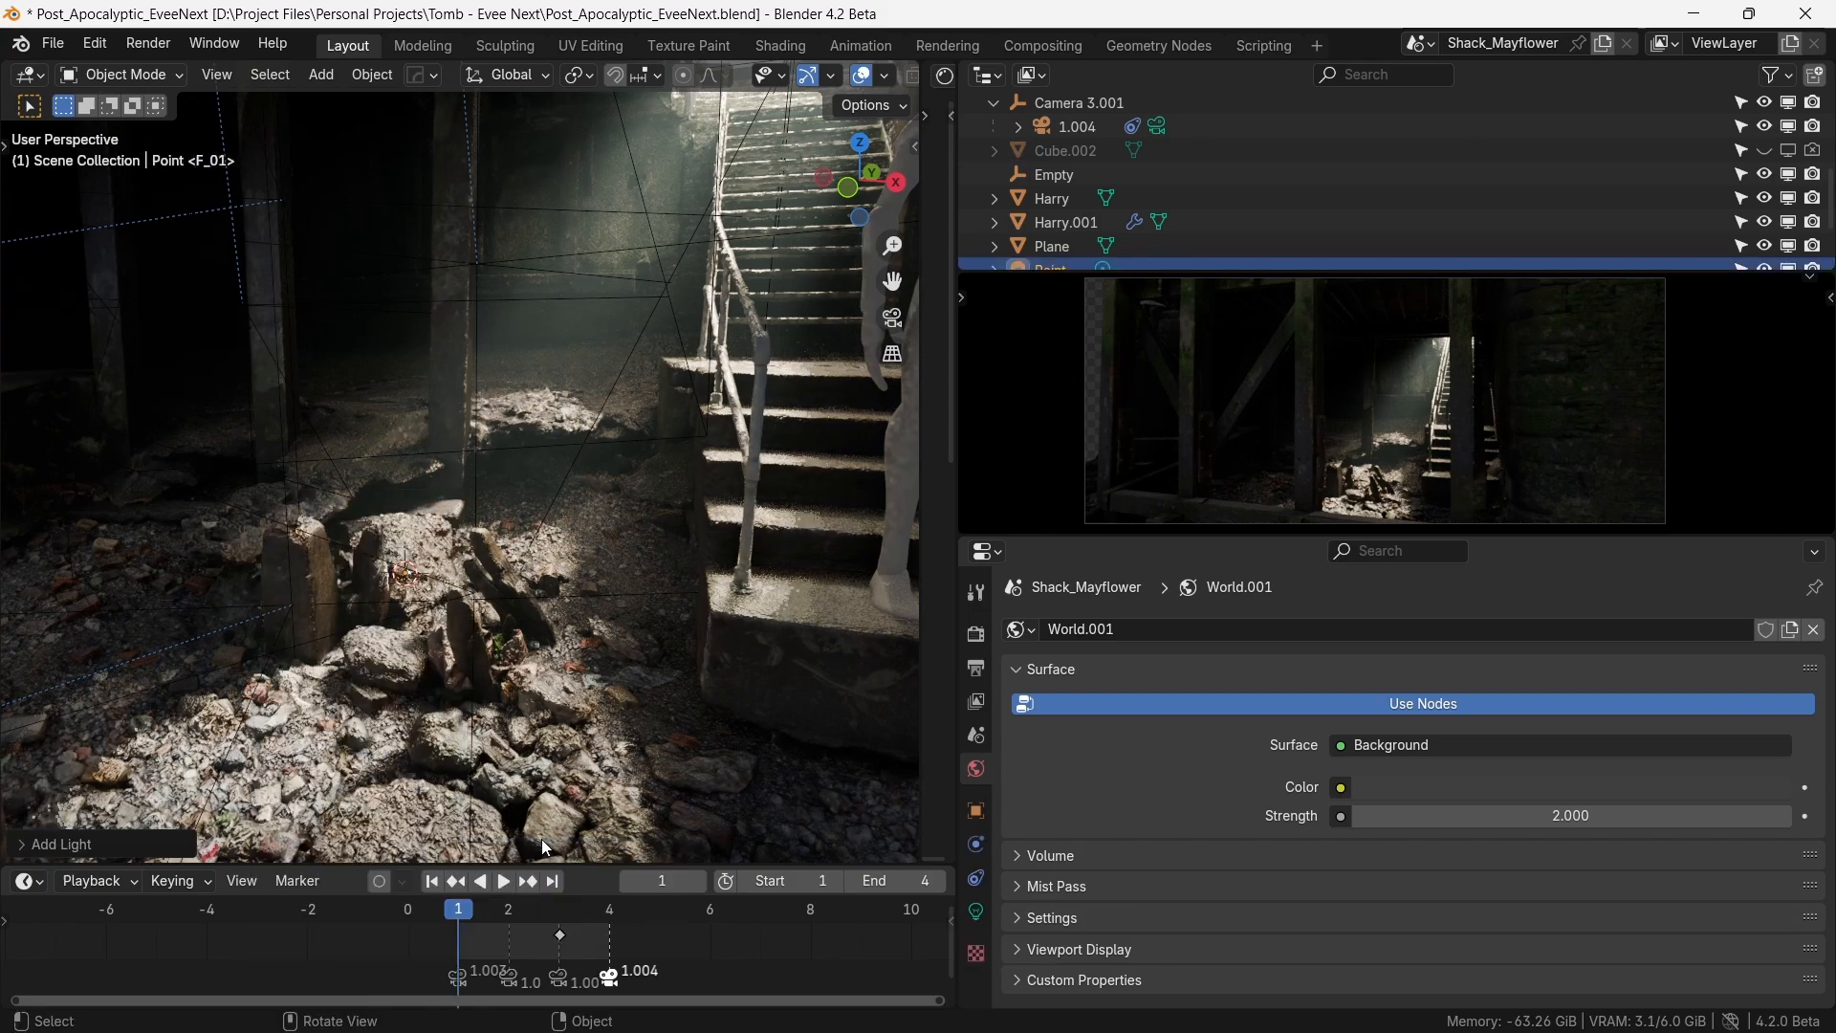
pyautogui.press('g')
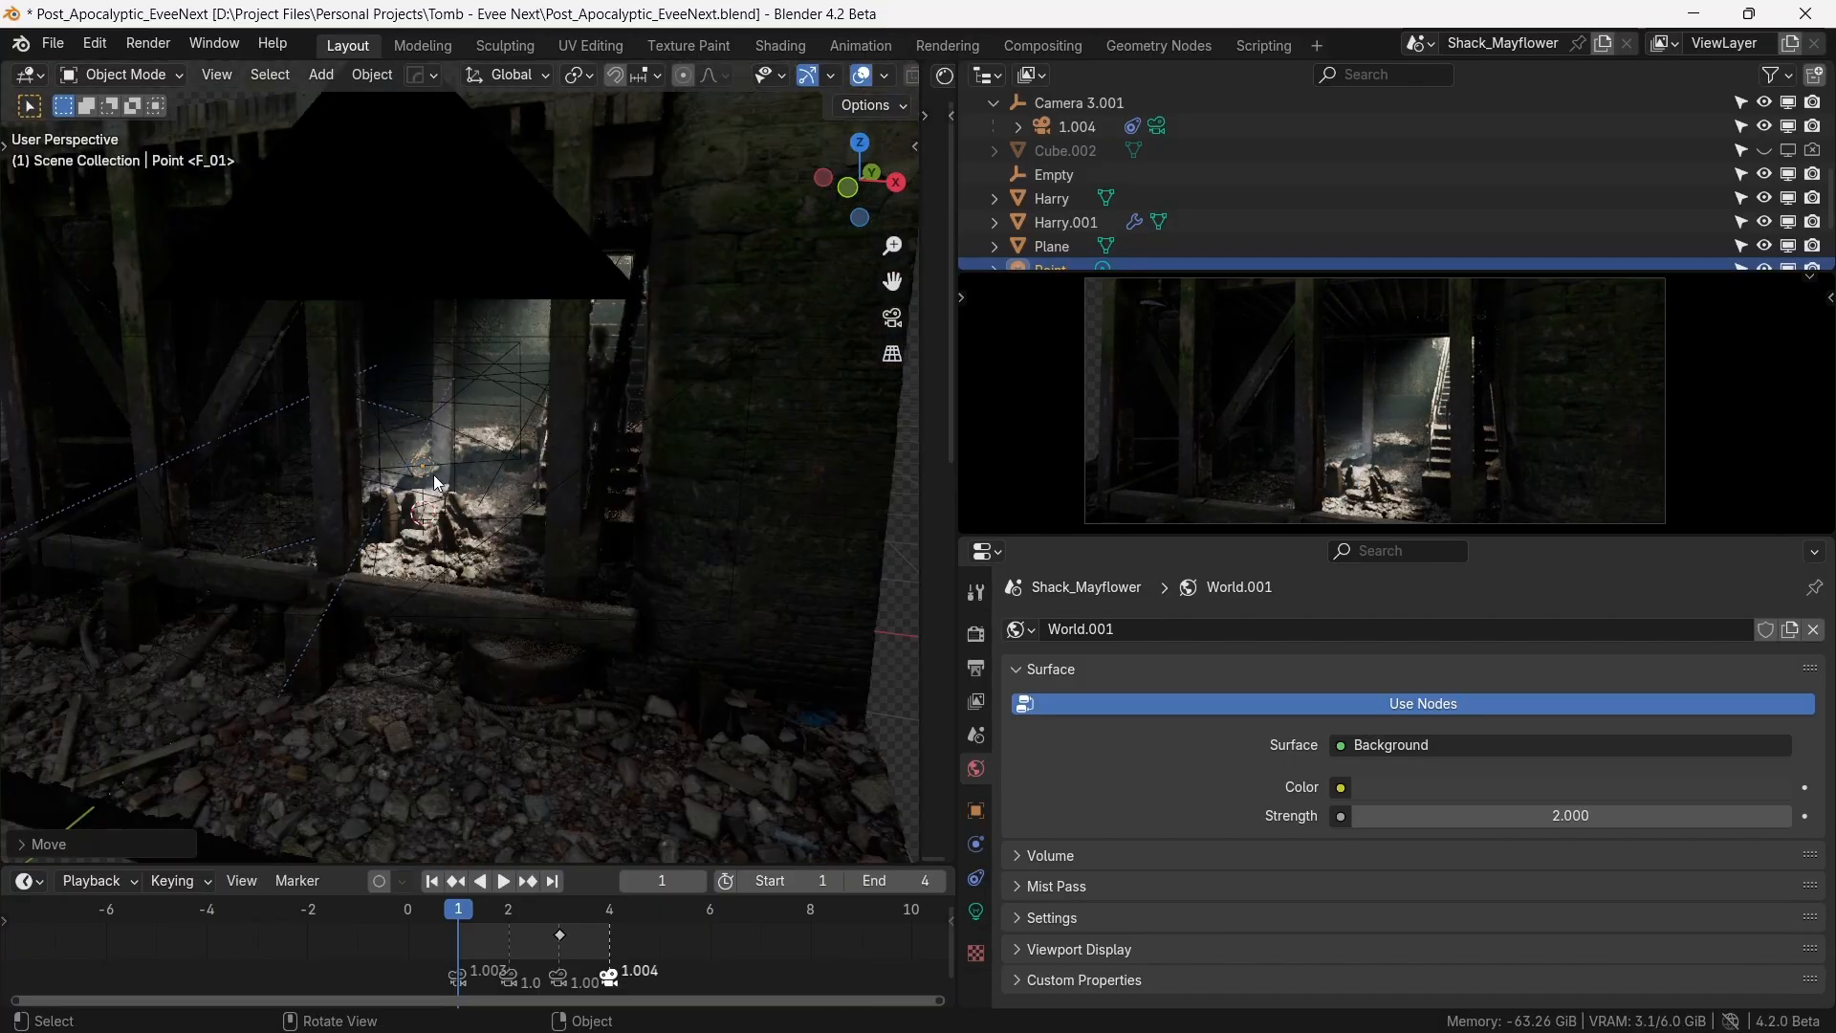
pyautogui.rightClick(434, 482)
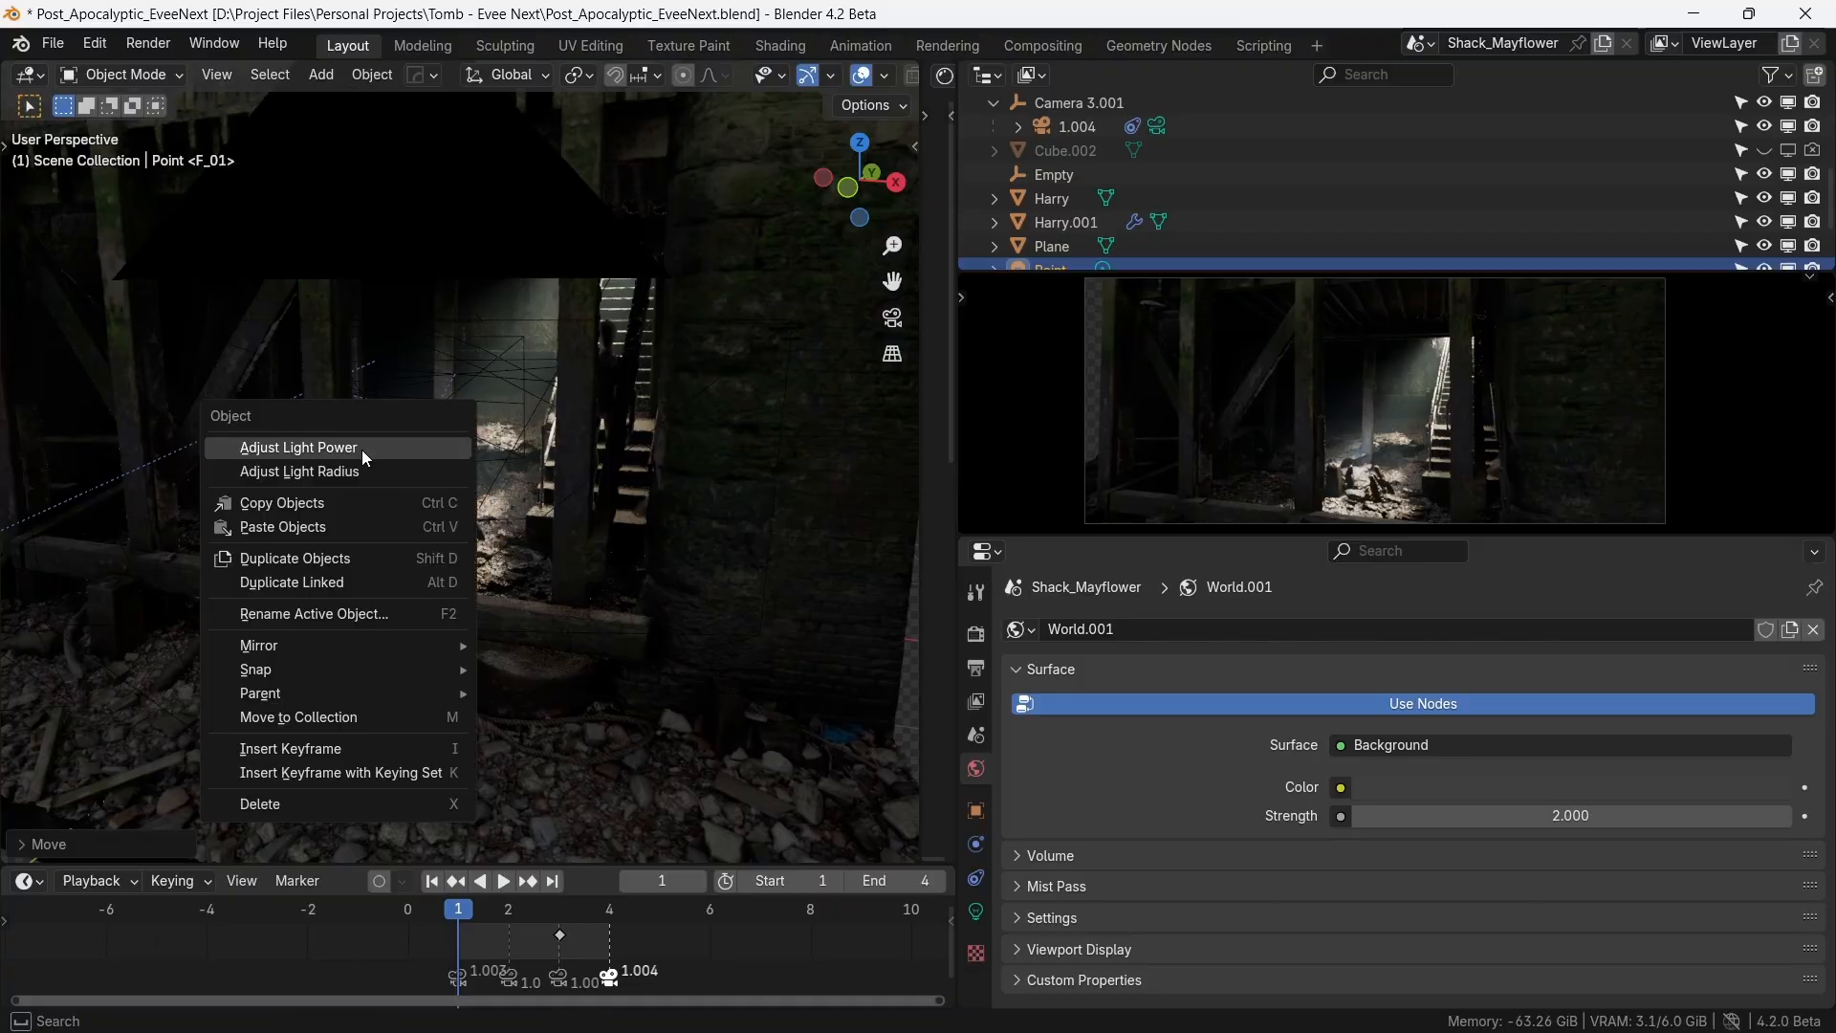
pyautogui.click(299, 447)
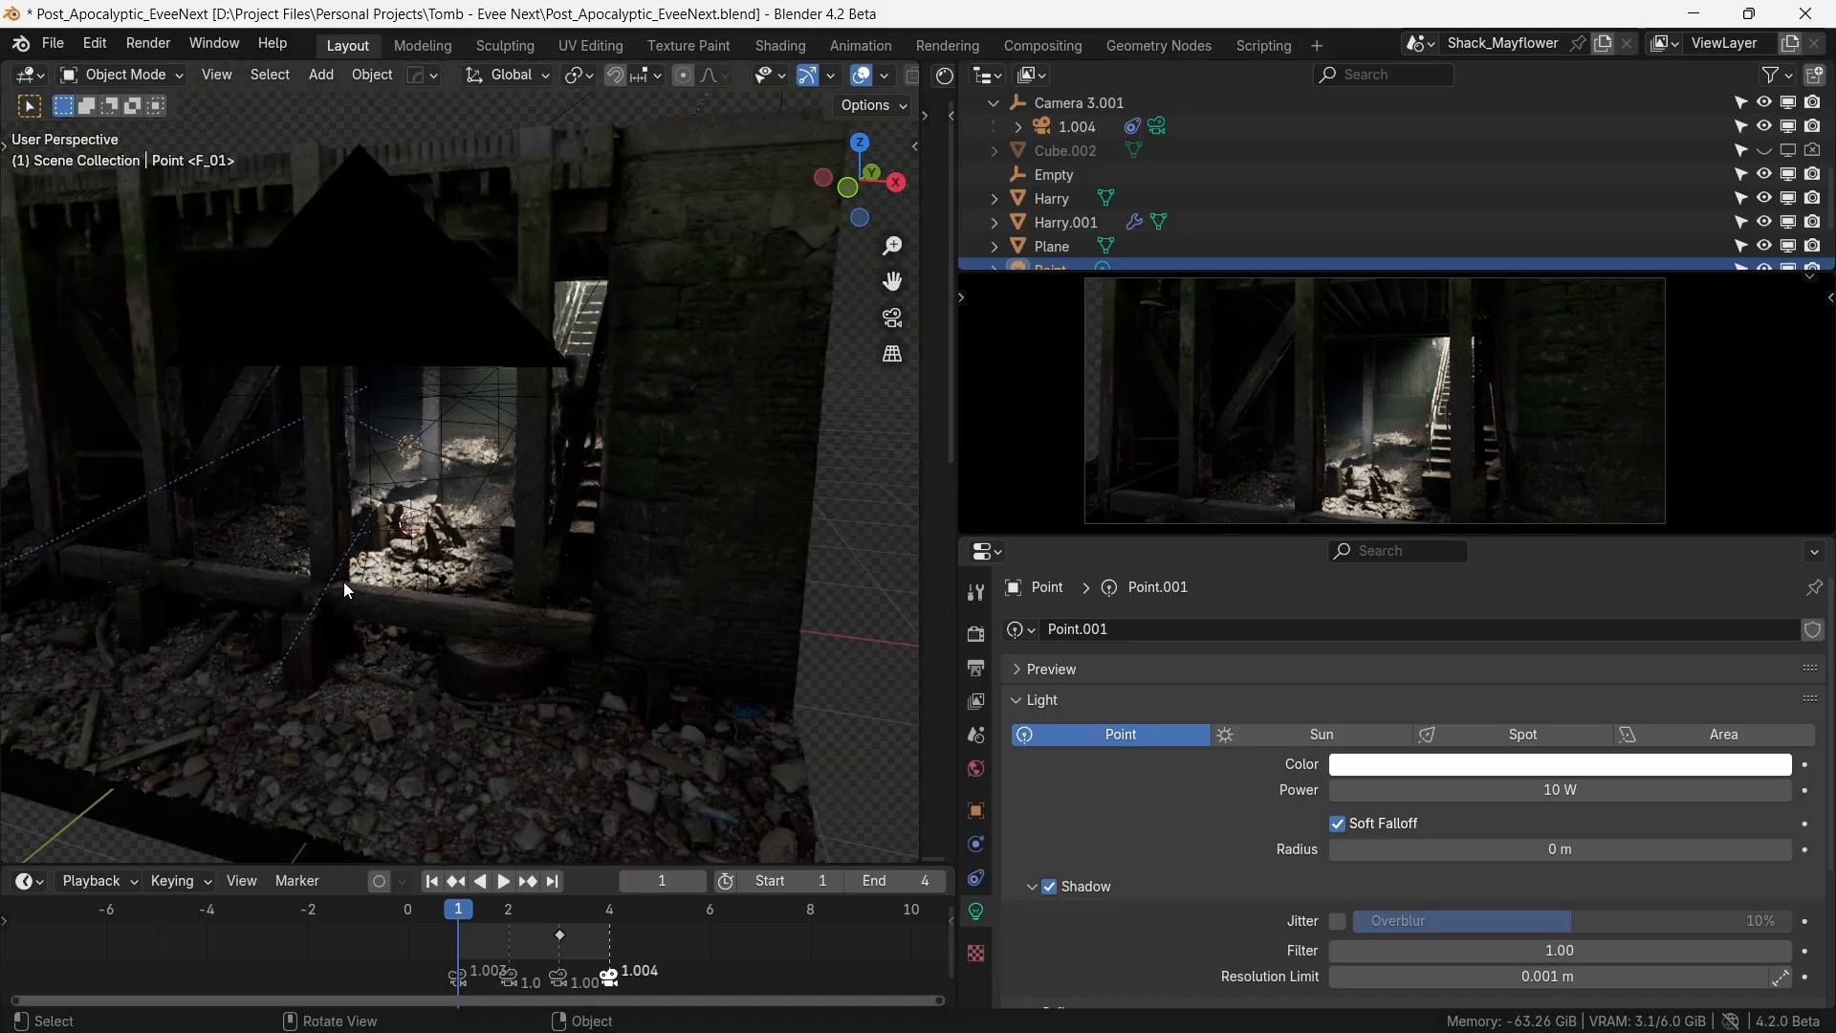
pyautogui.click(1520, 735)
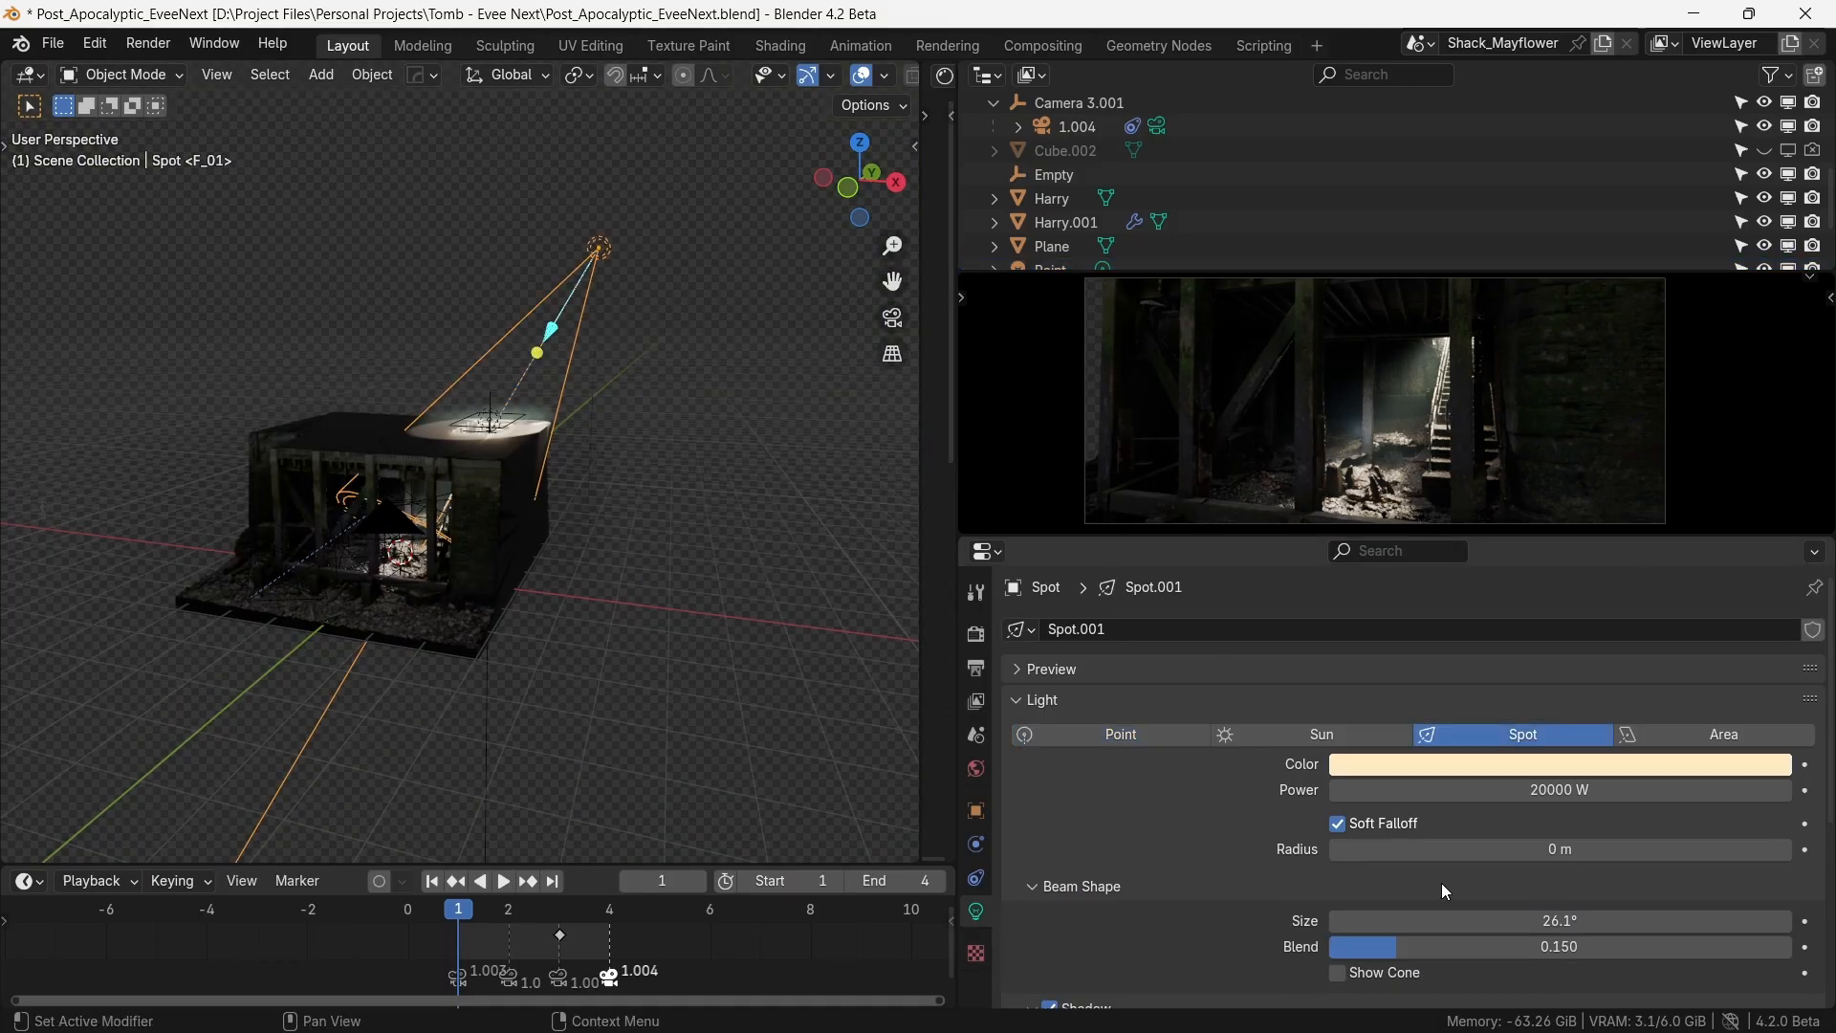
pyautogui.moveTo(379, 719)
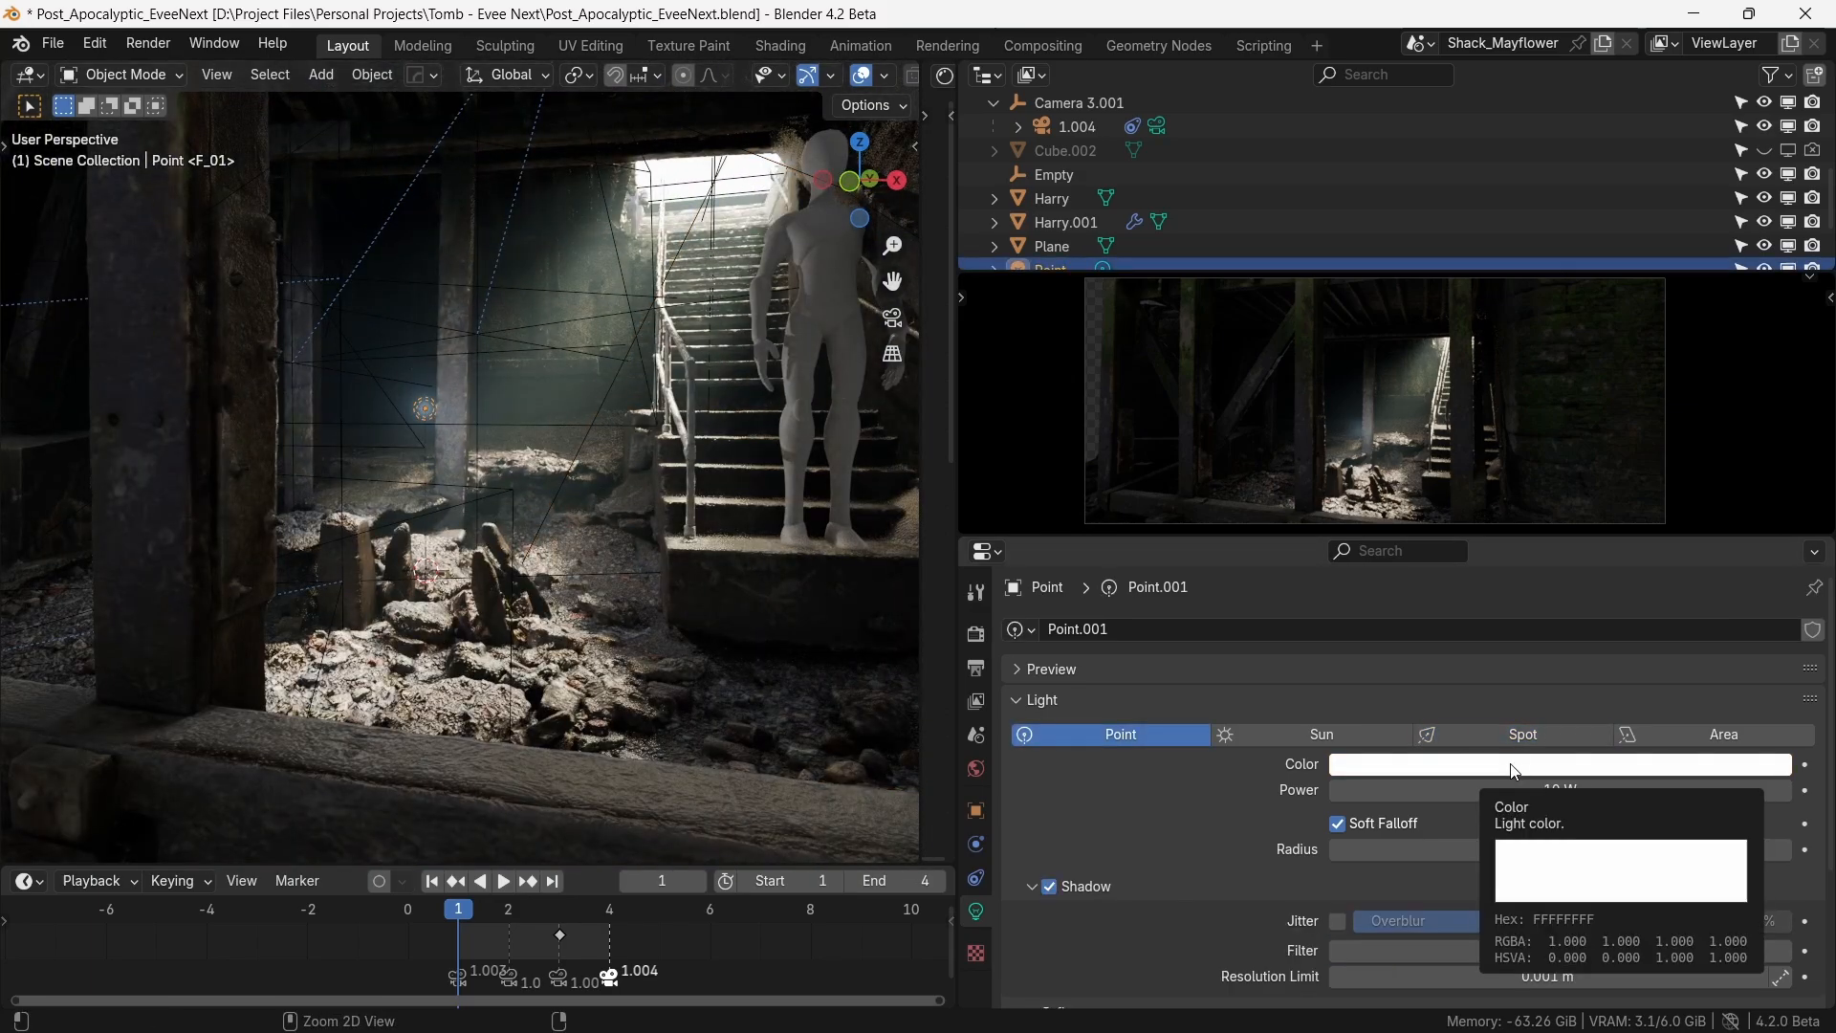
# - Give the bounce point light the spot's warm cream colour and 0.2 m radius, placed beside the rubble
pyautogui.press('g')
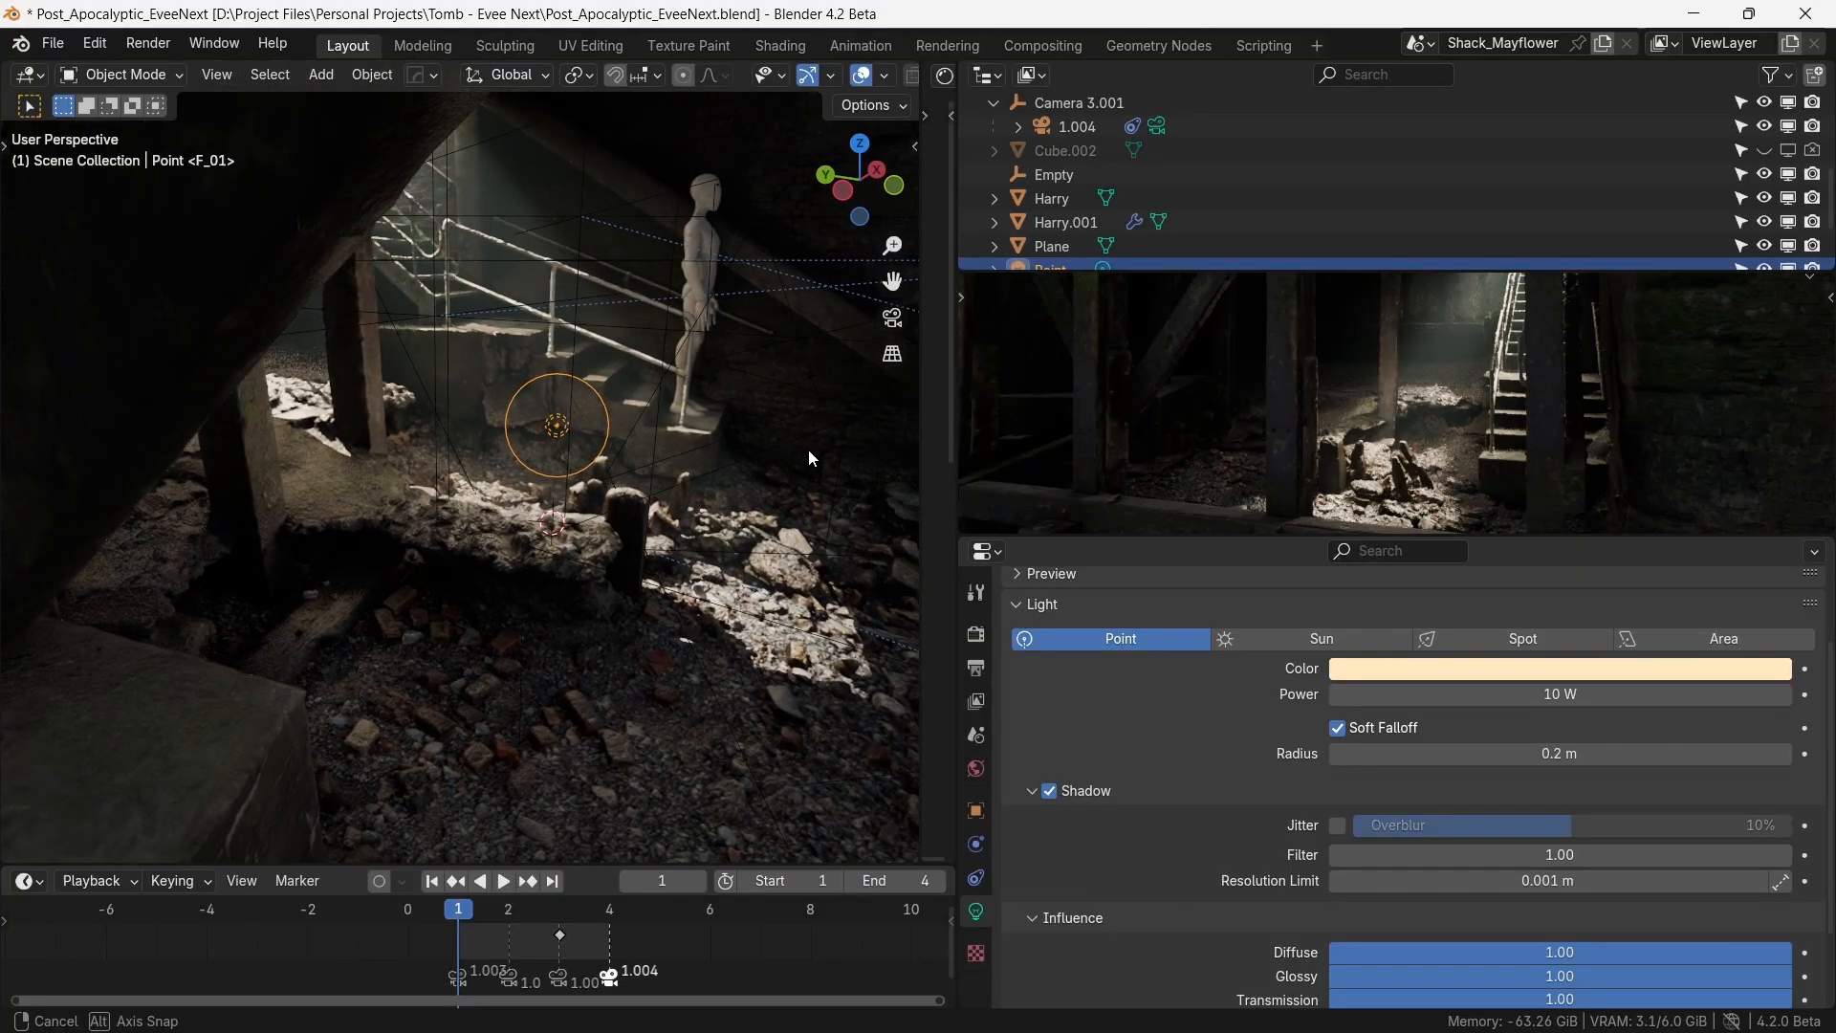
pyautogui.moveTo(807, 457); pyautogui.dragTo(650, 529)
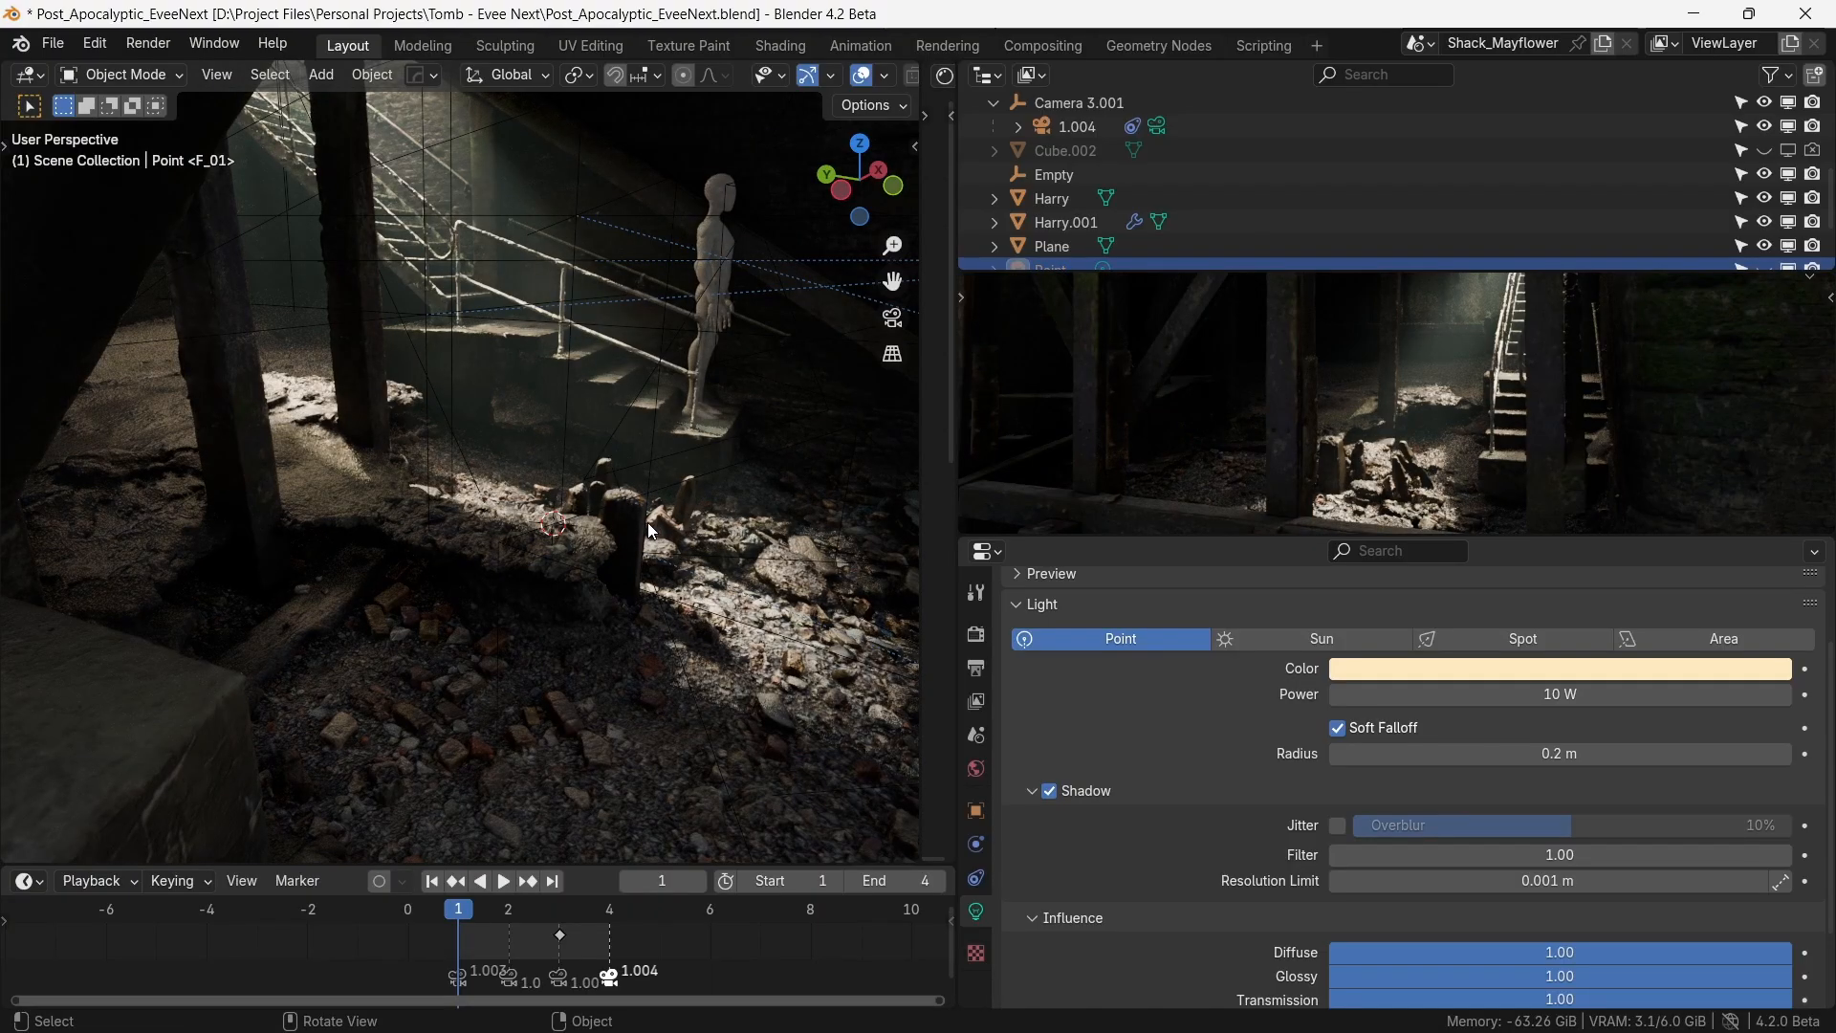
pyautogui.click(556, 425)
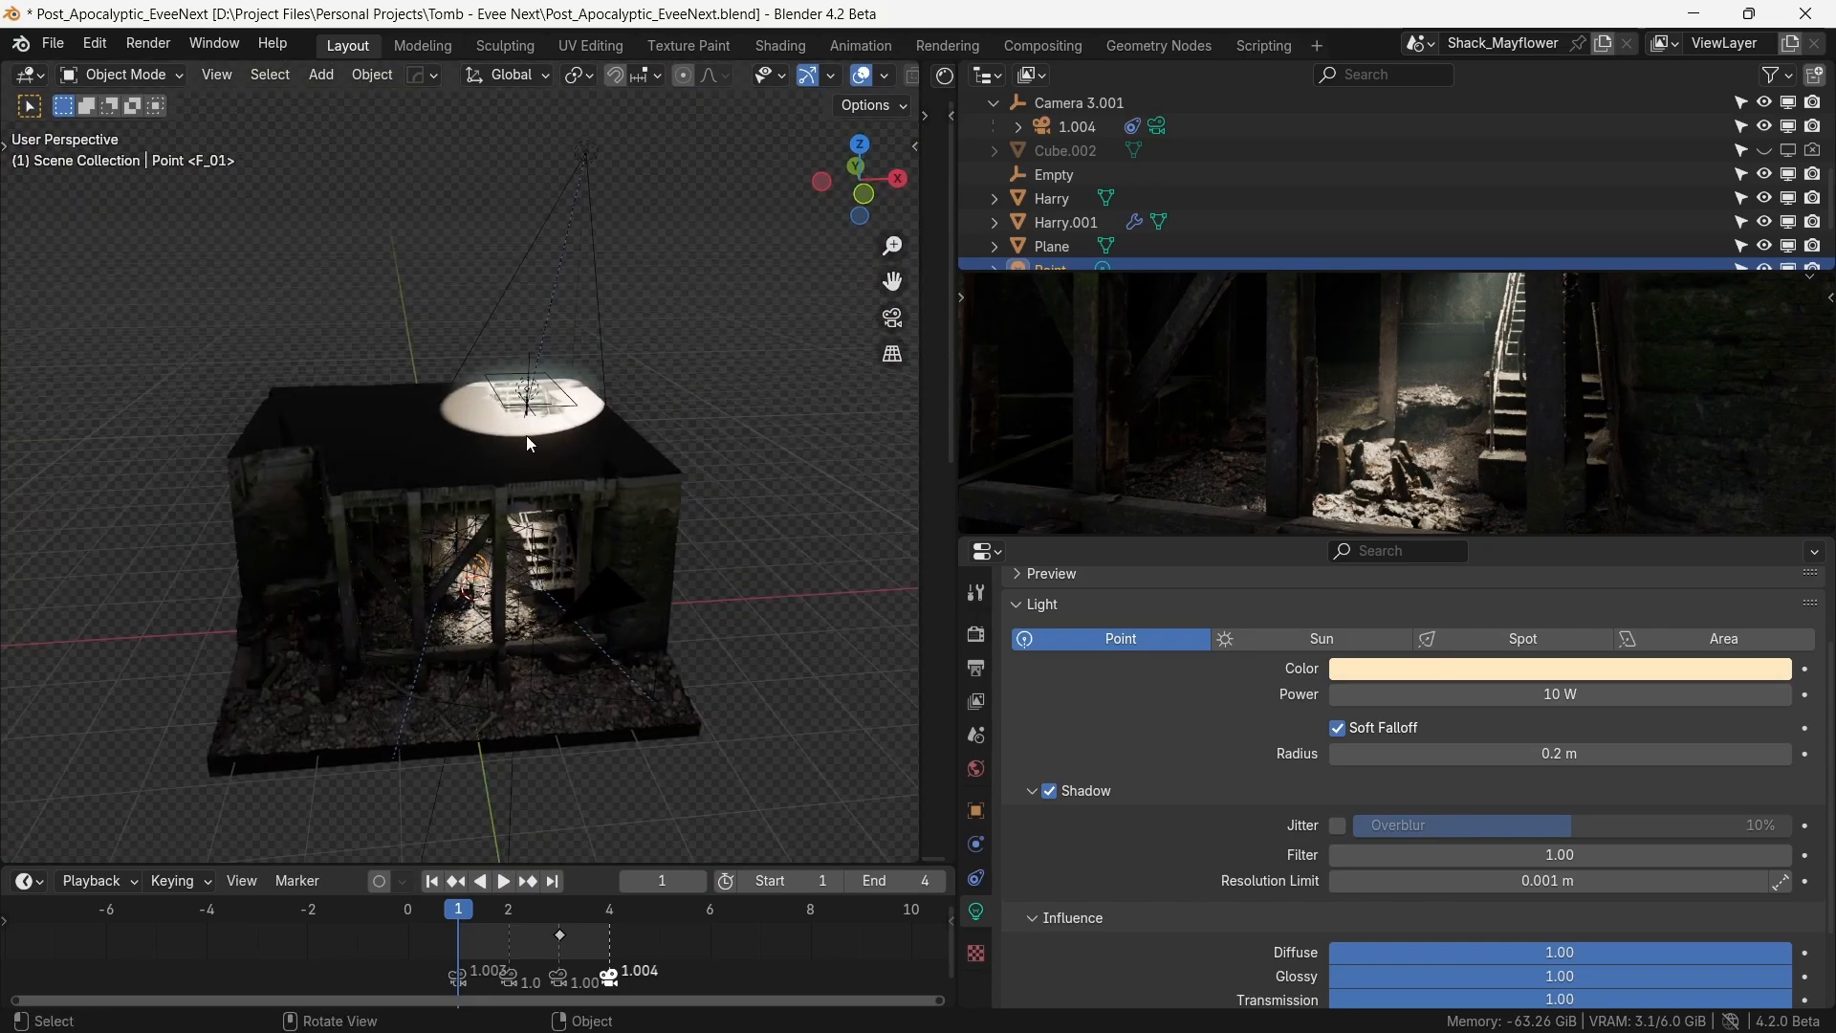
# - Slide the spotlight along X at frames 3 and 4 so its beam crosses the stair opening
pyautogui.click(1522, 639)
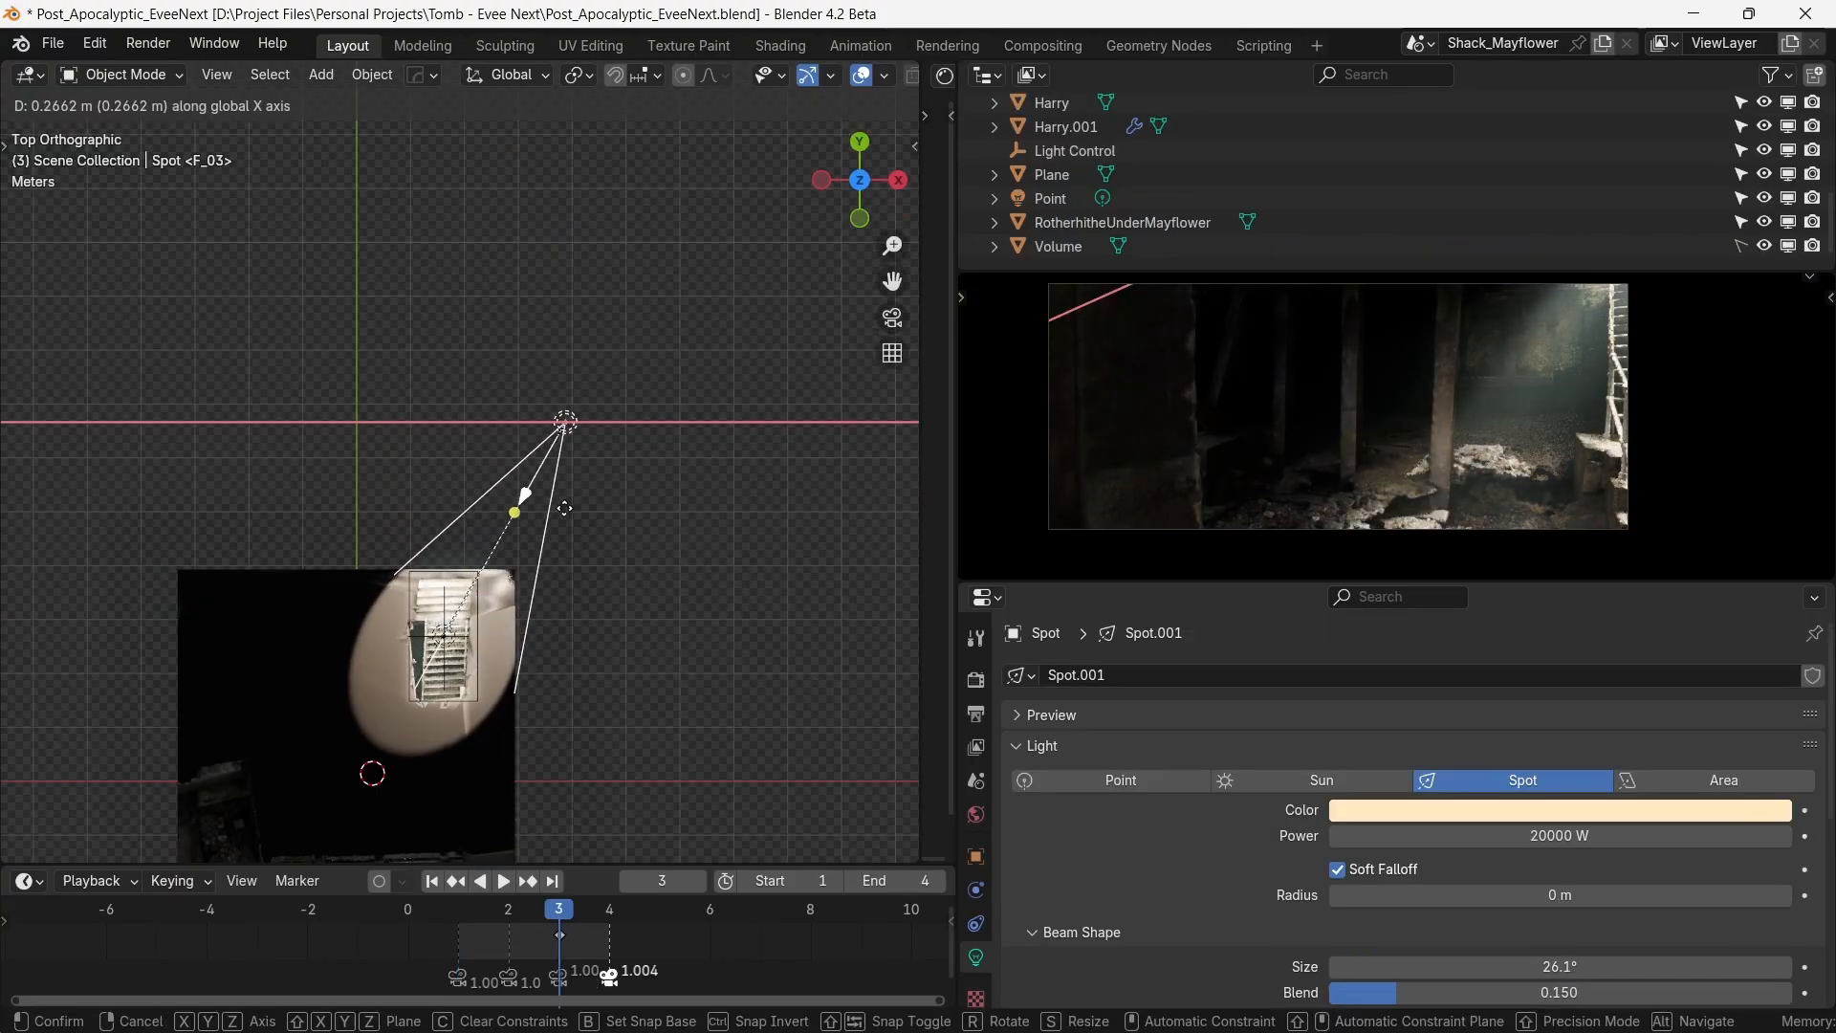
pyautogui.moveTo(566, 419); pyautogui.dragTo(765, 421)
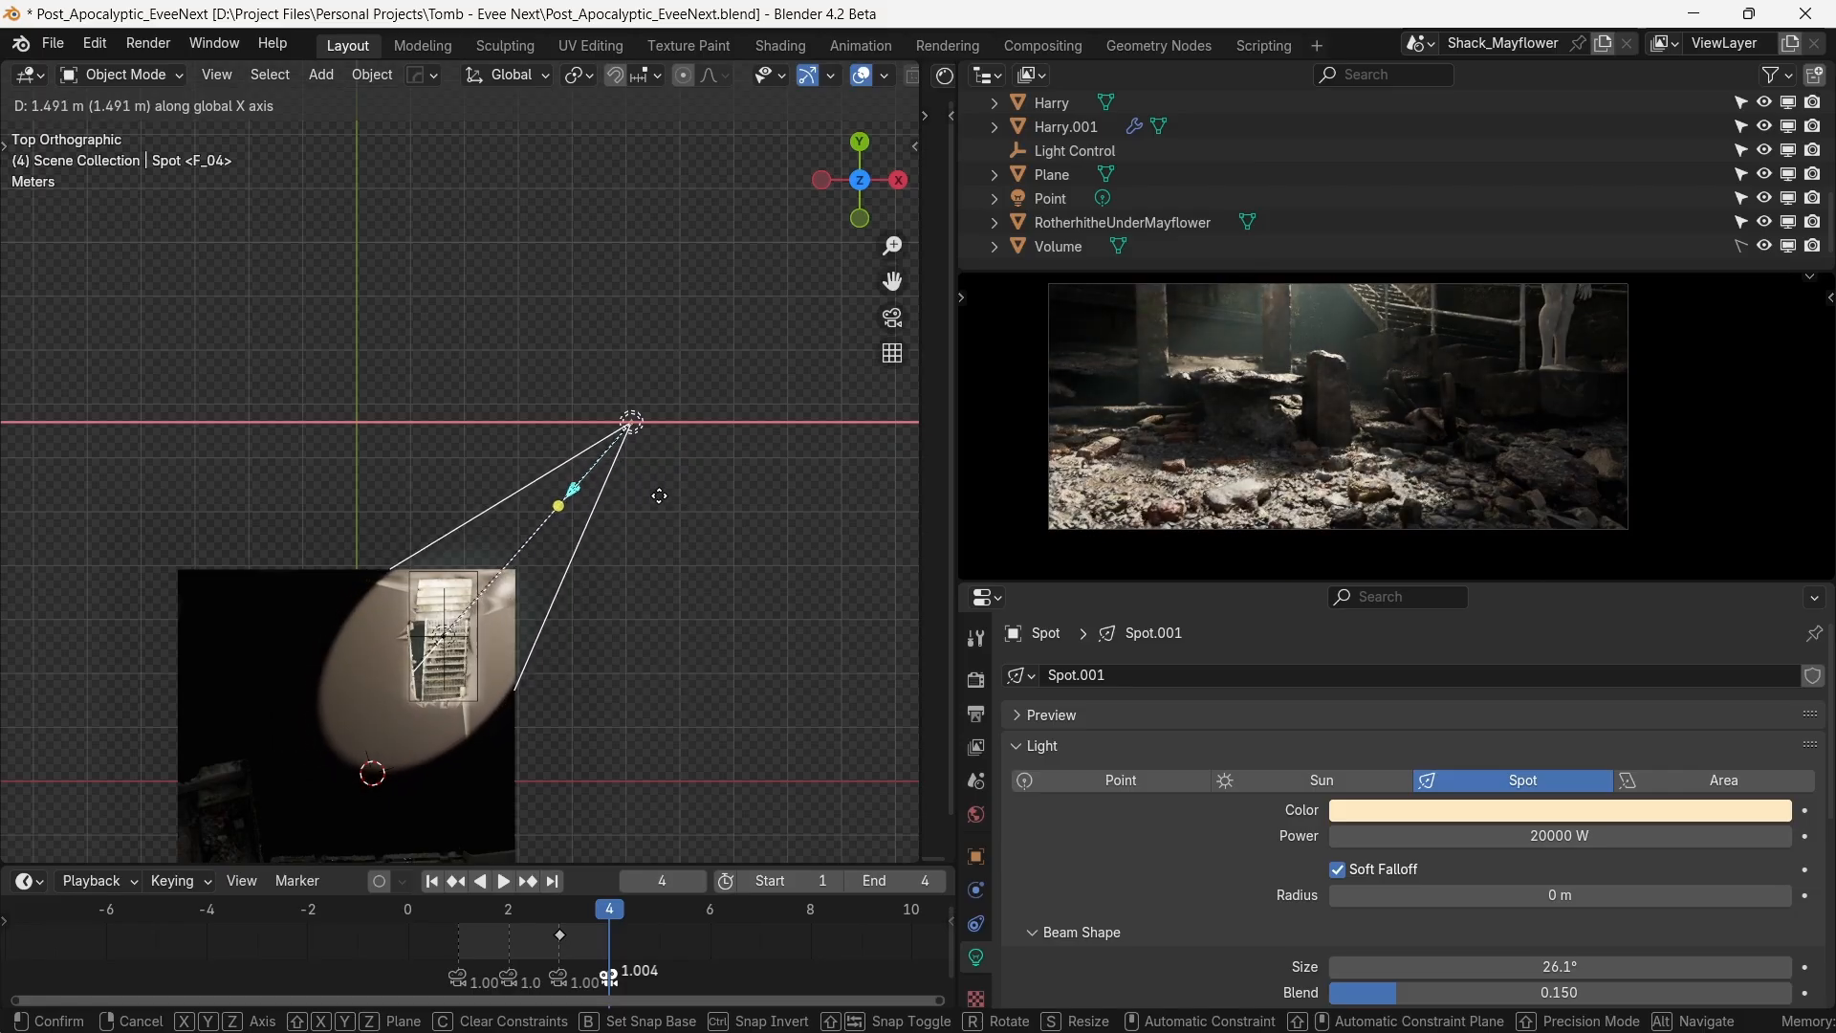
pyautogui.moveTo(629, 421); pyautogui.dragTo(430, 419)
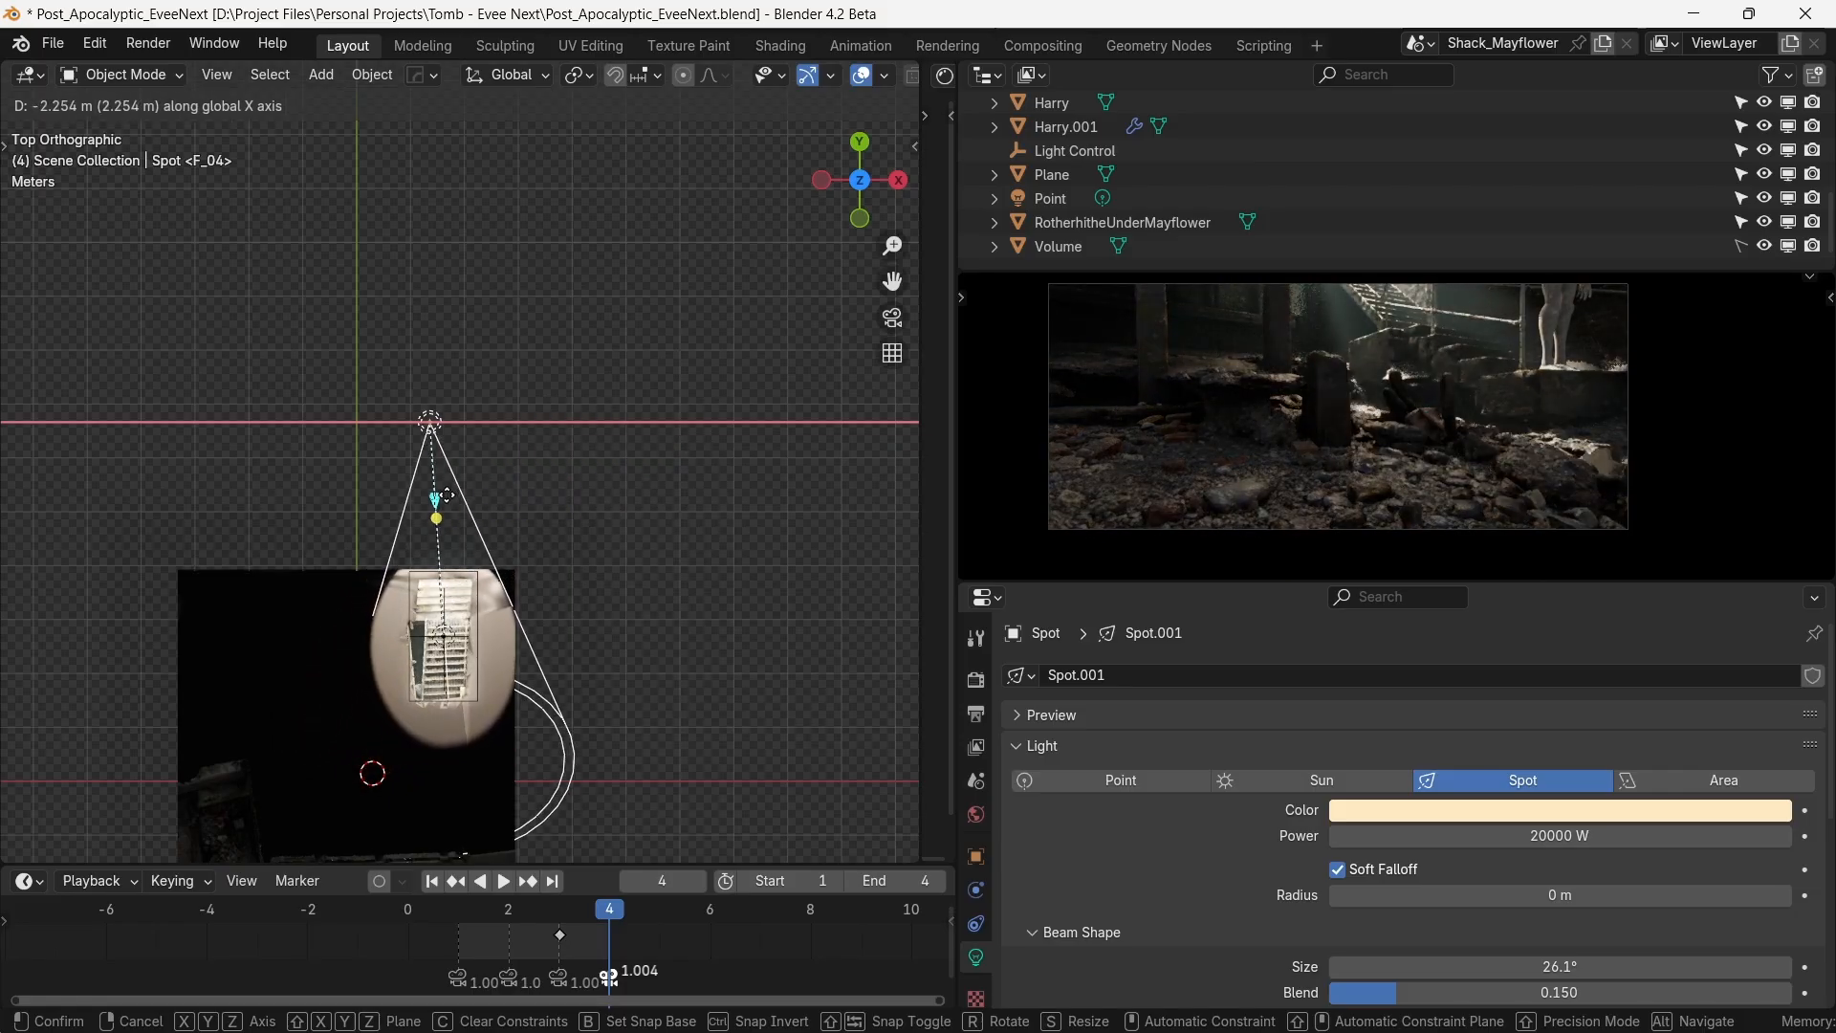